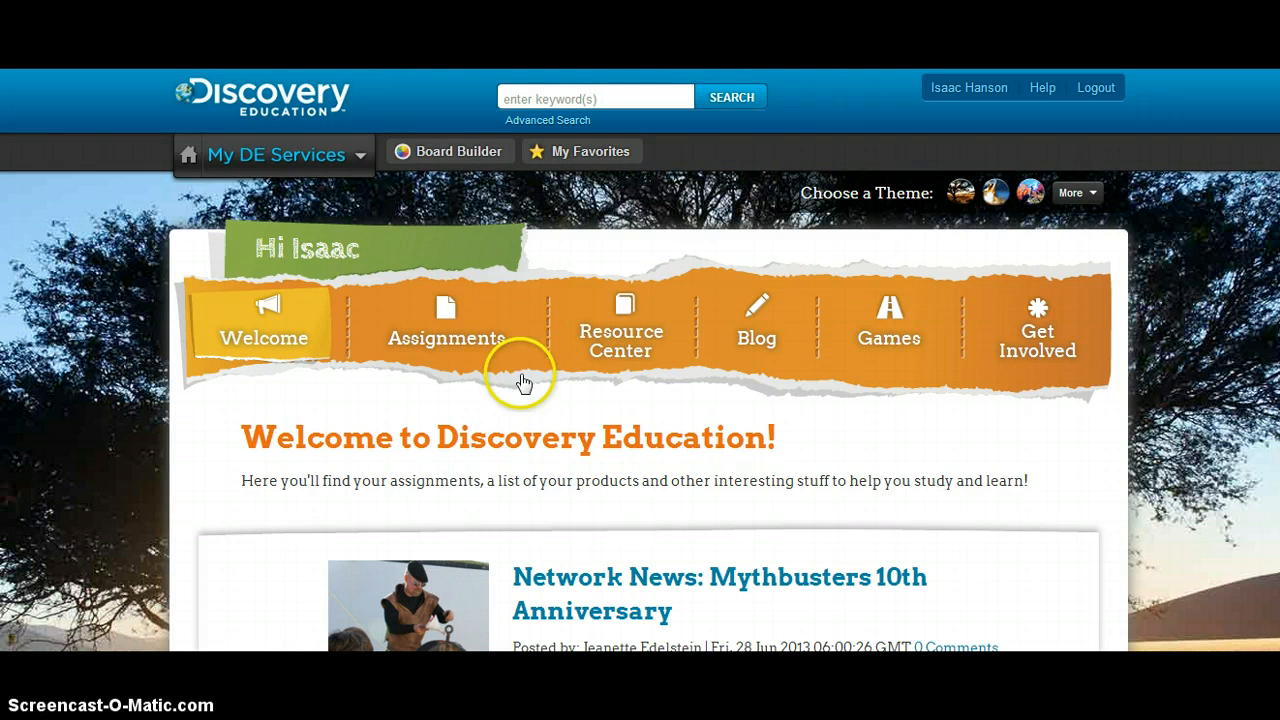
{"action": "mouse_move", "coordinate": [462, 151]}
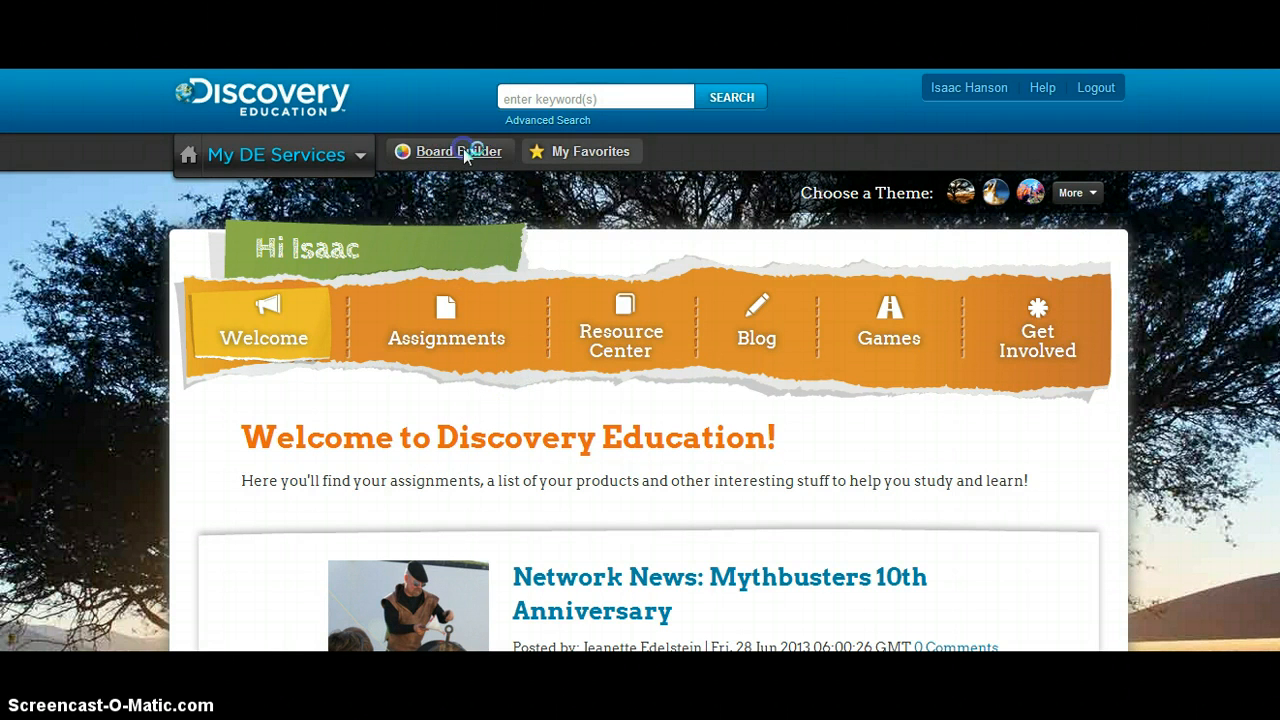
Open Board Builder to show the Blank, Ocean, History and Notebook templates
{"action": "left_click", "coordinate": [458, 151]}
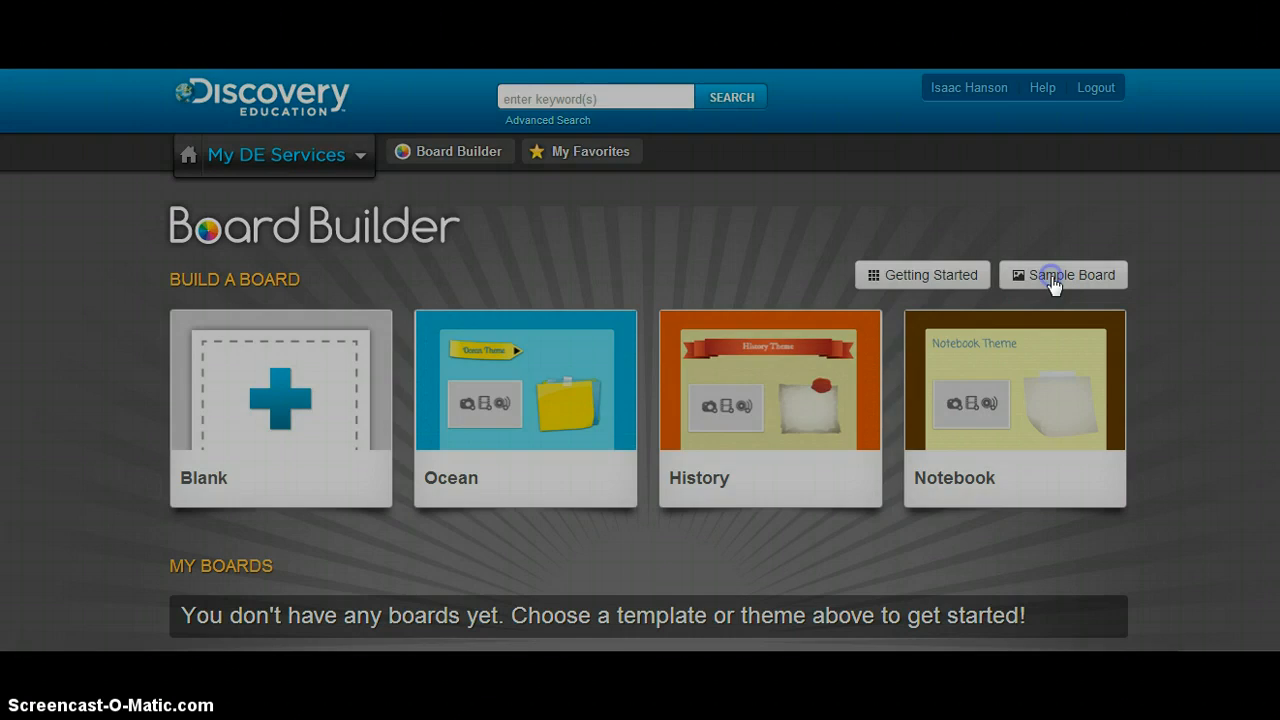
{"action": "left_click", "coordinate": [1062, 275]}
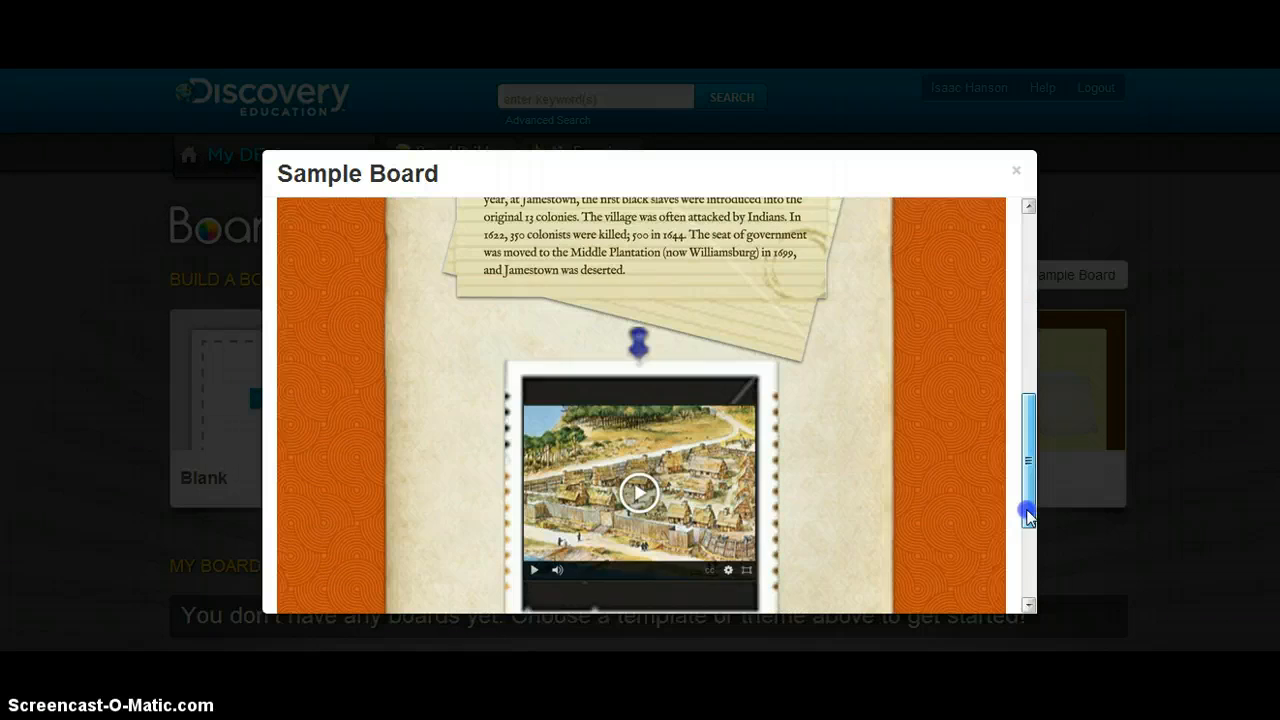
{"action": "left_click_drag", "start_coordinate": [1029, 510], "coordinate": [1022, 588]}
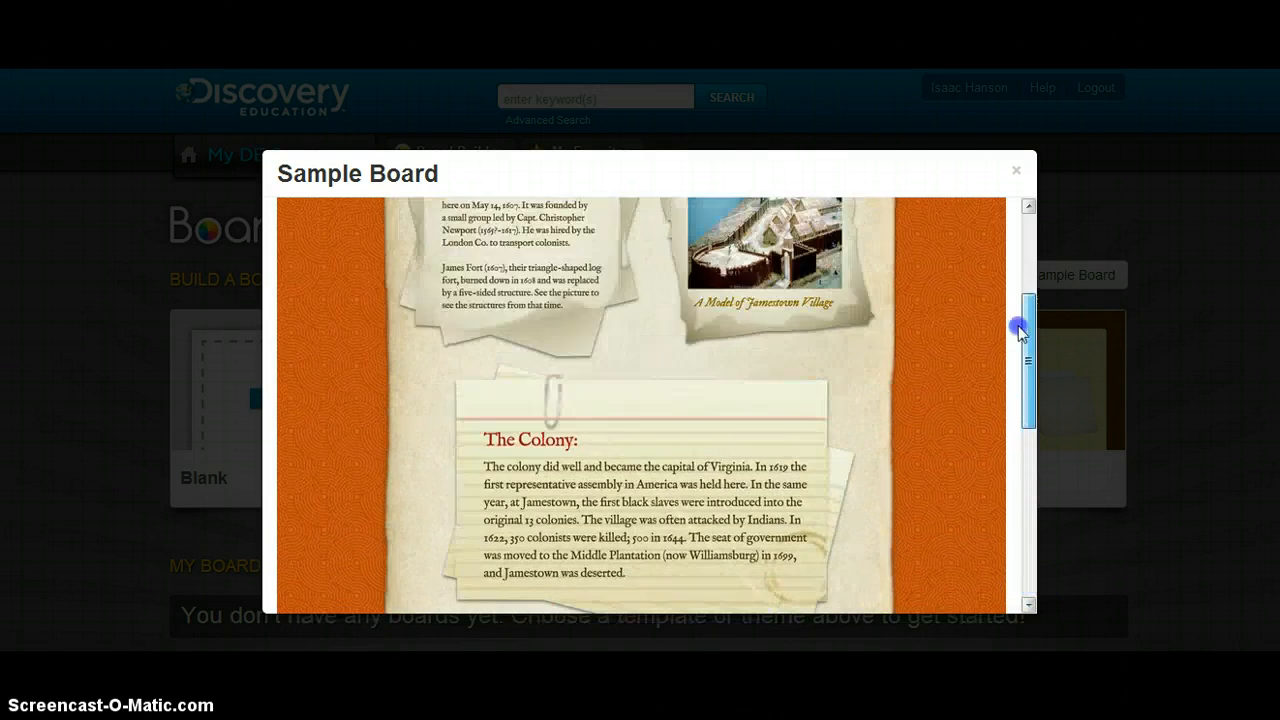
{"action": "left_click_drag", "start_coordinate": [1022, 325], "coordinate": [1028, 250]}
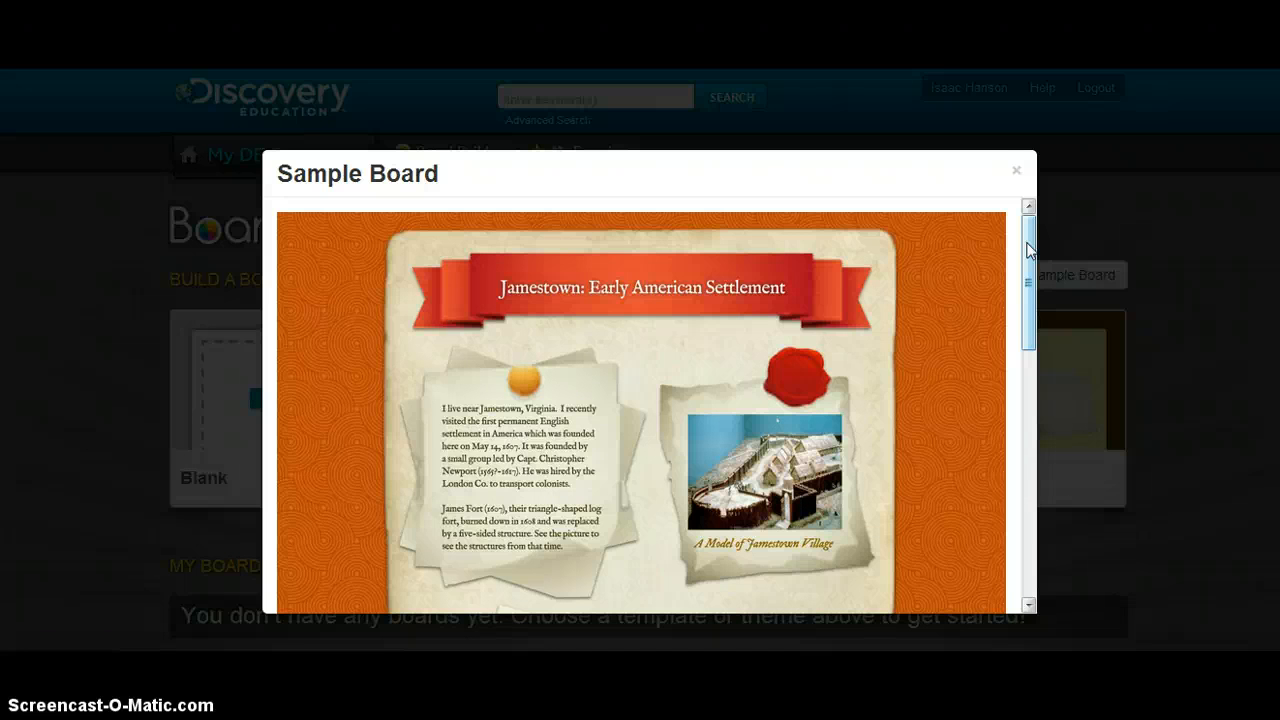
{"action": "left_click", "coordinate": [1016, 169]}
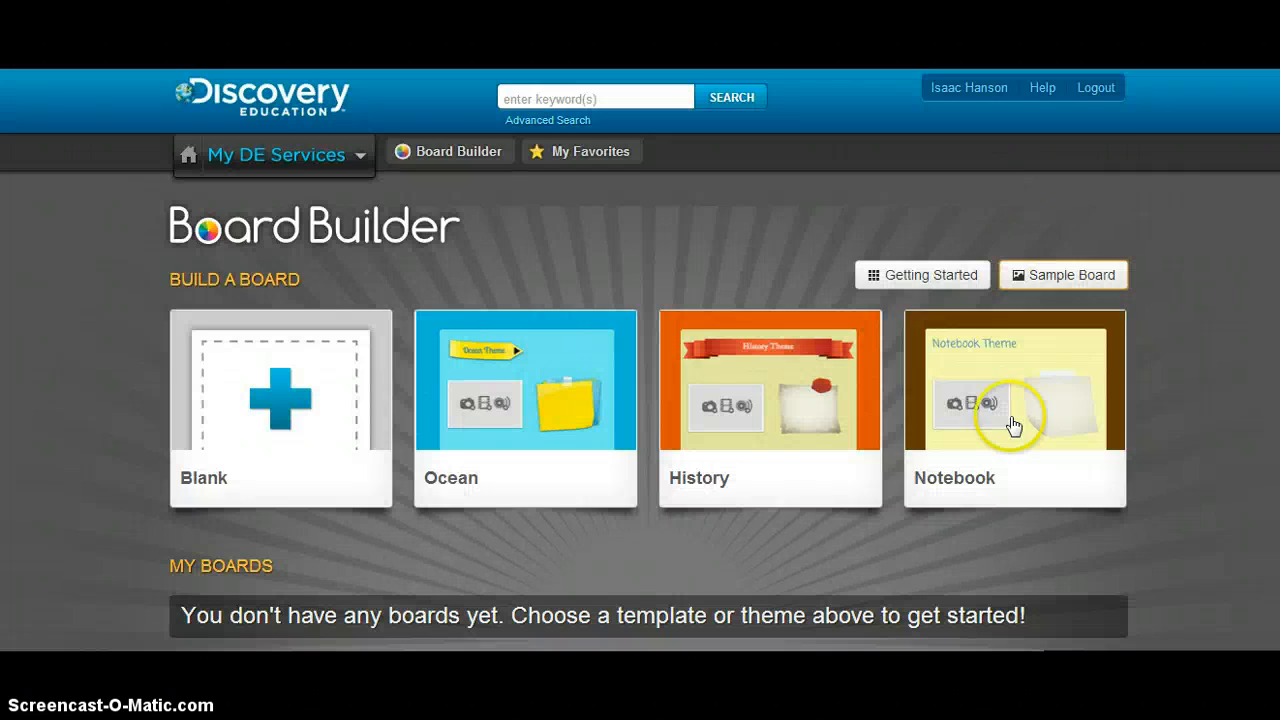
Create a Notebook-themed board titled 'Cleopatra' and save it to My Content
{"action": "left_click", "coordinate": [1013, 410]}
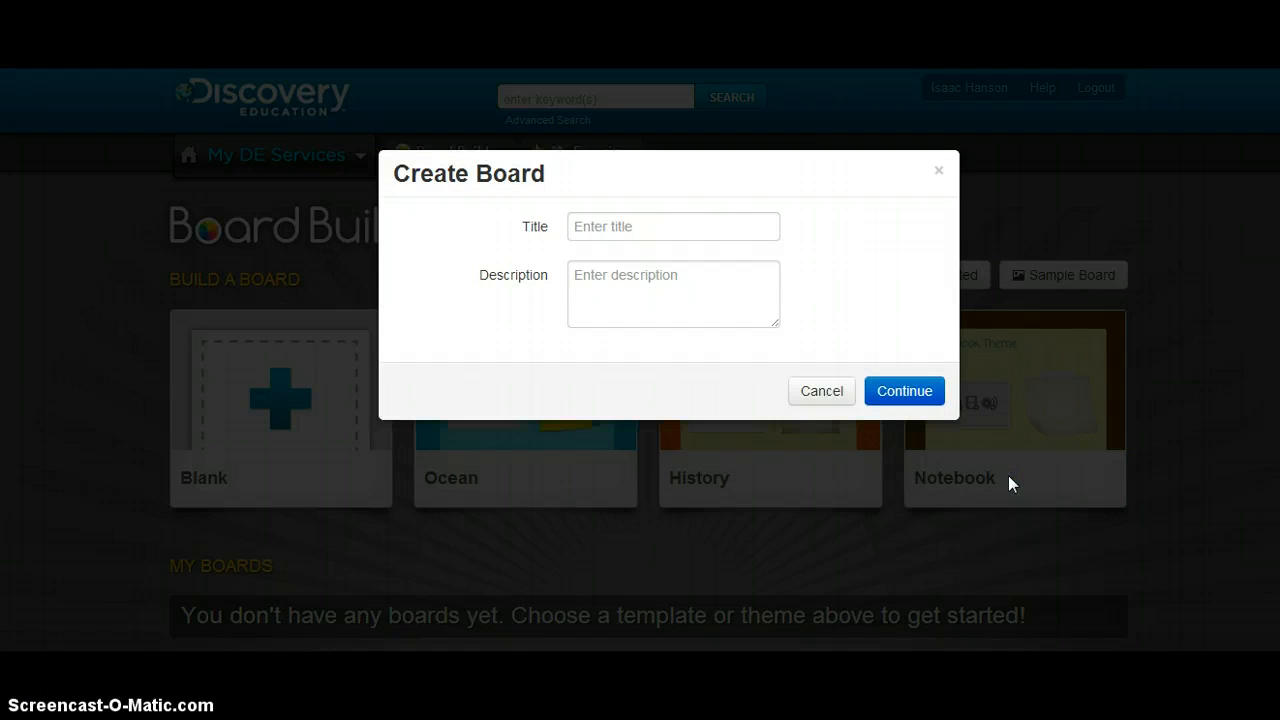
{"action": "left_click", "coordinate": [673, 226]}
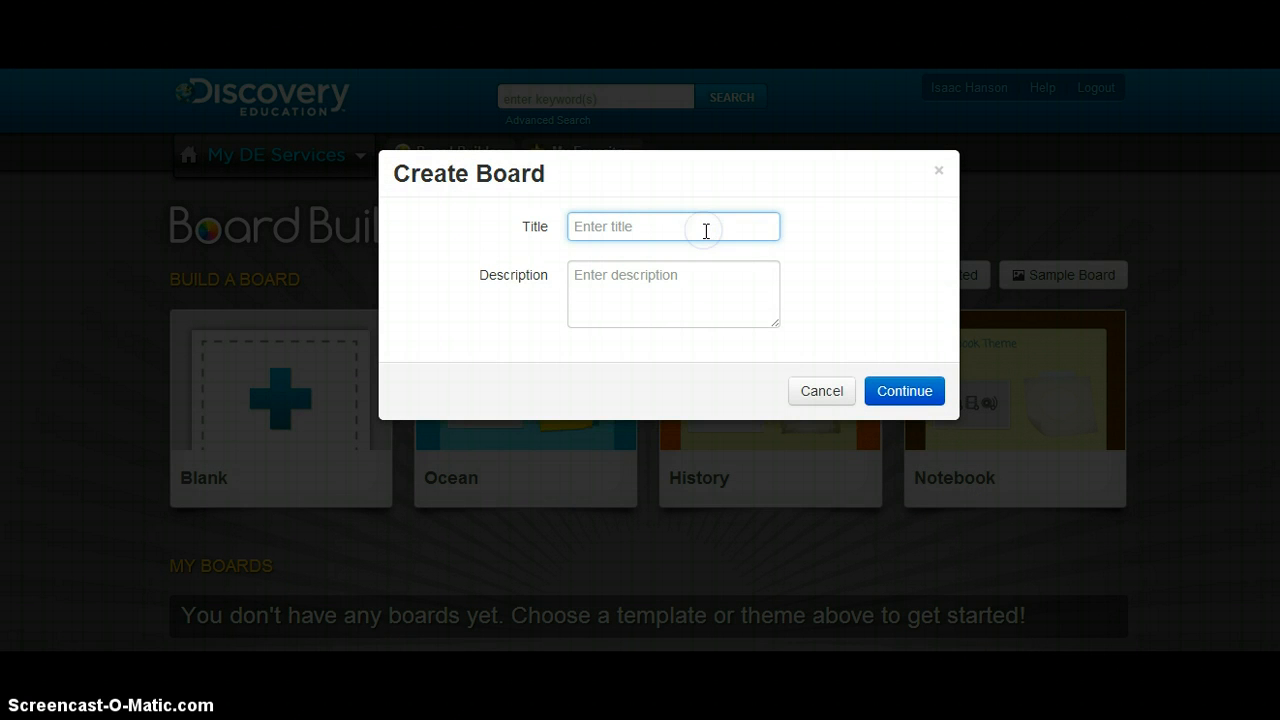
{"action": "type", "text": "C"}
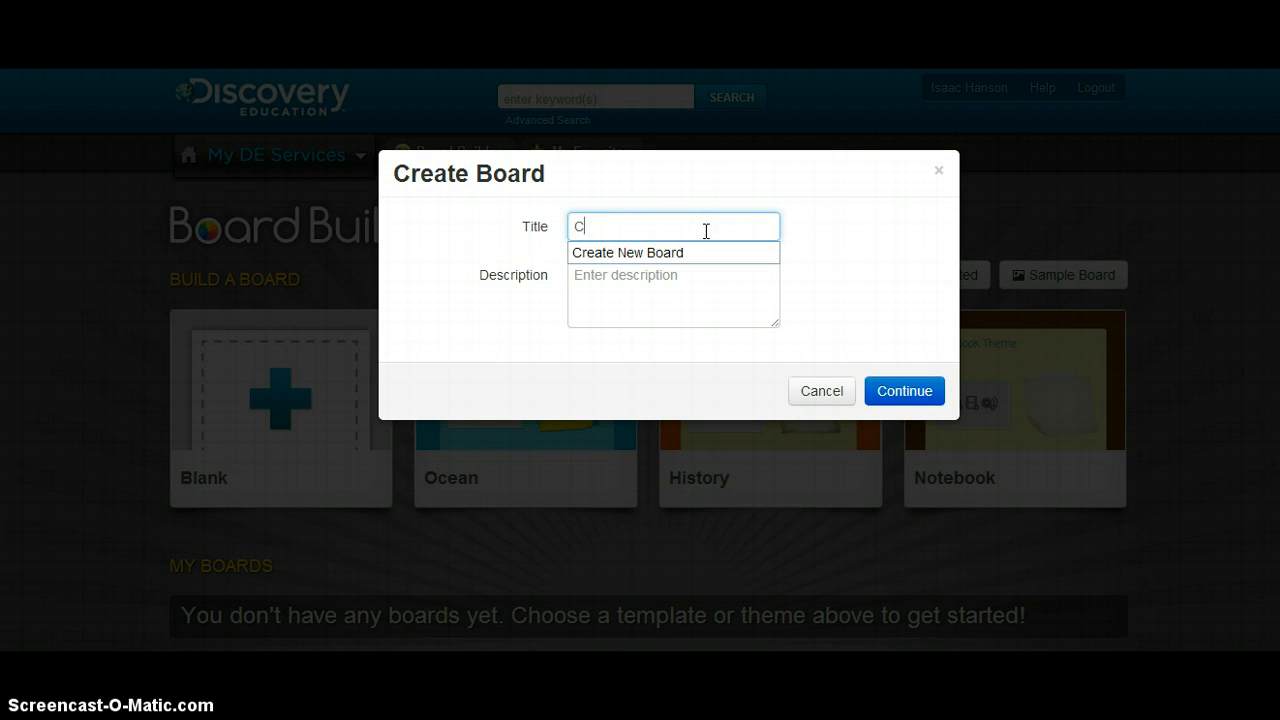
{"action": "type", "text": "leopatra"}
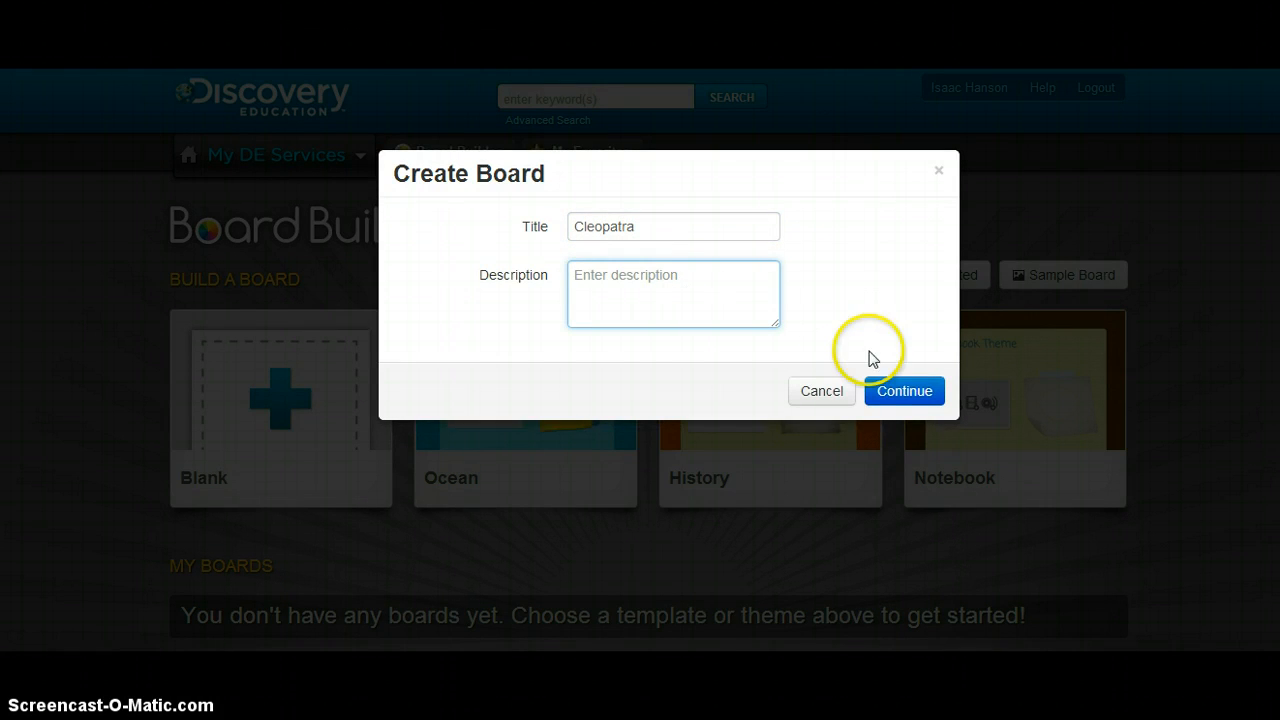
{"action": "left_click", "coordinate": [903, 391]}
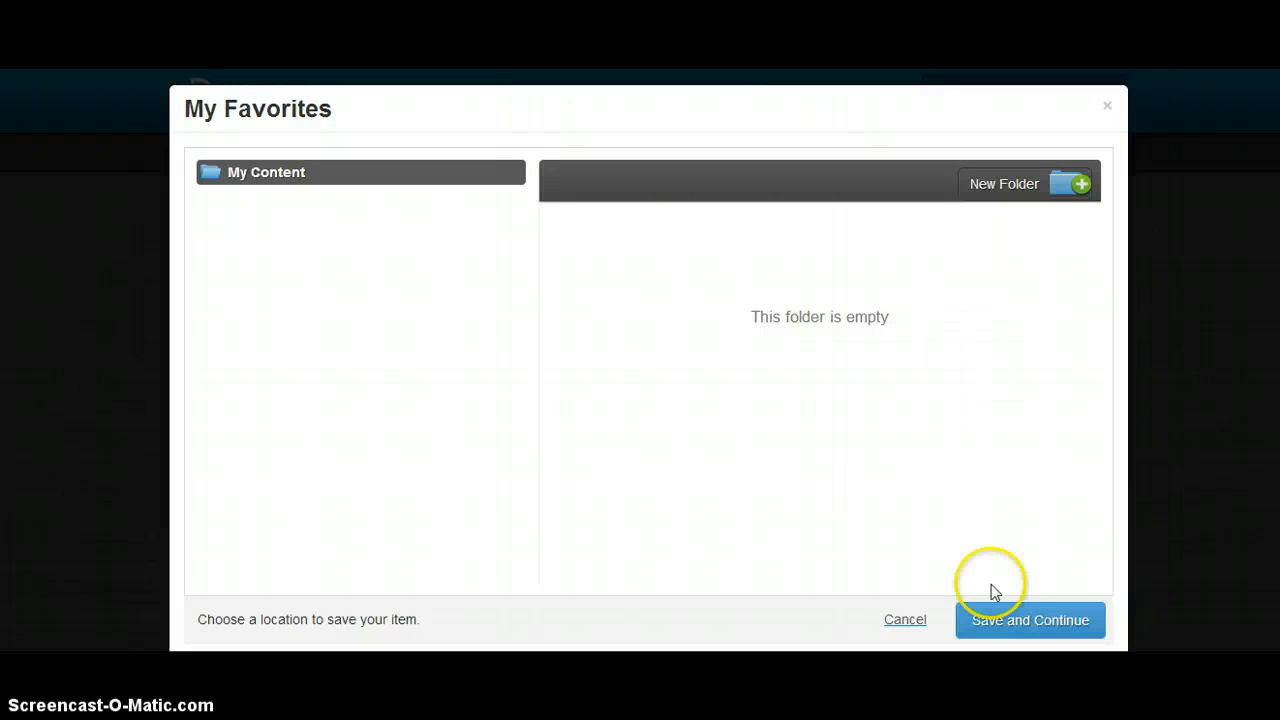
{"action": "mouse_move", "coordinate": [1070, 184]}
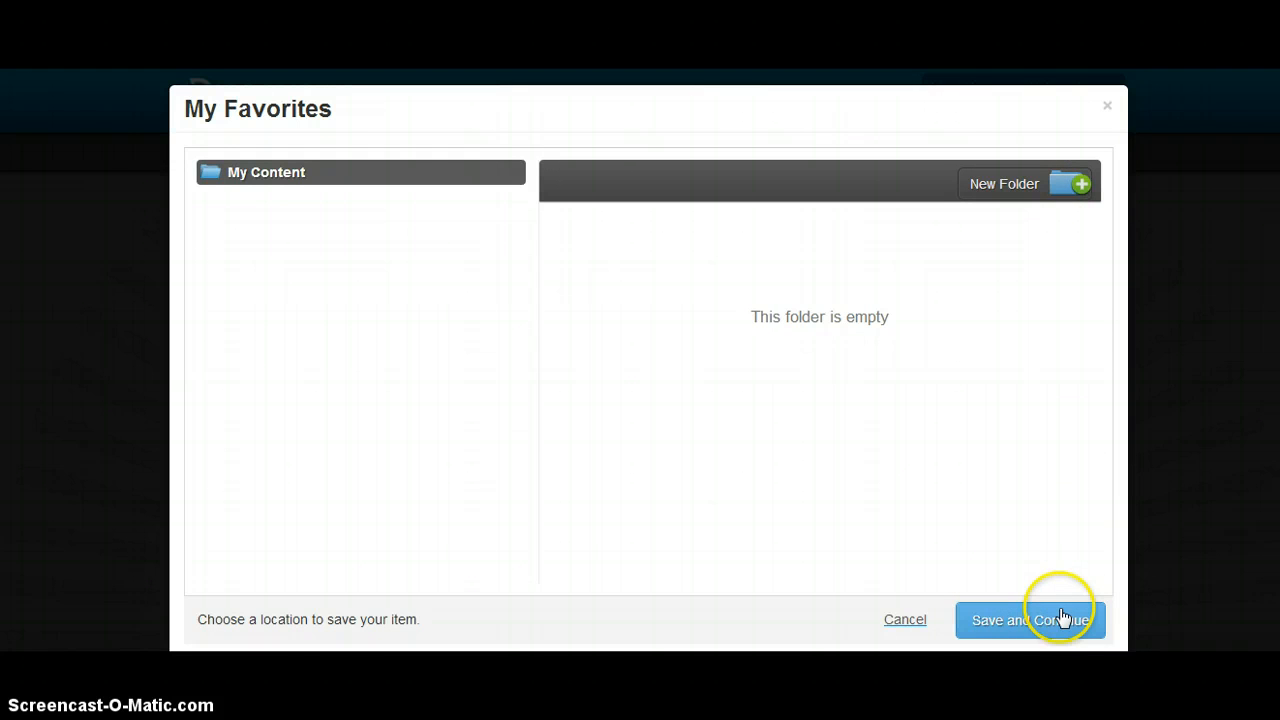
{"action": "left_click", "coordinate": [1029, 619]}
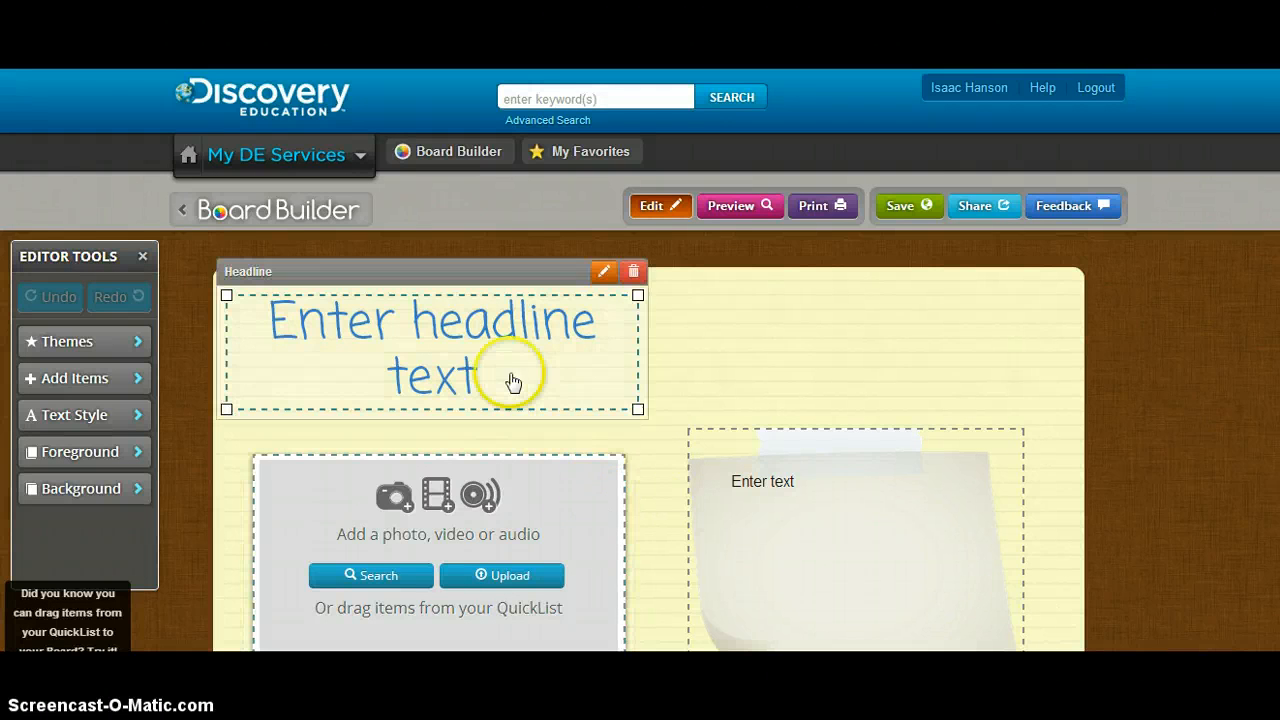
Type 'Cleopatra' as the headline and give it a Shadow Box background
{"action": "type", "text": "Cleo"}
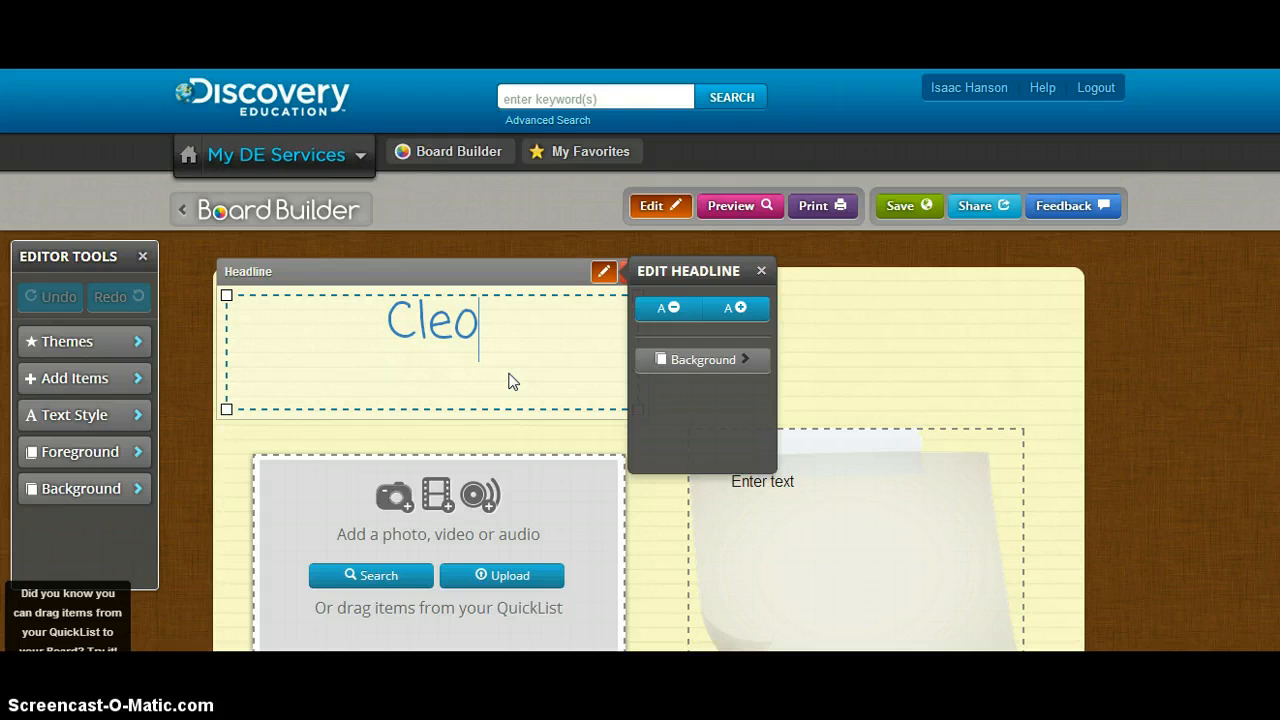
{"action": "type", "text": "patra"}
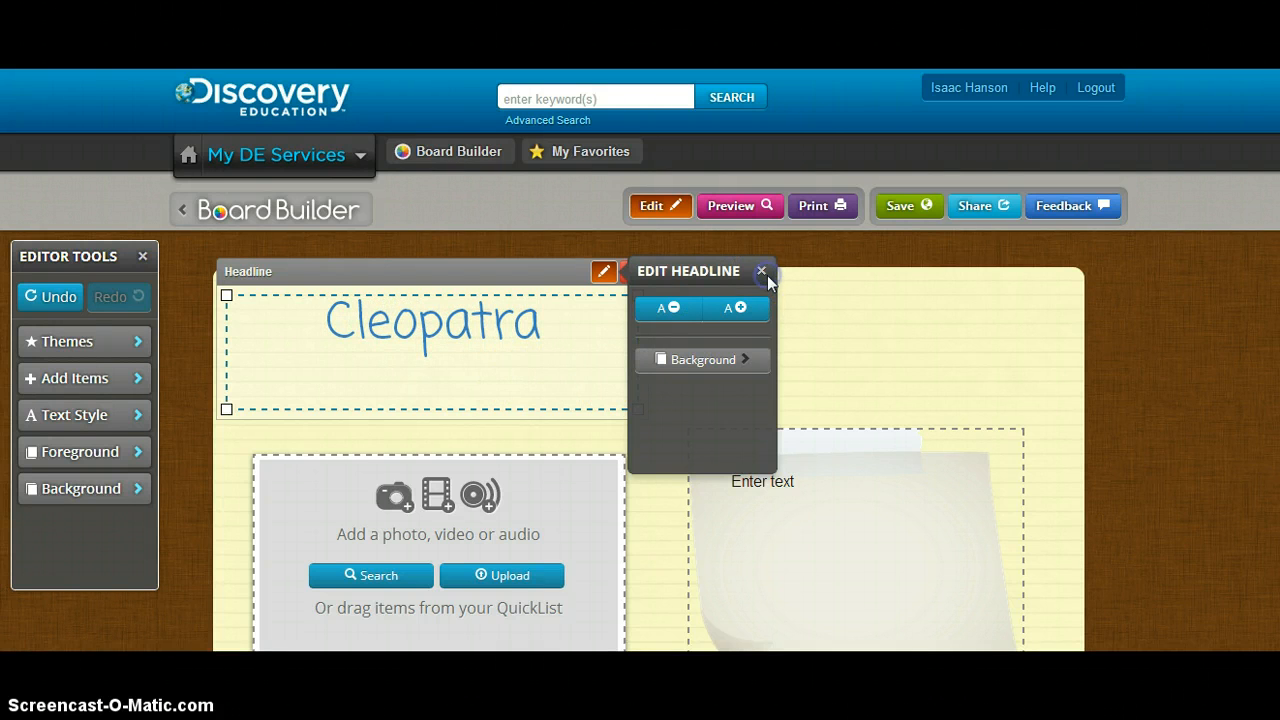
{"action": "left_click", "coordinate": [702, 359]}
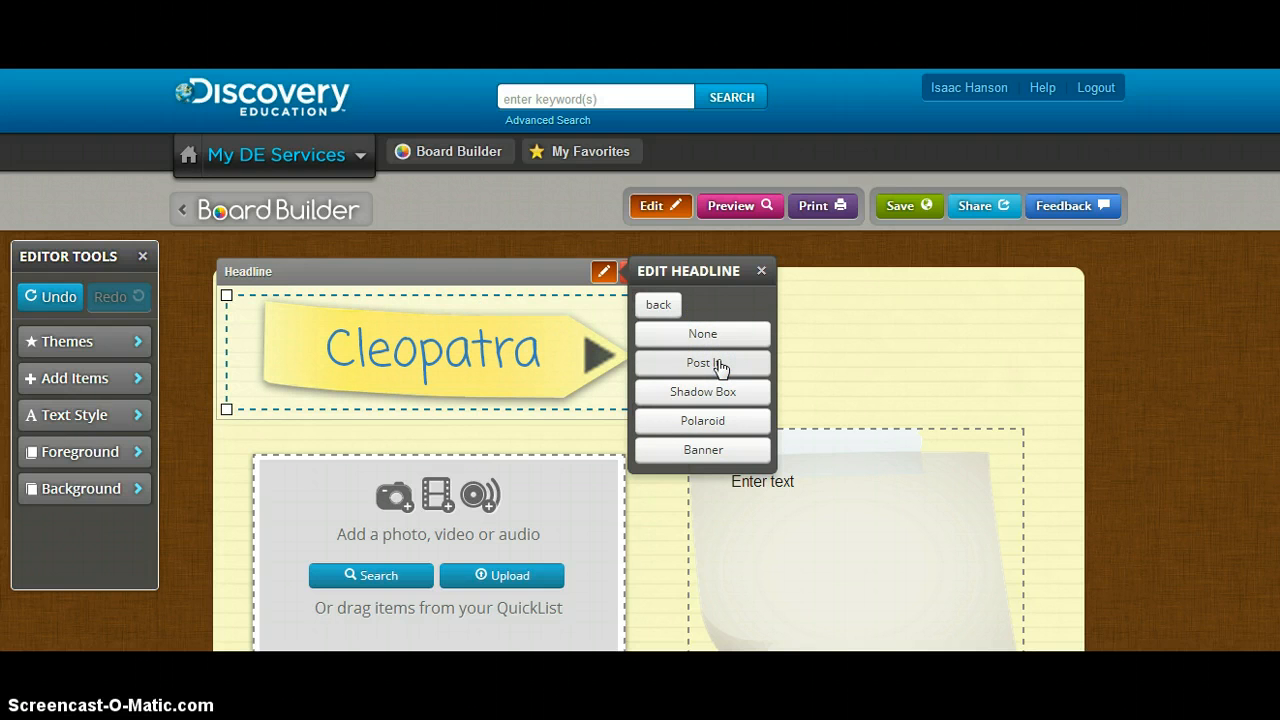
{"action": "left_click", "coordinate": [702, 449]}
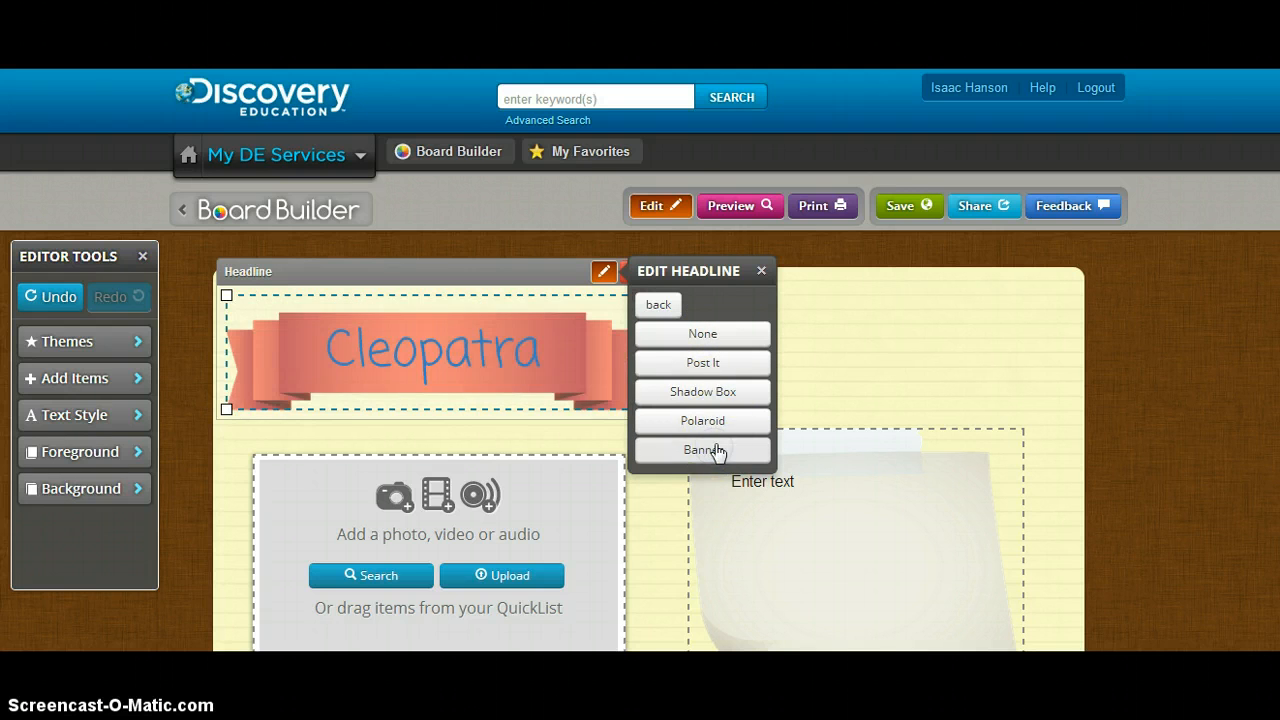
{"action": "left_click", "coordinate": [702, 333]}
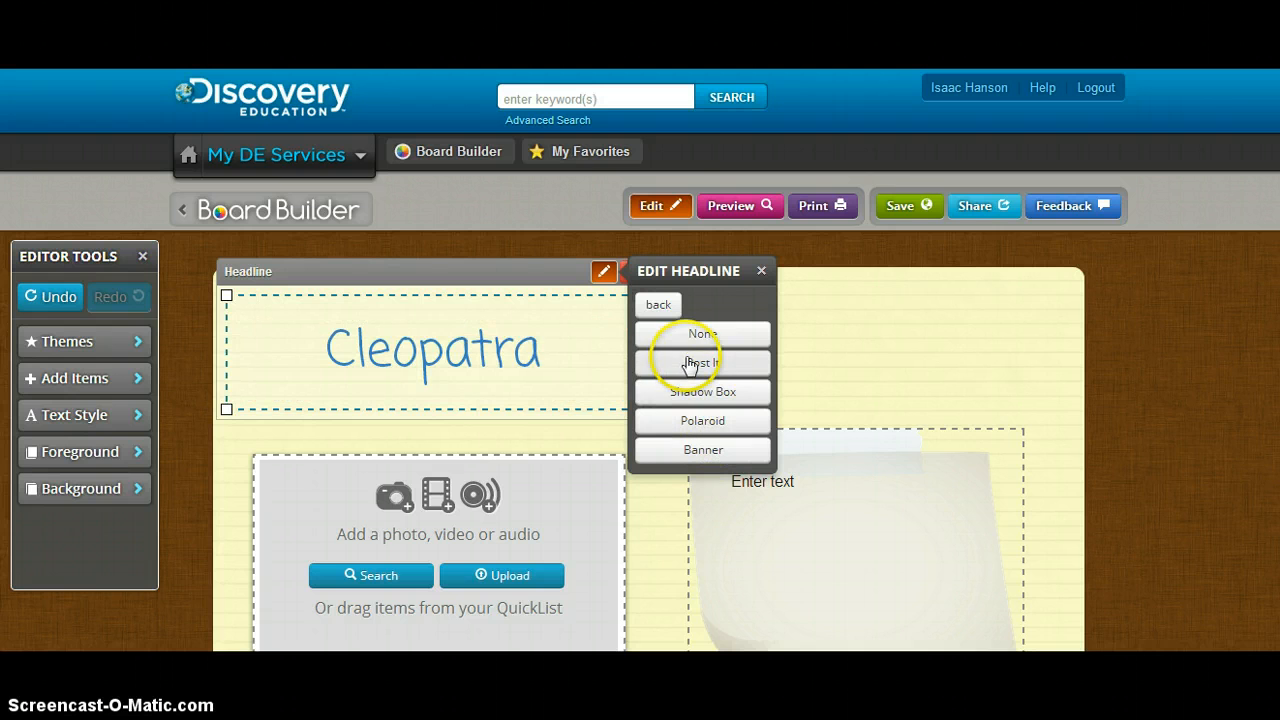
{"action": "left_click", "coordinate": [702, 362]}
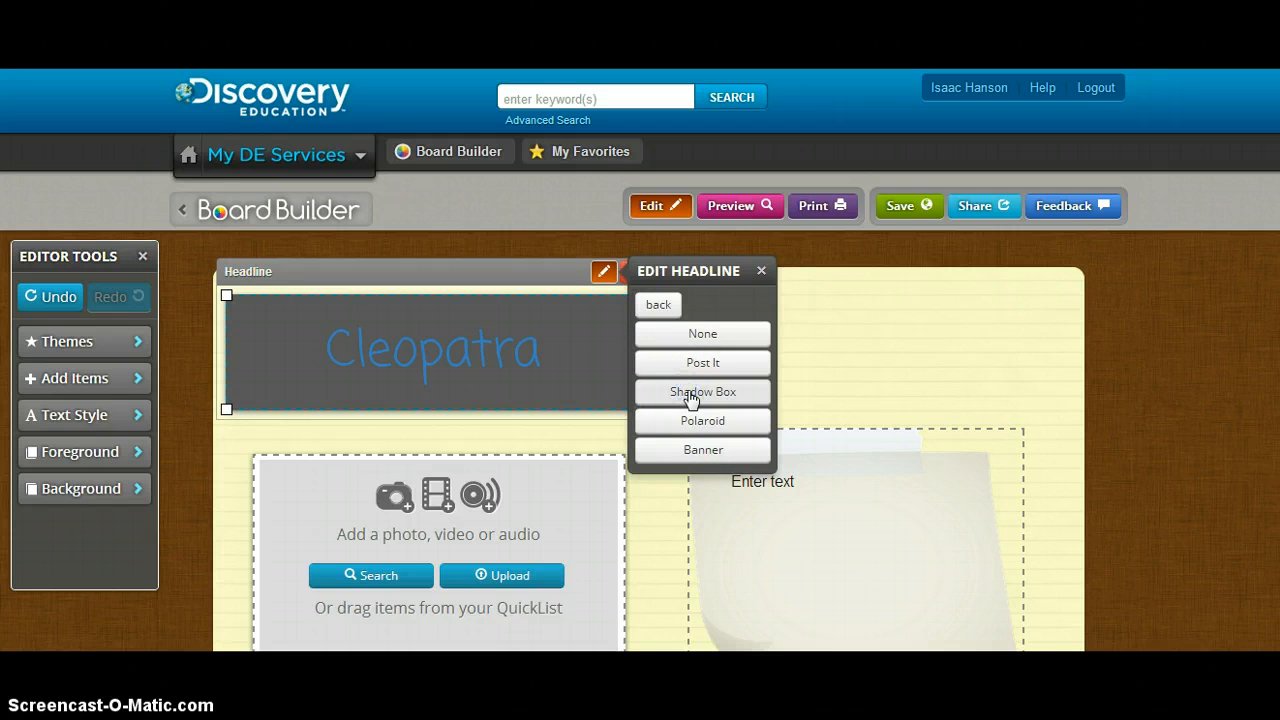
{"action": "left_click", "coordinate": [702, 391]}
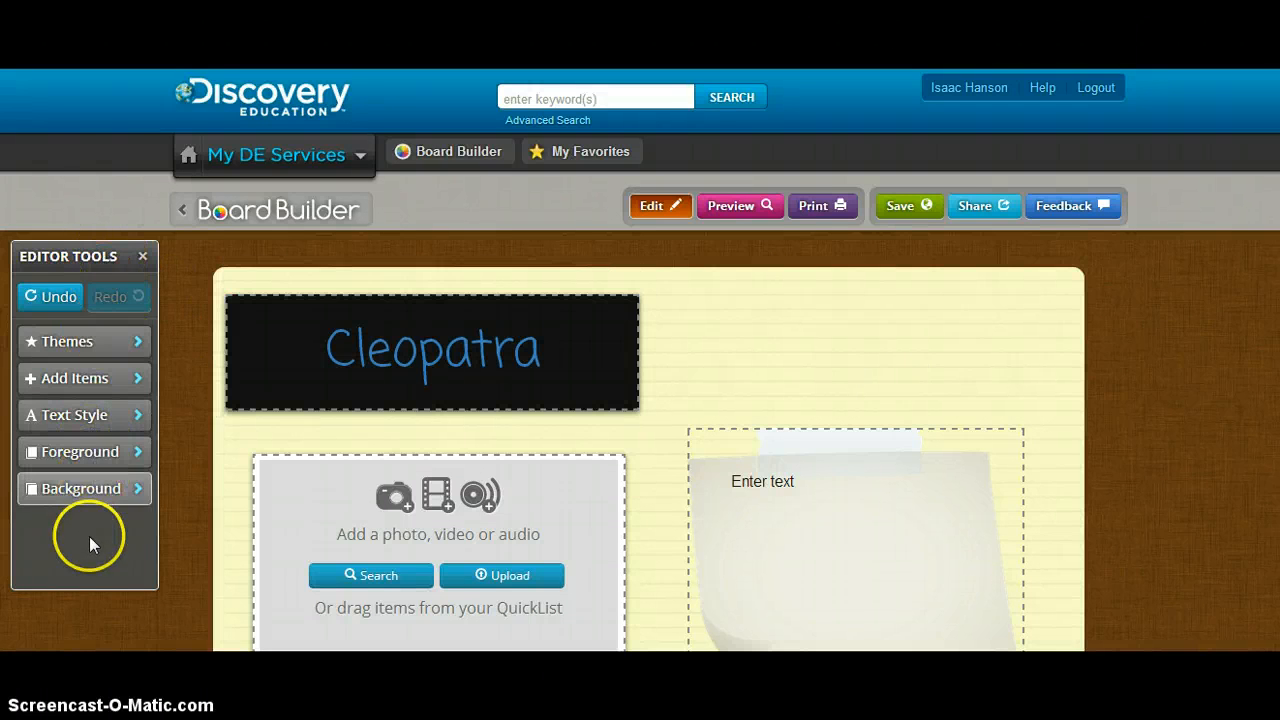
Delete the extra media box at the lower right of the board
{"action": "left_click", "coordinate": [907, 205]}
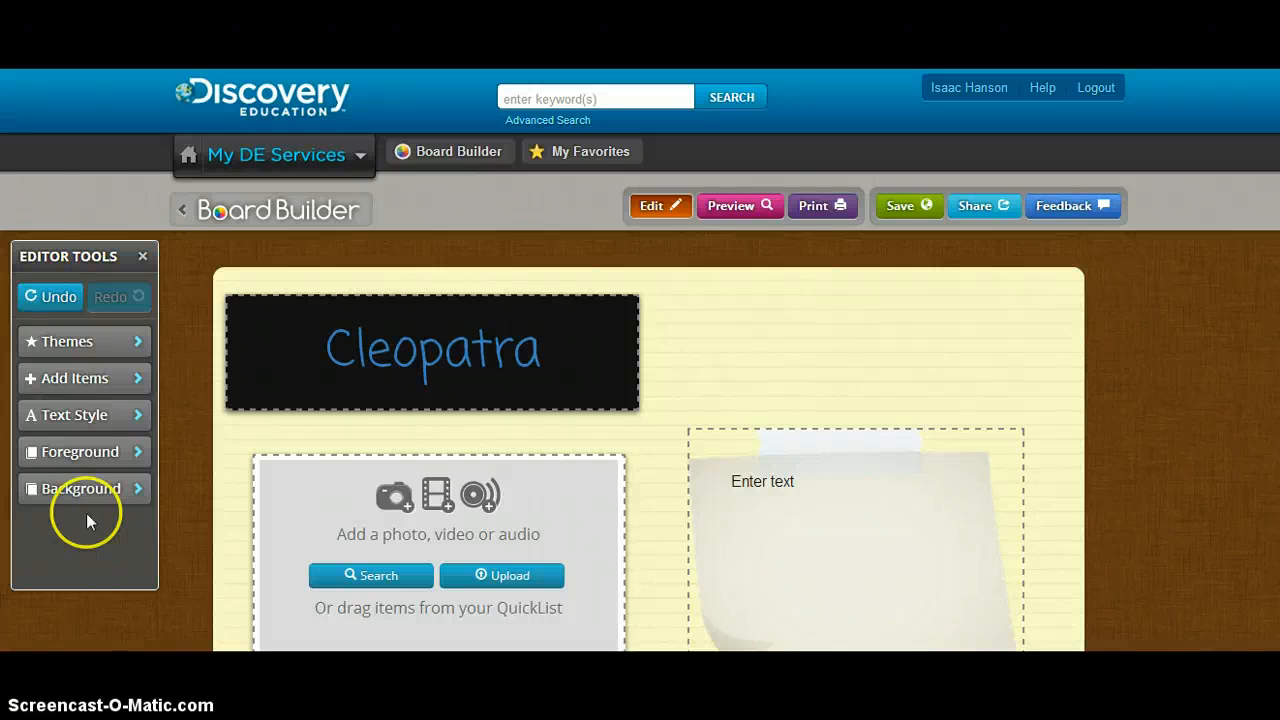
{"action": "left_click", "coordinate": [68, 341]}
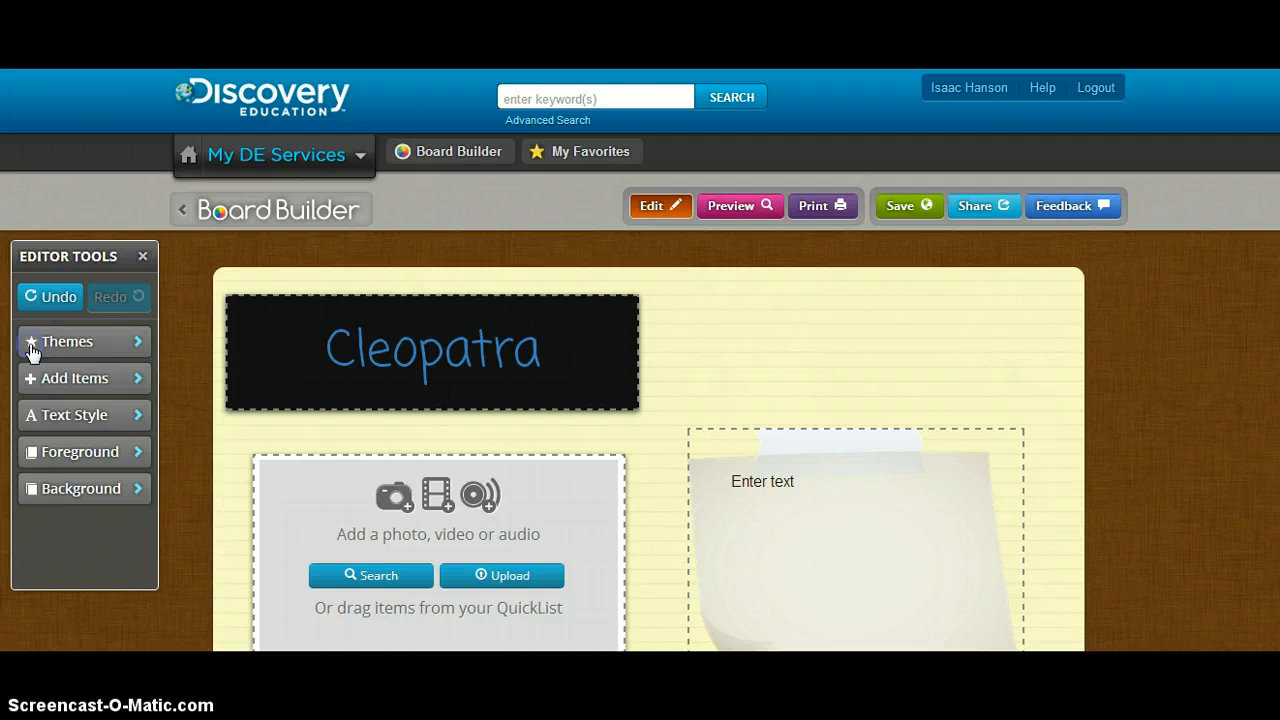
{"action": "left_click", "coordinate": [432, 350]}
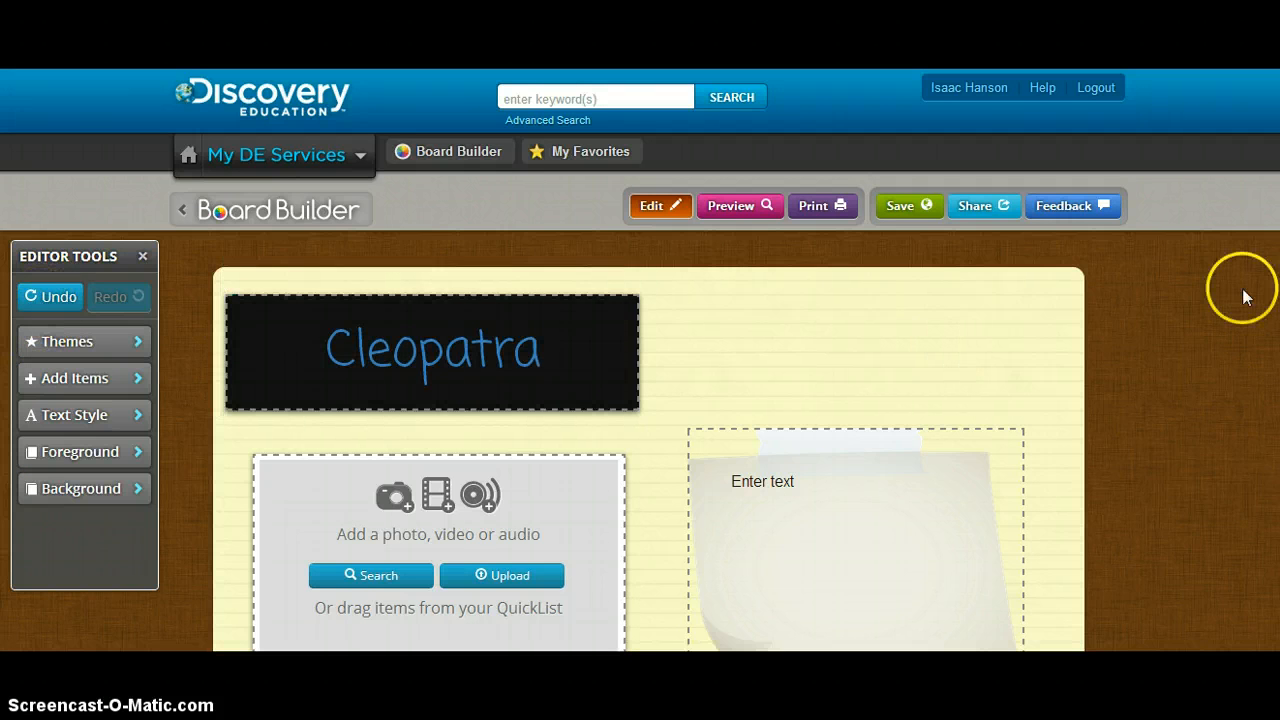
{"action": "scroll", "scroll_direction": "down", "scroll_amount": 3}
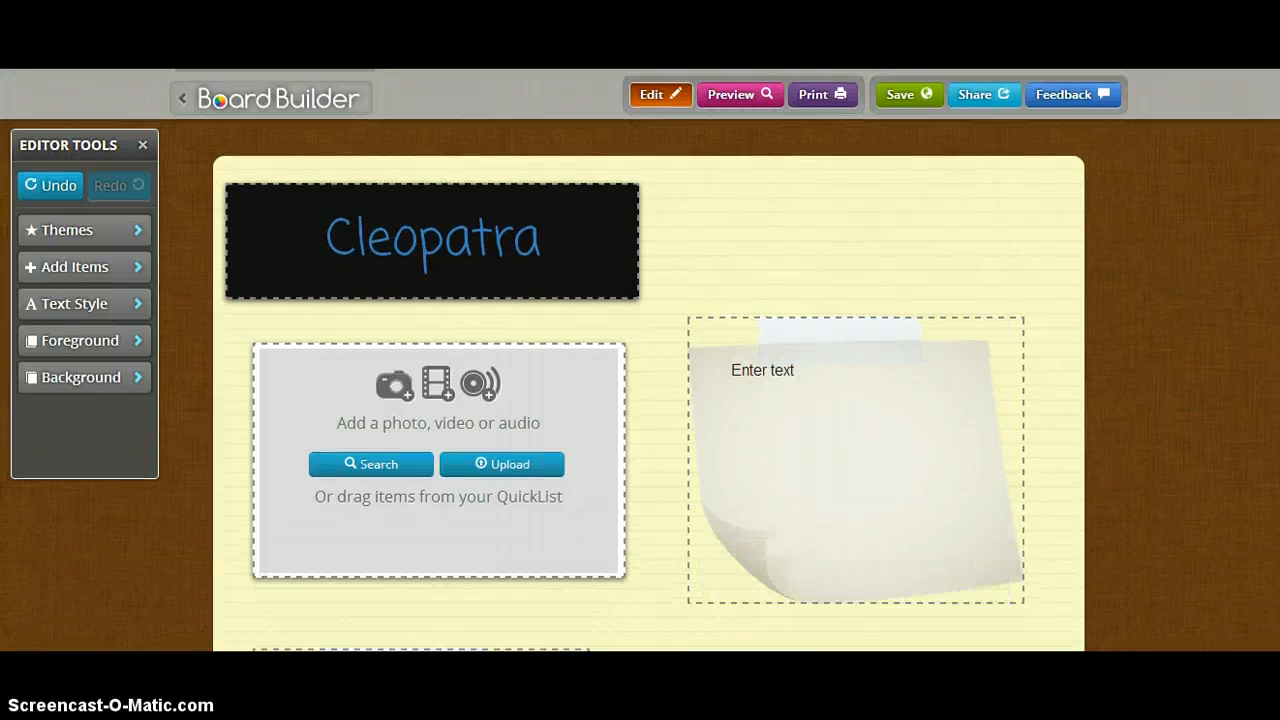
{"action": "scroll", "scroll_direction": "down", "scroll_amount": 3}
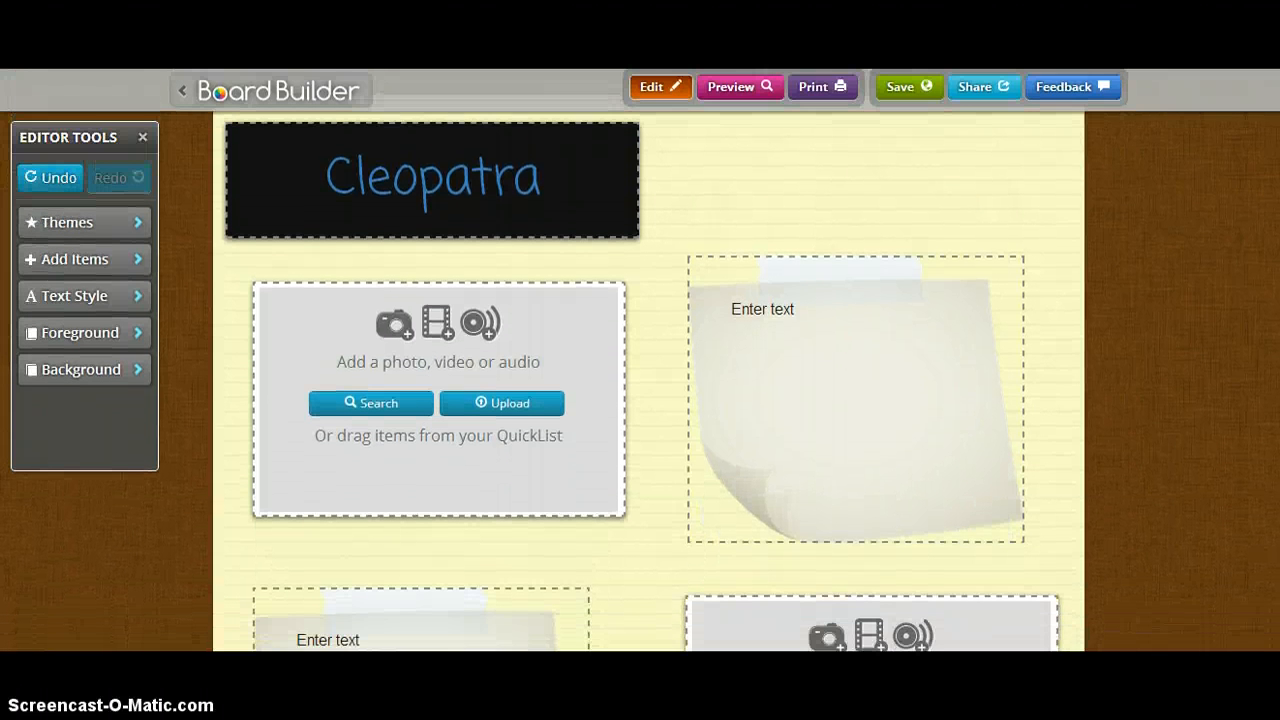
{"action": "scroll", "scroll_direction": "down", "scroll_amount": 3}
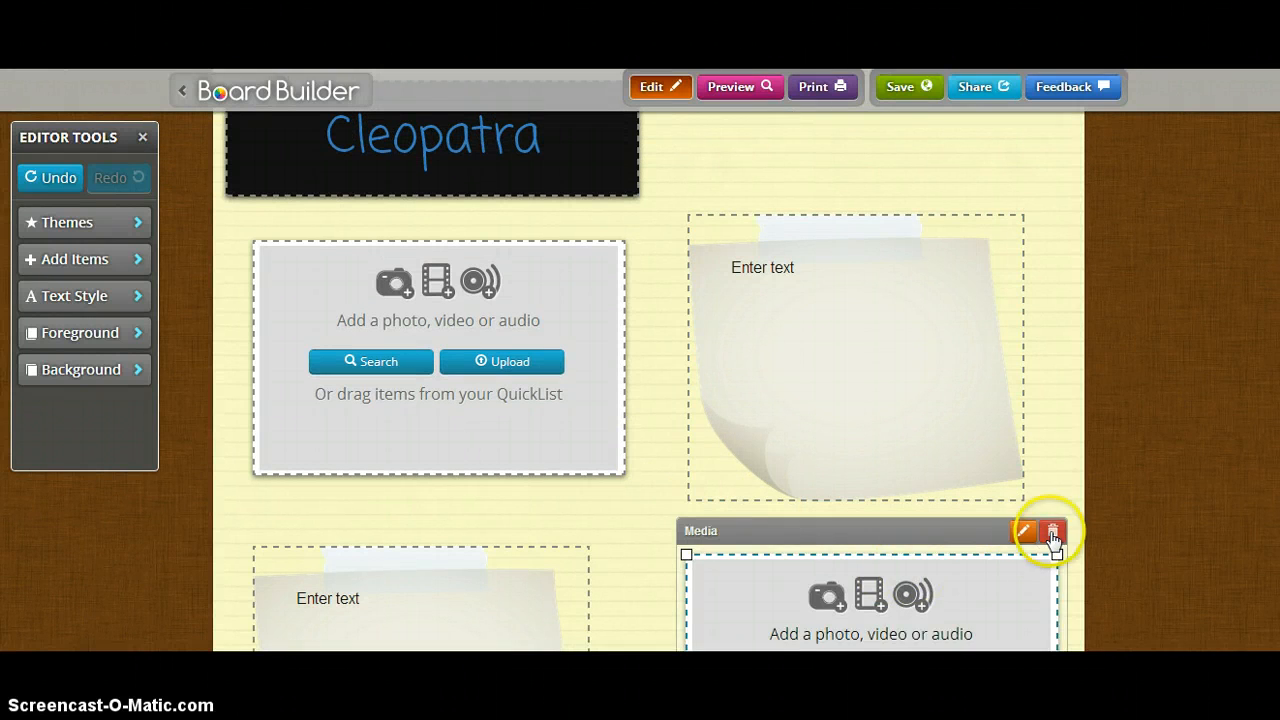
{"action": "left_click", "coordinate": [1051, 531]}
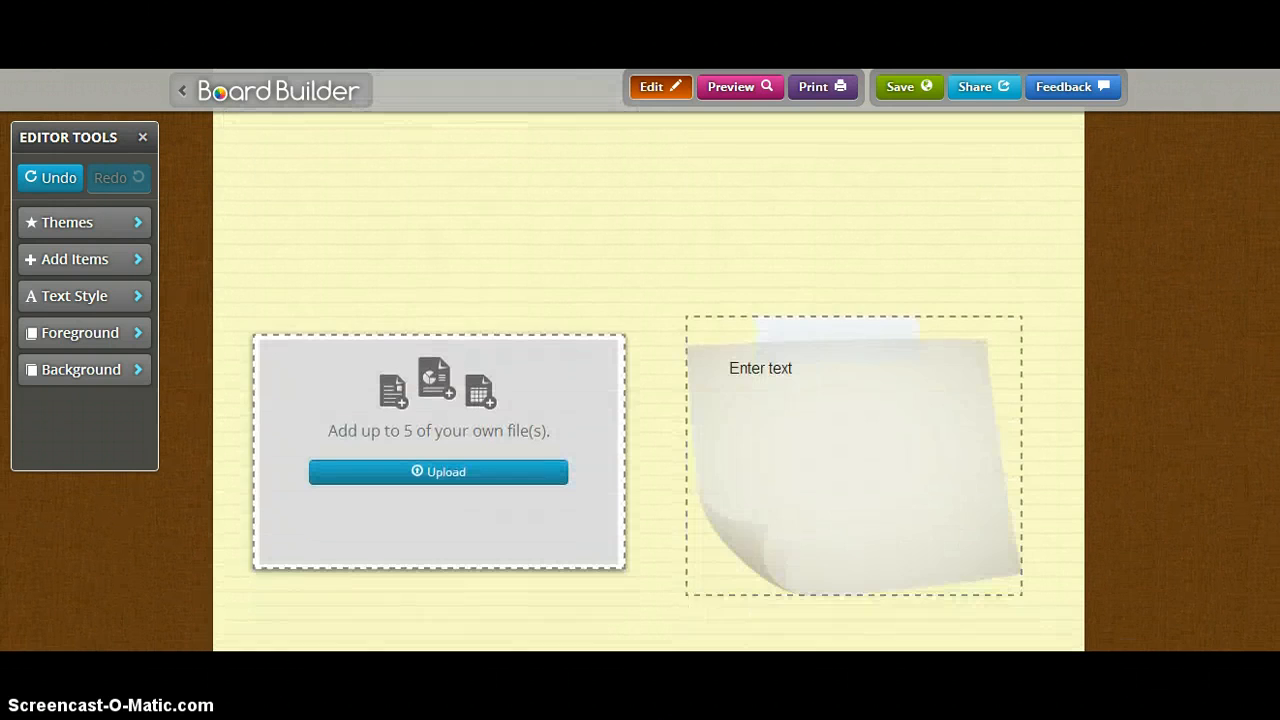
Move the file attachment box higher up the board
{"action": "left_click", "coordinate": [438, 450]}
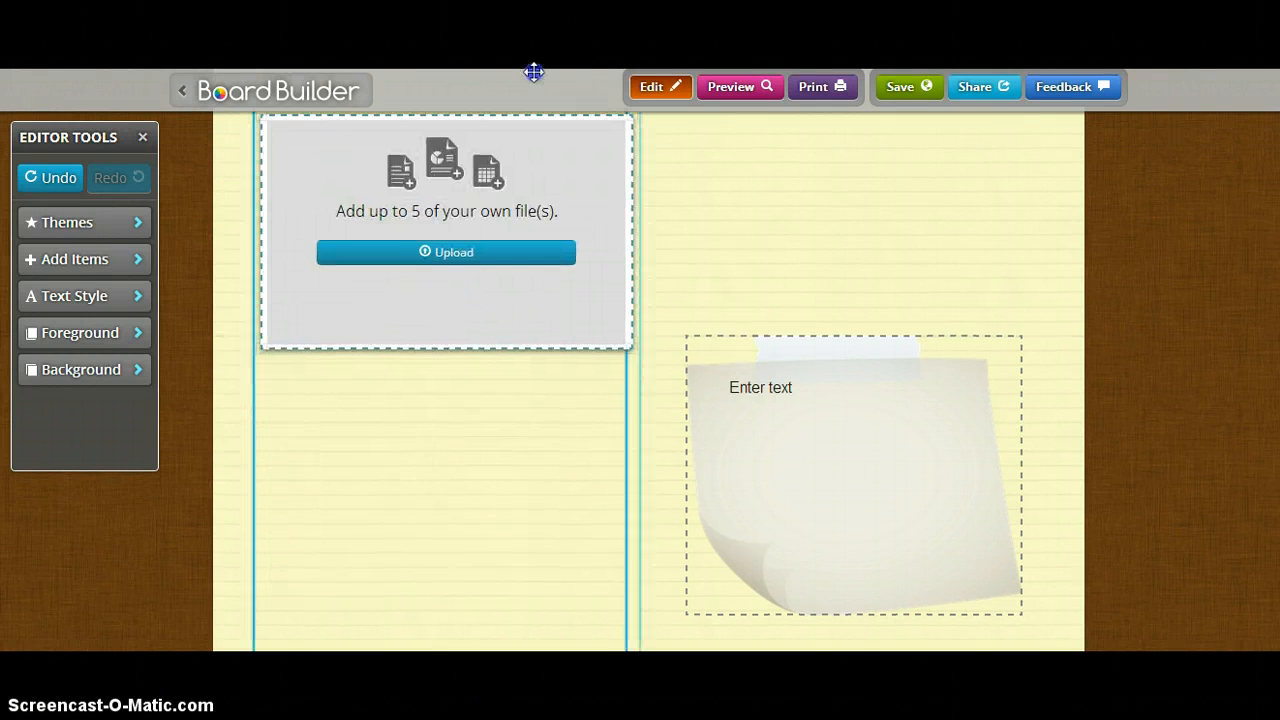
{"action": "left_click", "coordinate": [852, 480]}
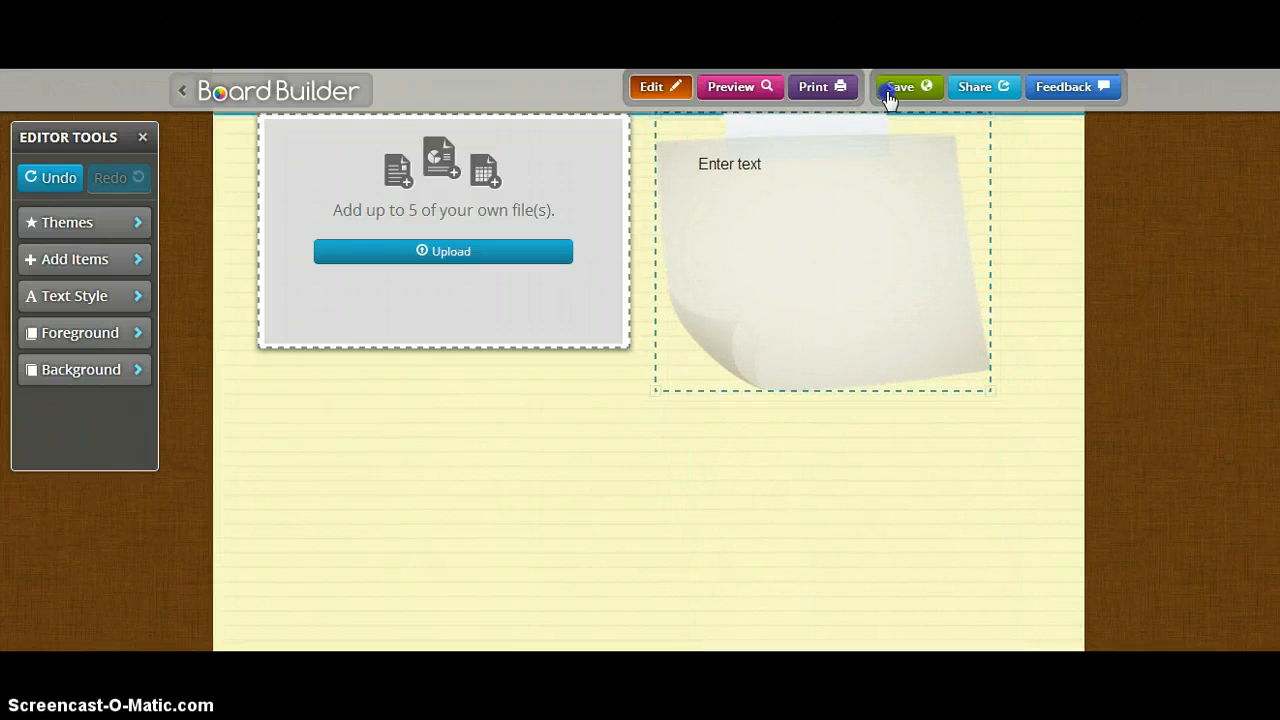
{"action": "scroll", "scroll_direction": "down", "scroll_amount": 3}
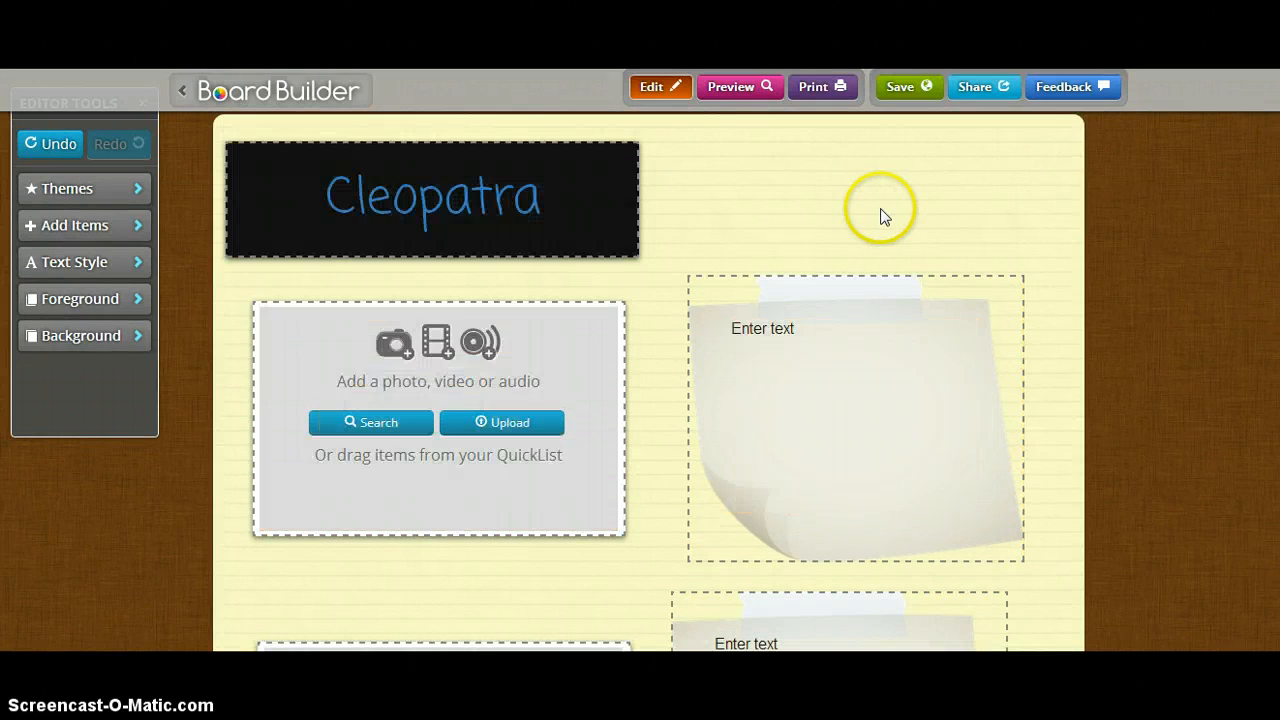
Add a Media item under the Cleopatra headline from Editor Tools
{"action": "left_click", "coordinate": [438, 420]}
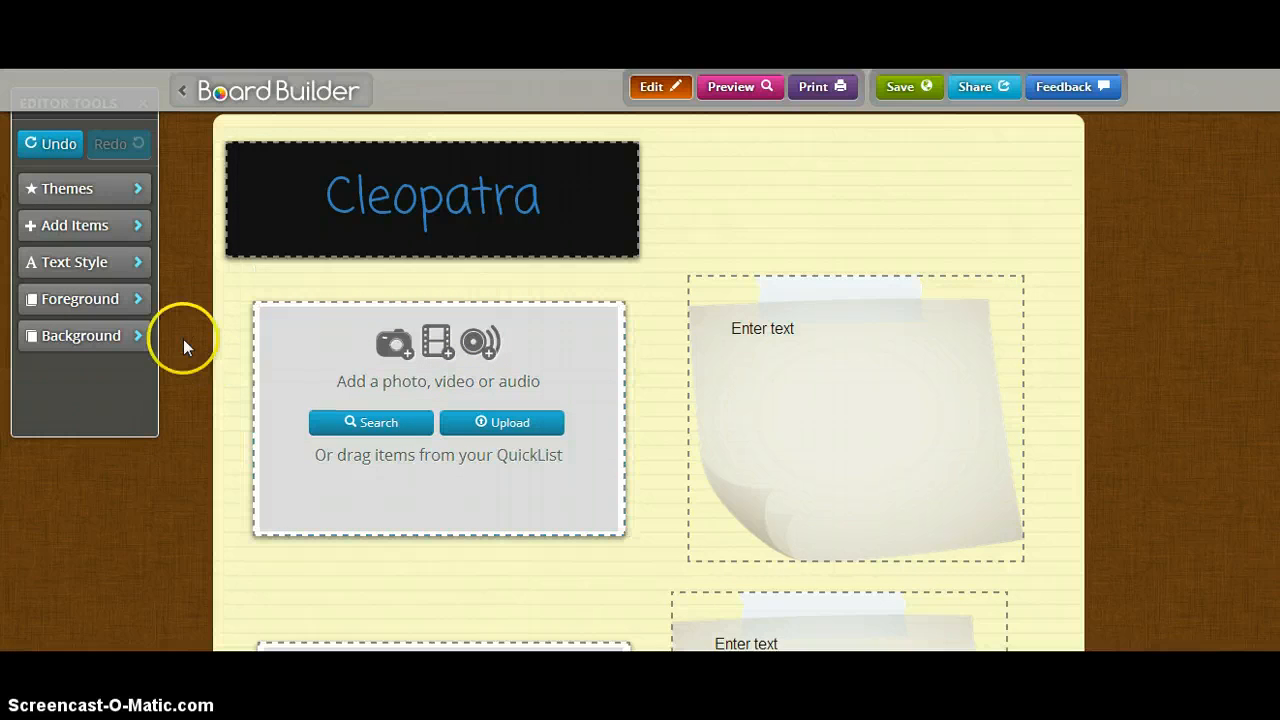
{"action": "left_click", "coordinate": [75, 224]}
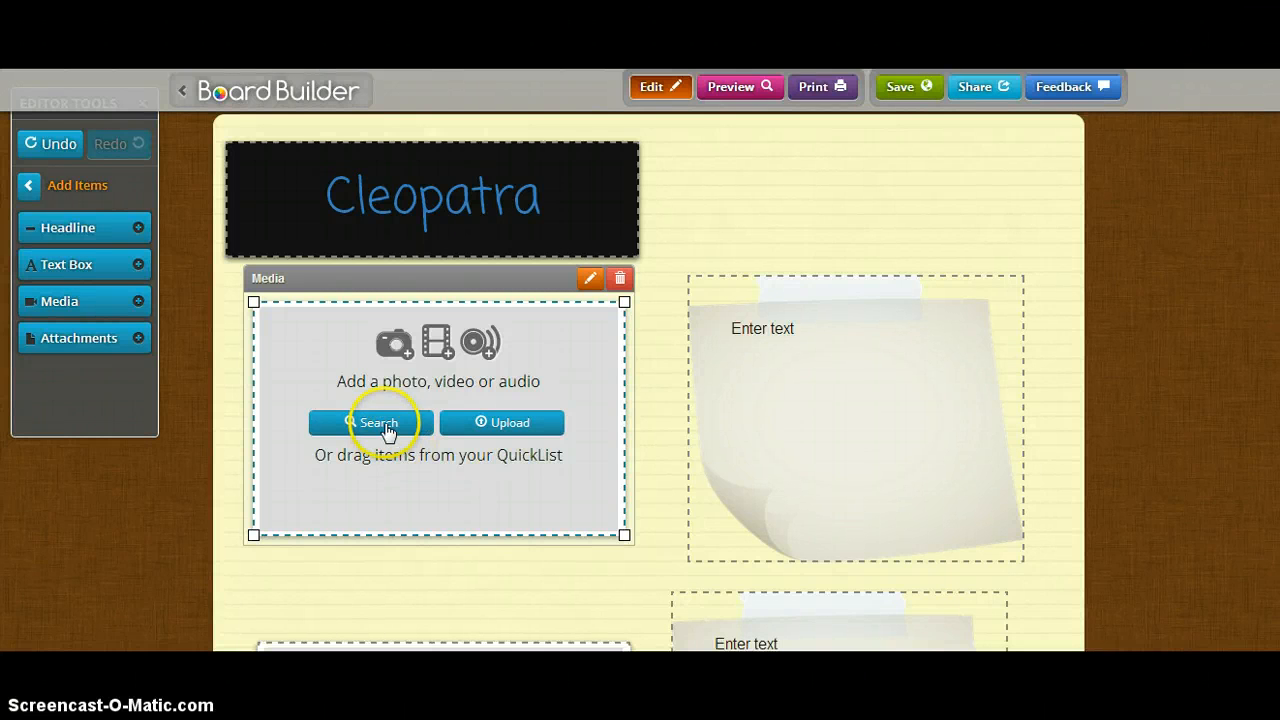
Search for 'cleopatra and mark antony' and open the top Female Pharaohs video
{"action": "left_click", "coordinate": [371, 422]}
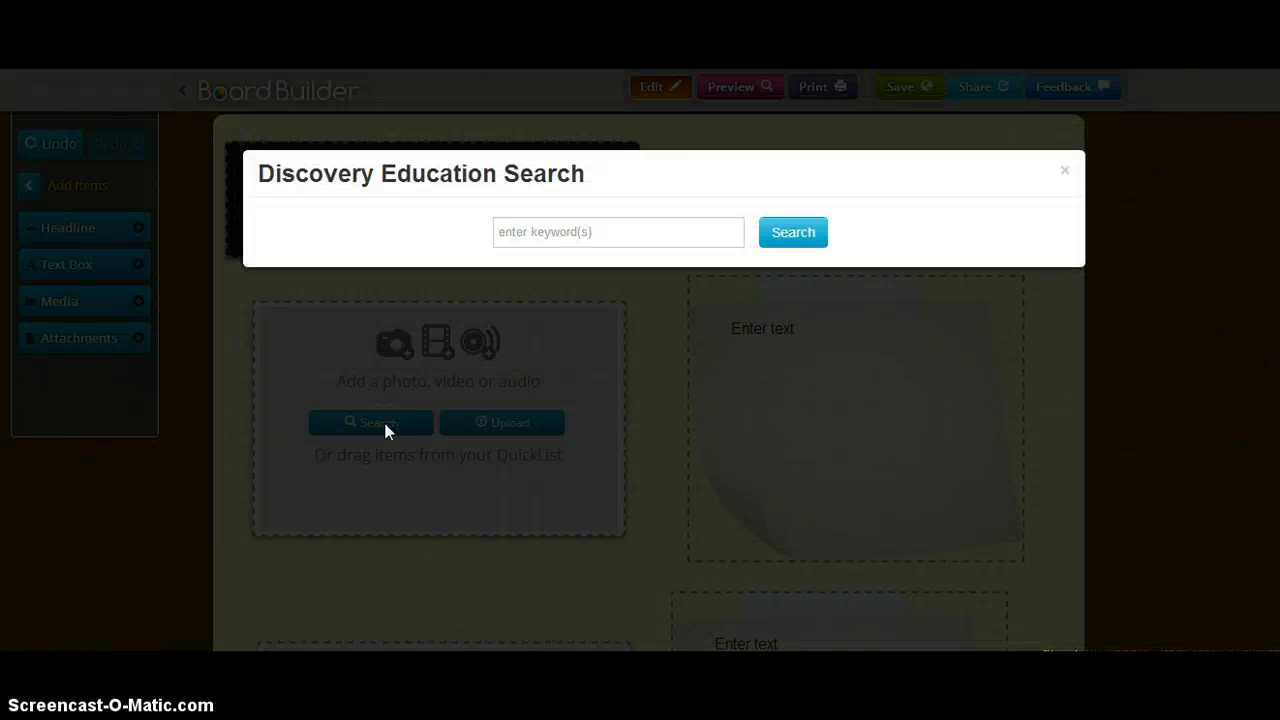
{"action": "left_click", "coordinate": [617, 231]}
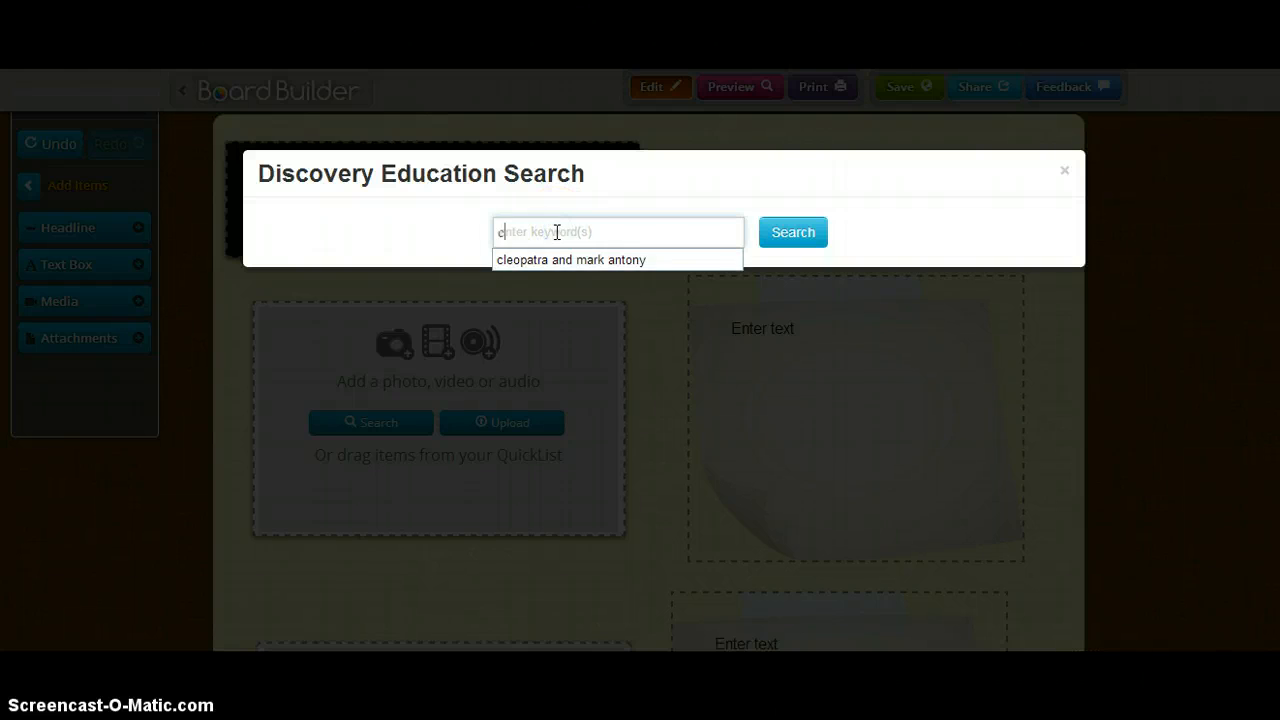
{"action": "type", "text": "cleopatra and mark antony"}
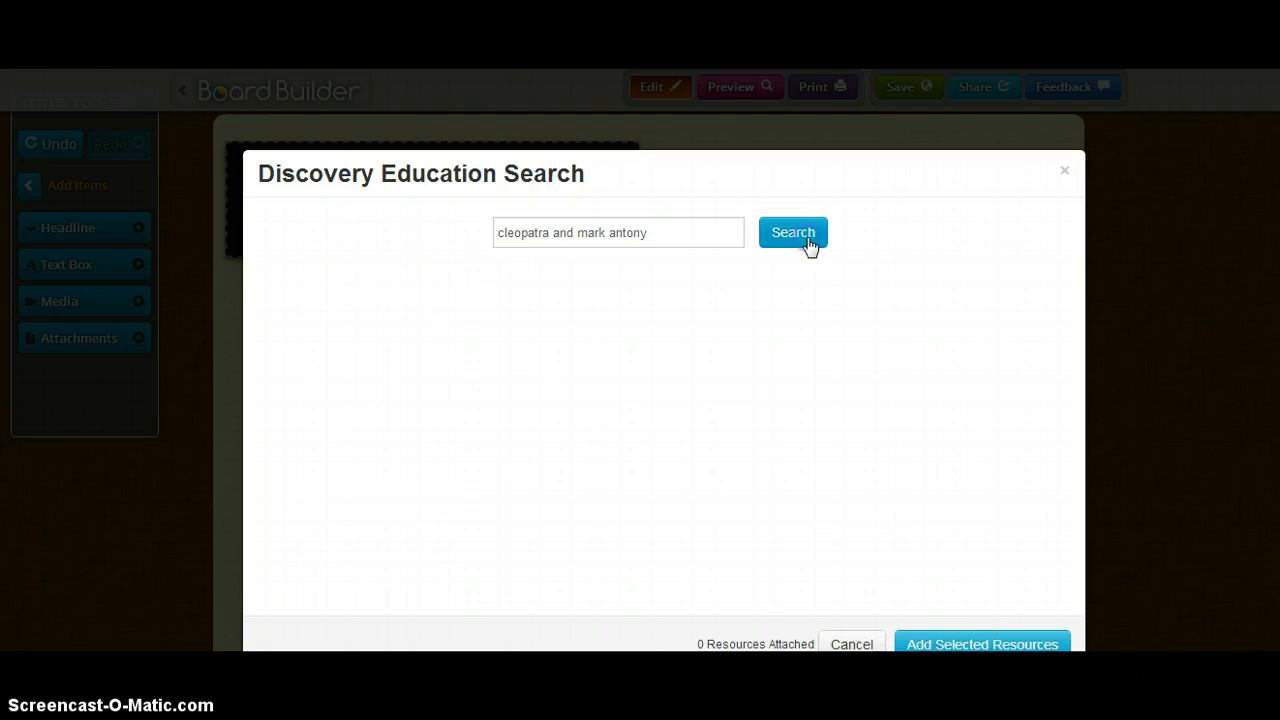
{"action": "left_click", "coordinate": [793, 232]}
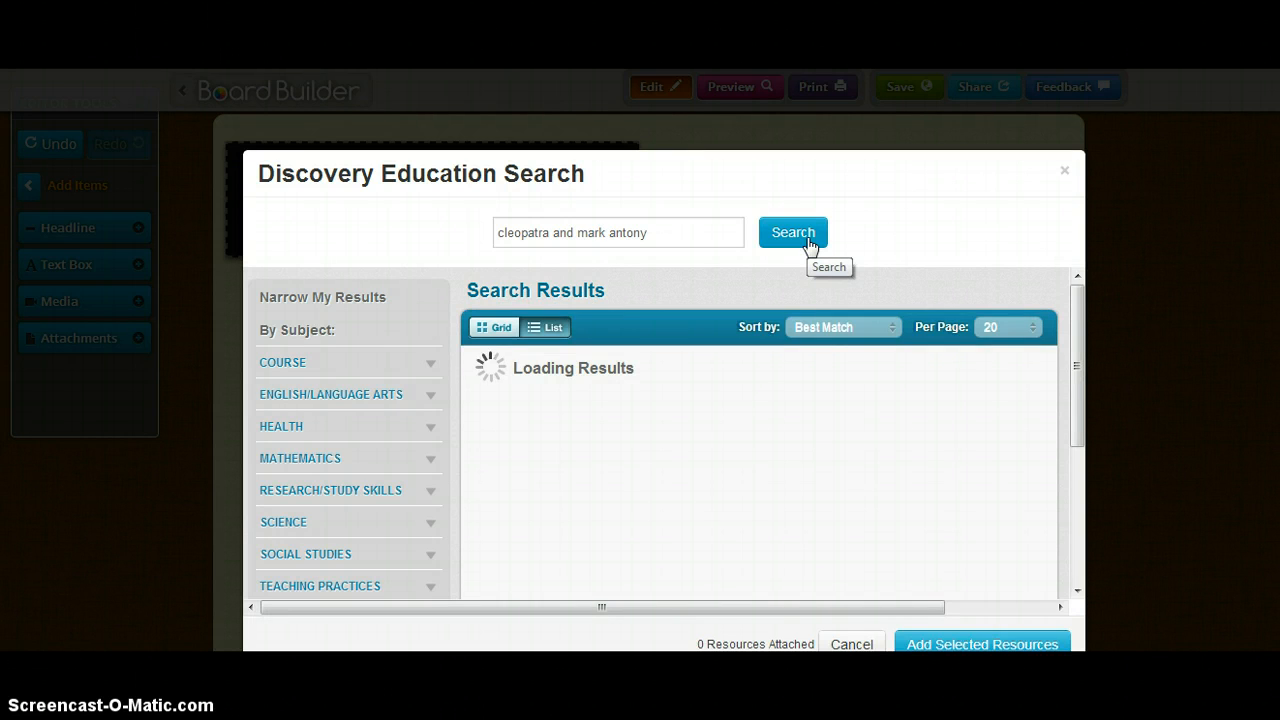
{"action": "left_click", "coordinate": [793, 232]}
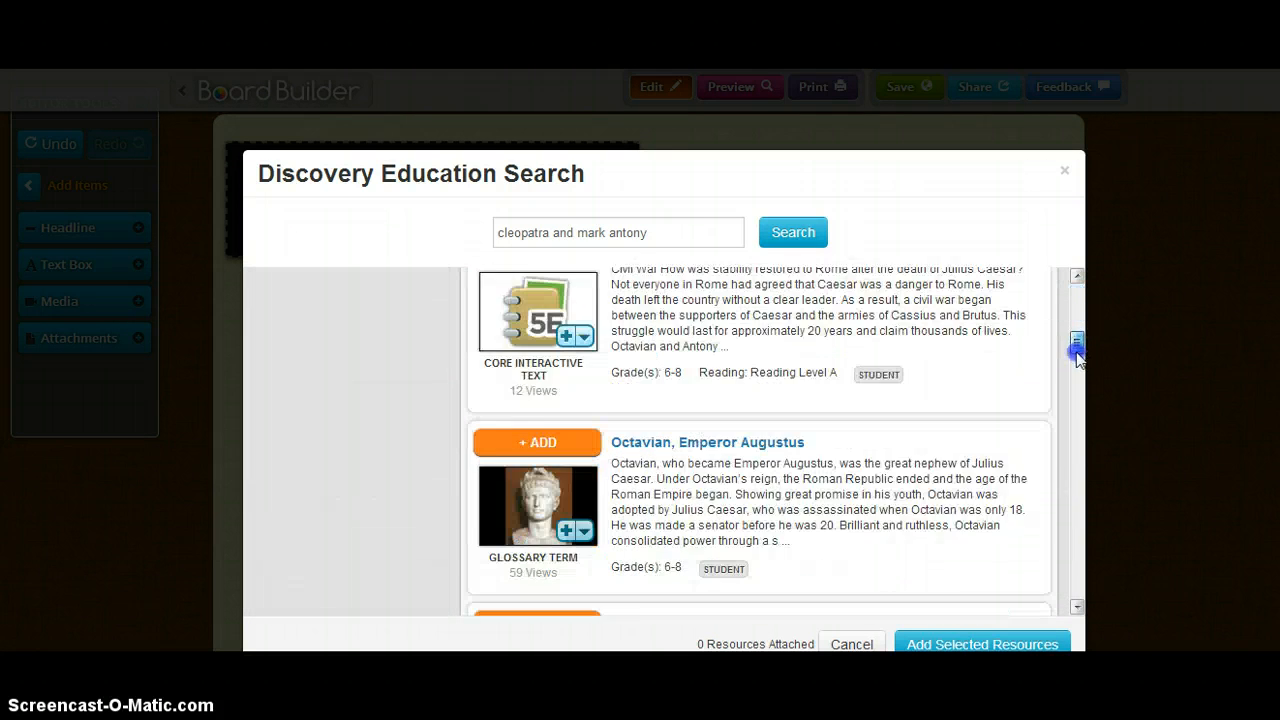
{"action": "left_click", "coordinate": [792, 231]}
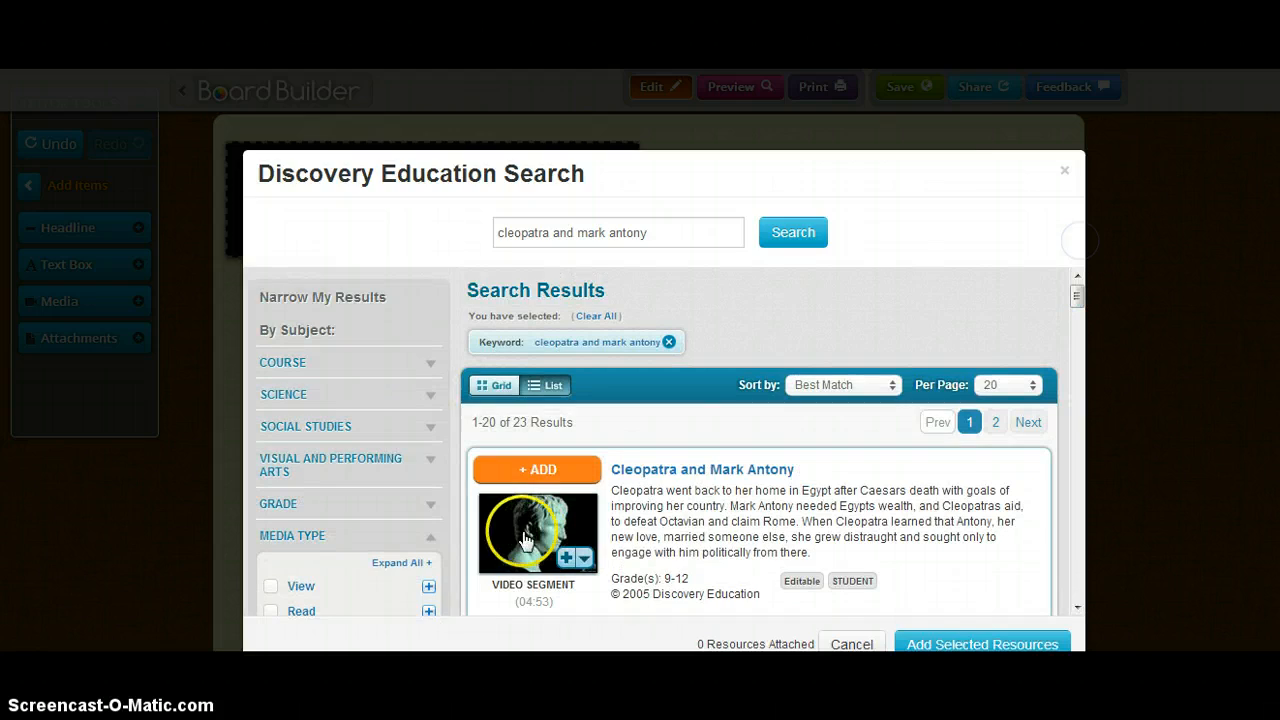
{"action": "left_click", "coordinate": [537, 533]}
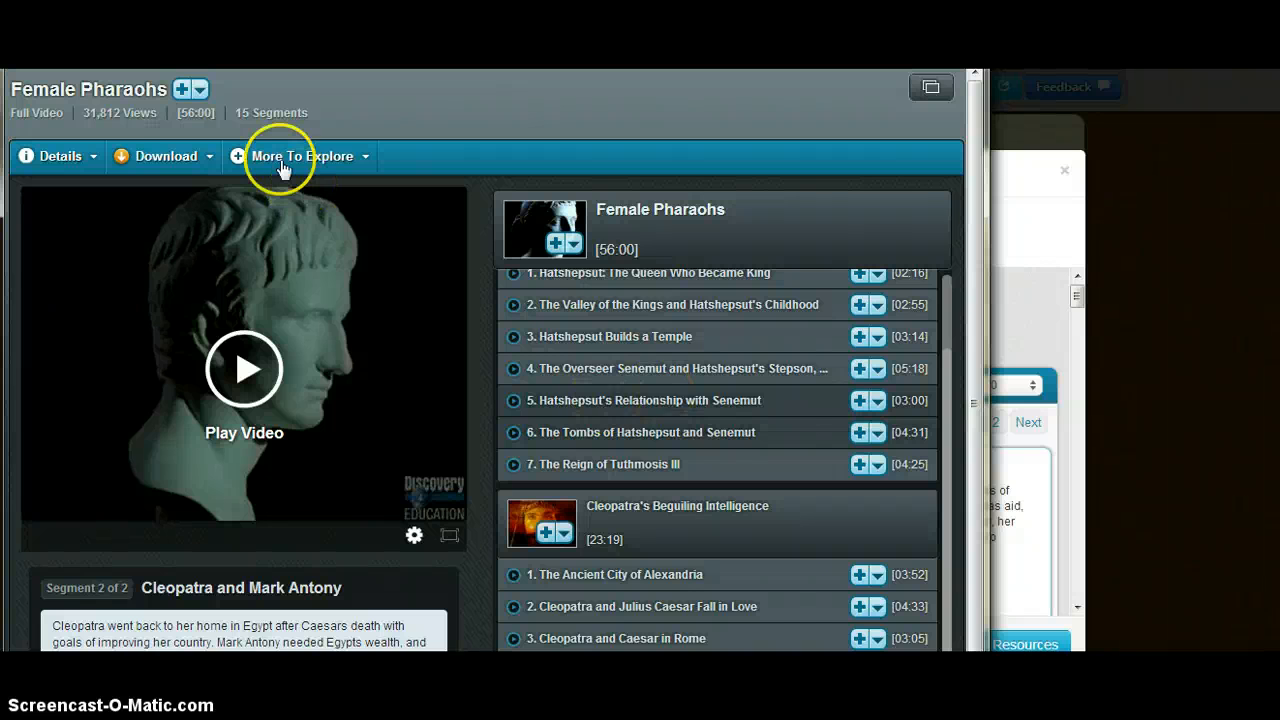
Expand and collapse the Female Pharaohs description and citations
{"action": "left_click", "coordinate": [59, 156]}
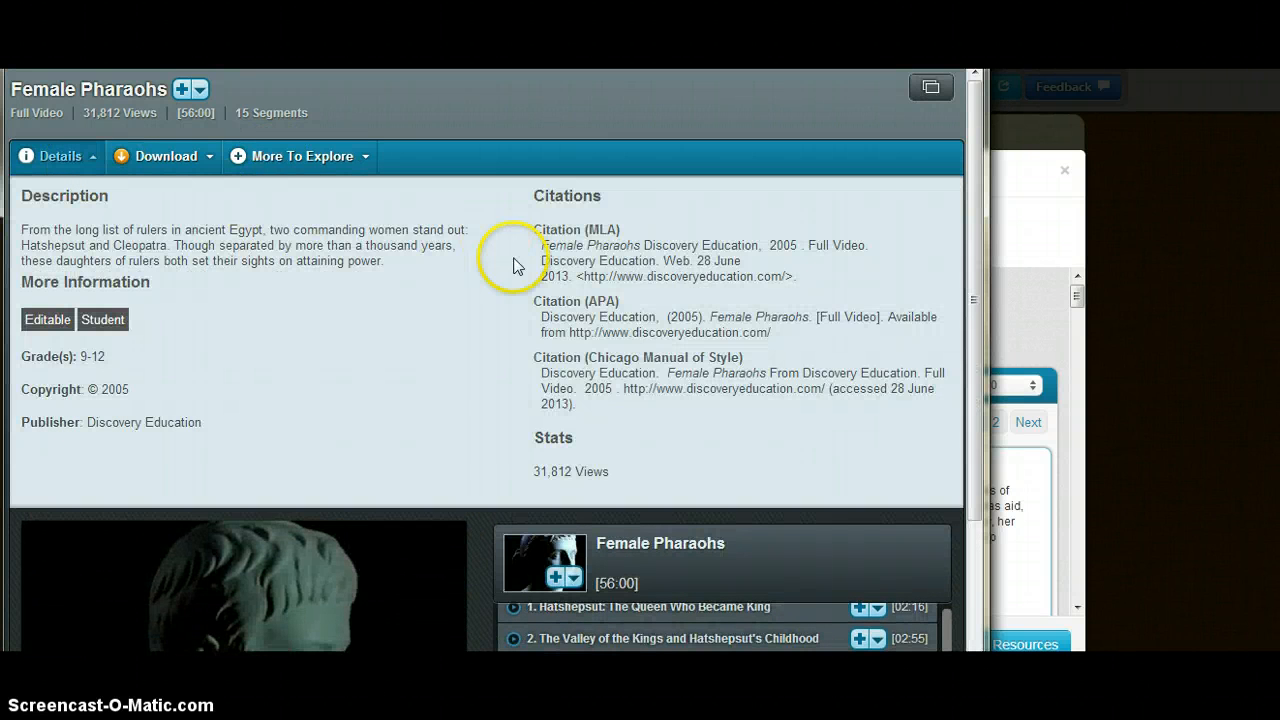
{"action": "mouse_move", "coordinate": [608, 381]}
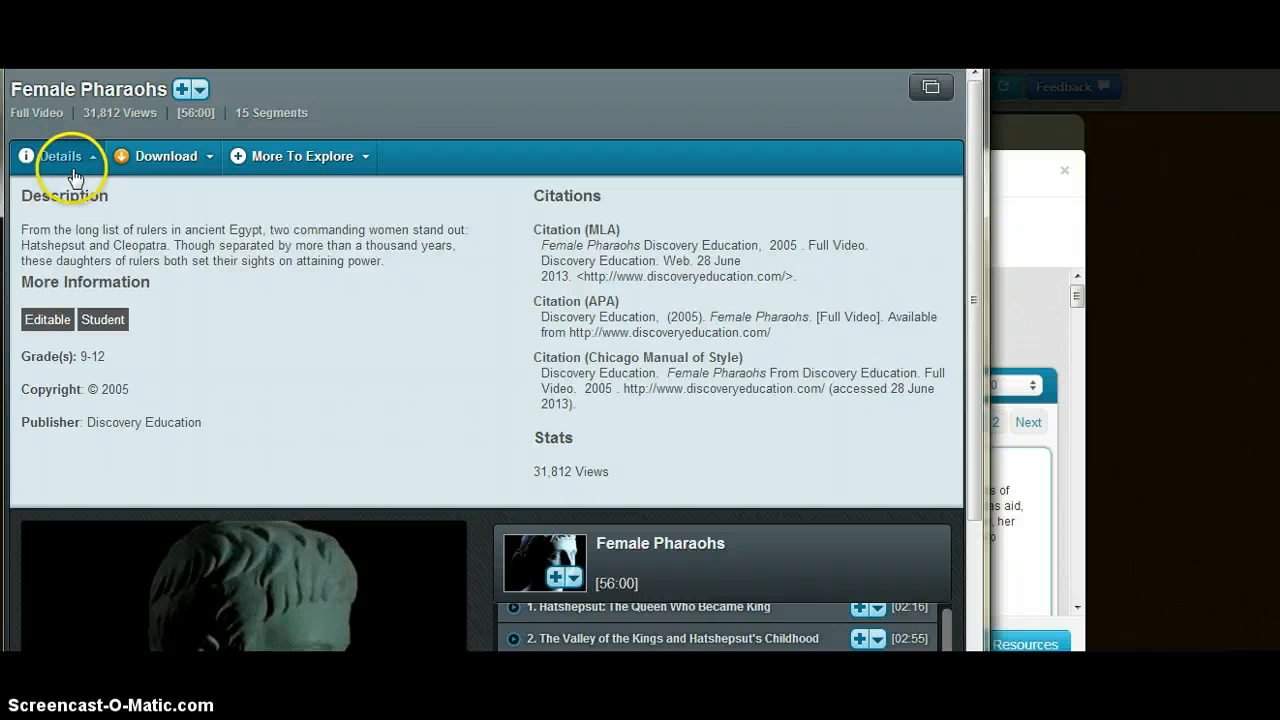
{"action": "left_click", "coordinate": [62, 156]}
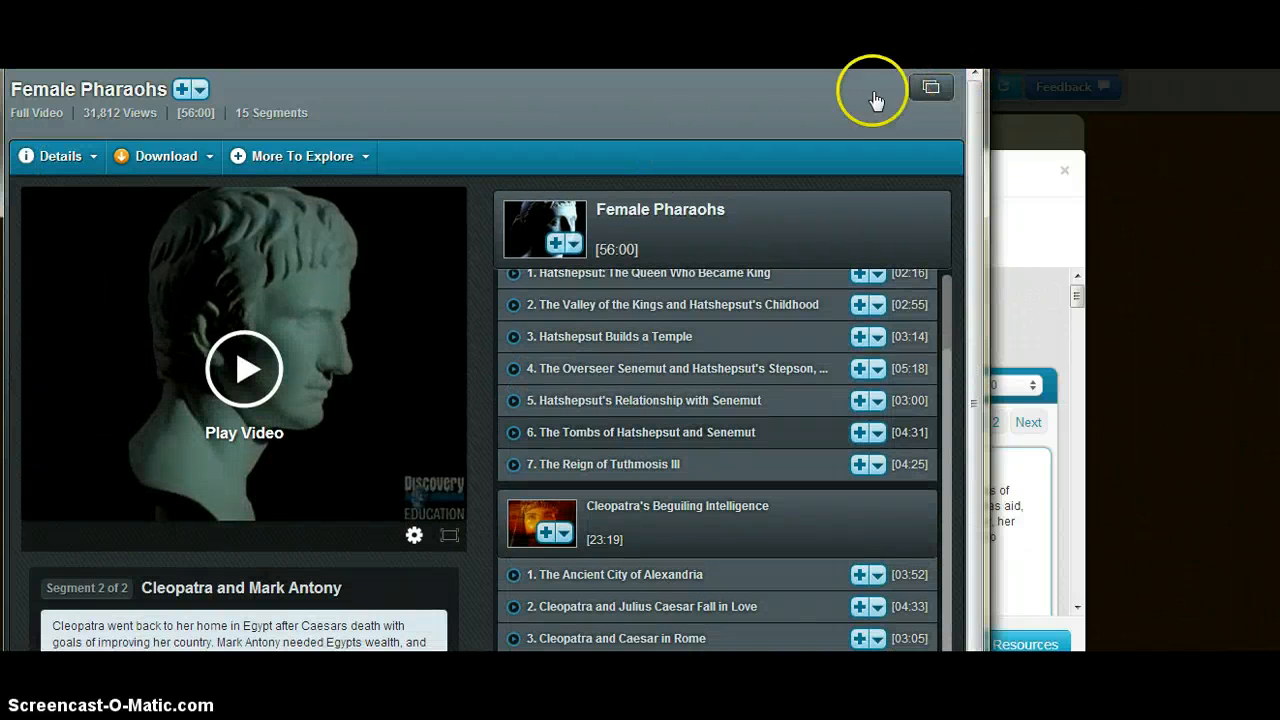
{"action": "mouse_move", "coordinate": [260, 462]}
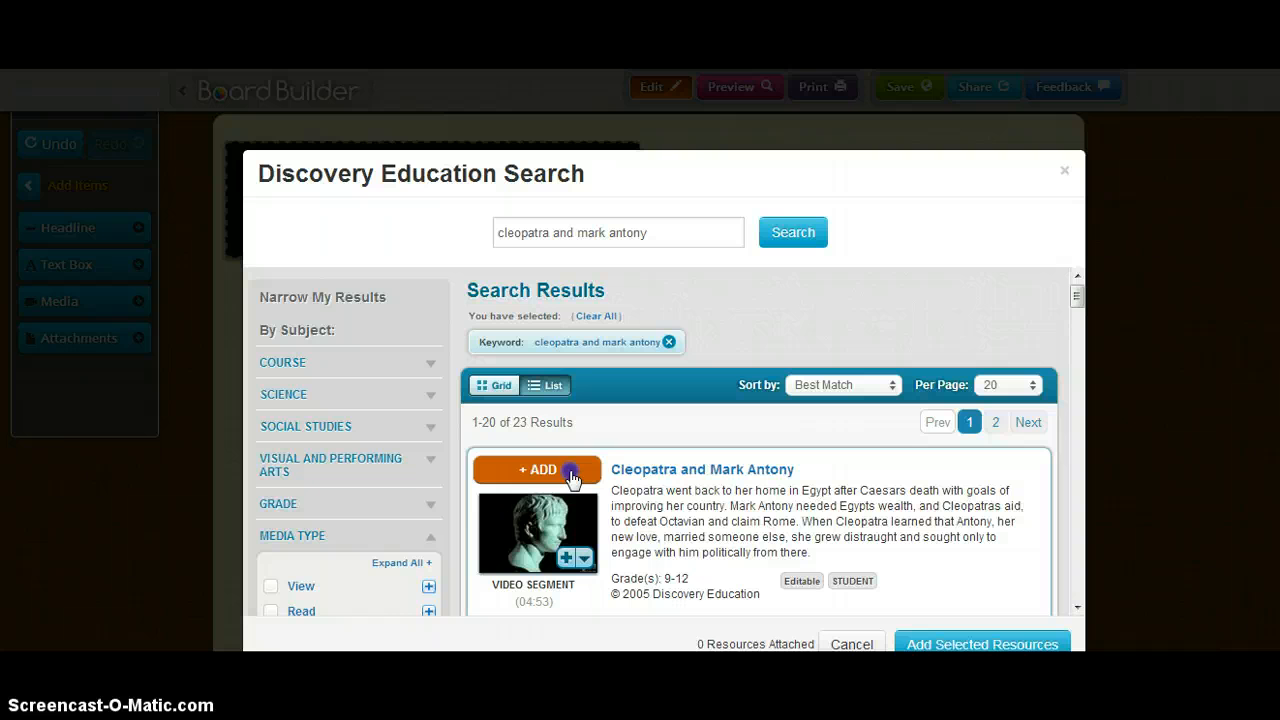
Add the Cleopatra and Mark Antony video segment to the board's media box
{"action": "left_click", "coordinate": [537, 469]}
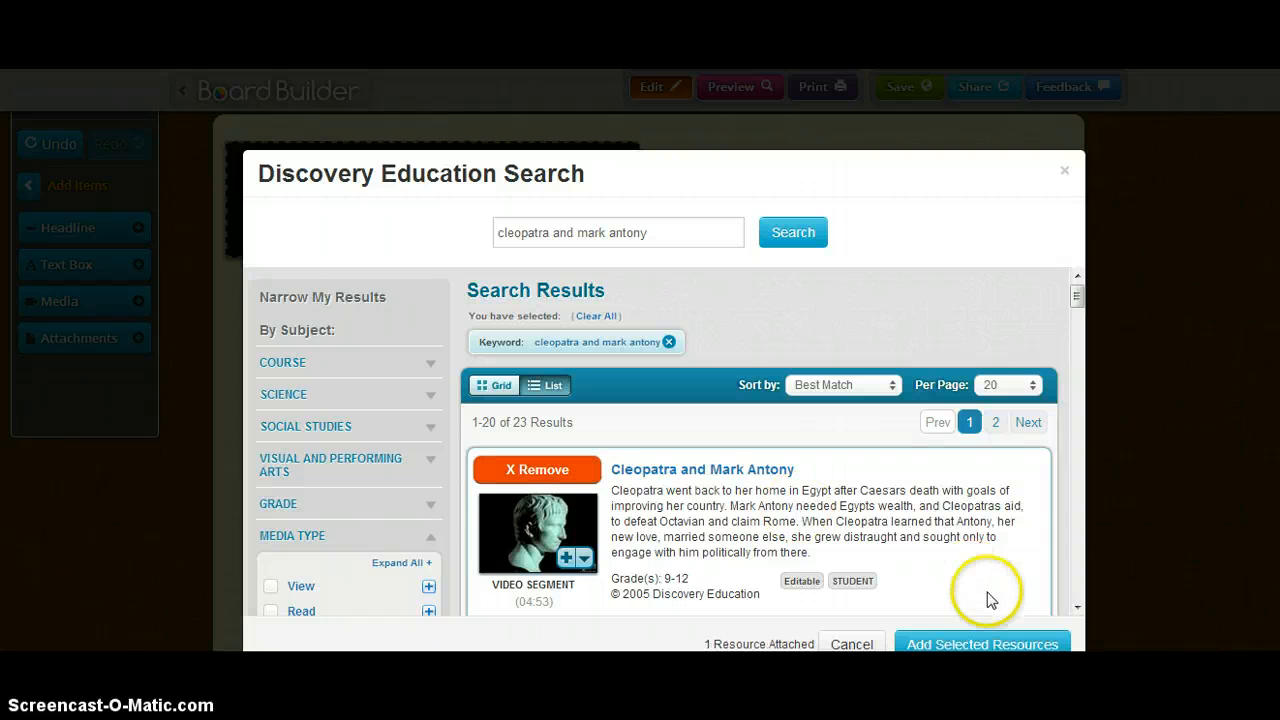
{"action": "scroll", "scroll_direction": "down", "scroll_amount": 3}
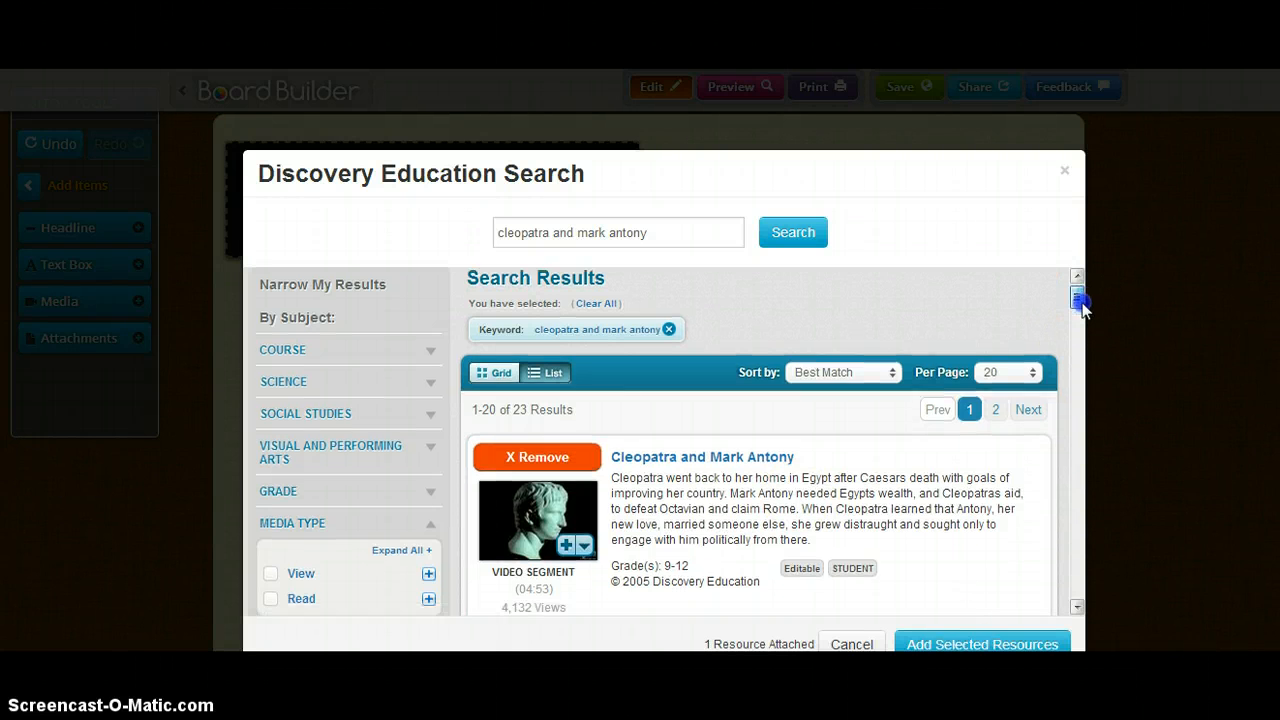
{"action": "scroll", "scroll_direction": "down", "scroll_amount": 3}
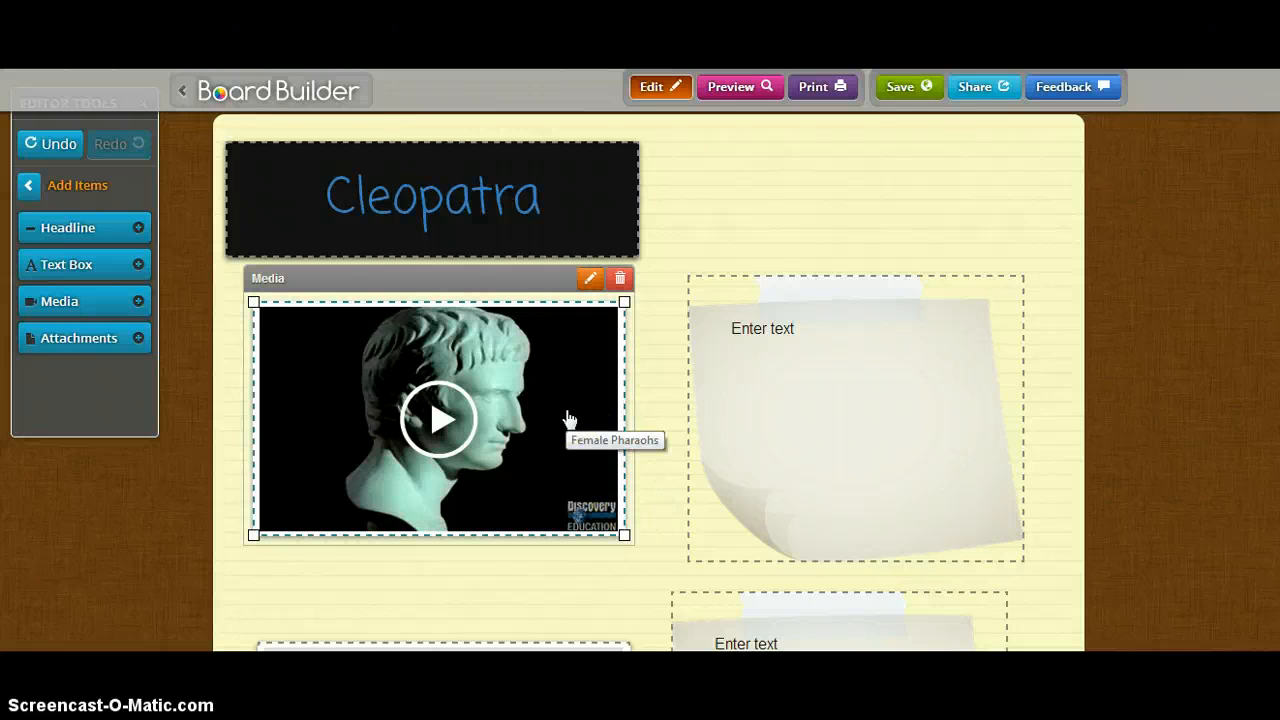
{"action": "left_click", "coordinate": [590, 278]}
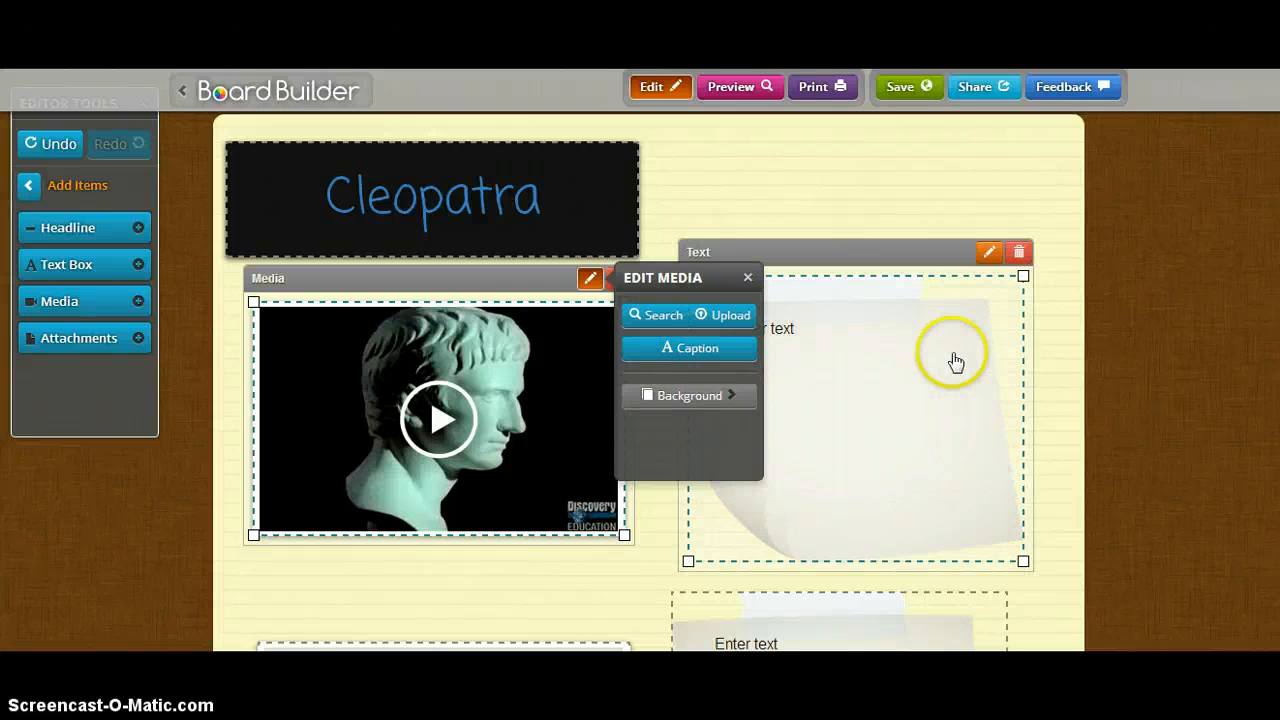
{"action": "left_click", "coordinate": [989, 251]}
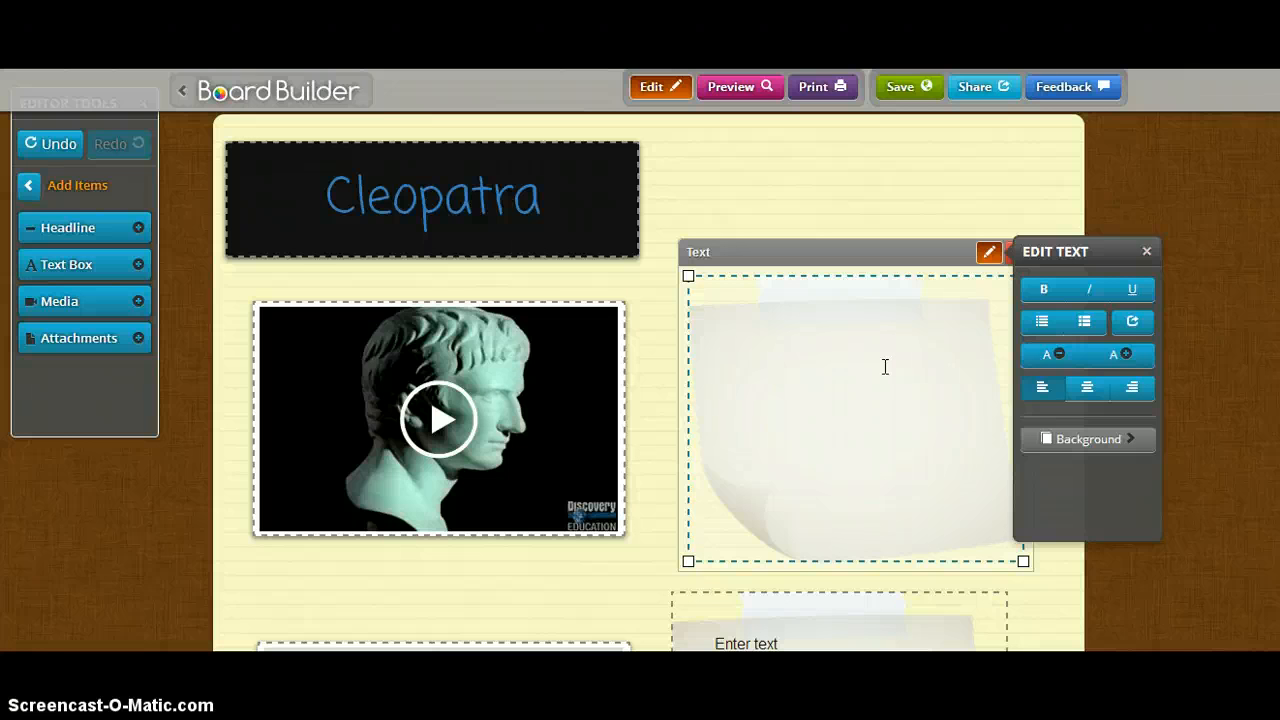
Write 'Information goes here.' on the top-right note and adjust alignment and list formatting
{"action": "type", "text": "Inform"}
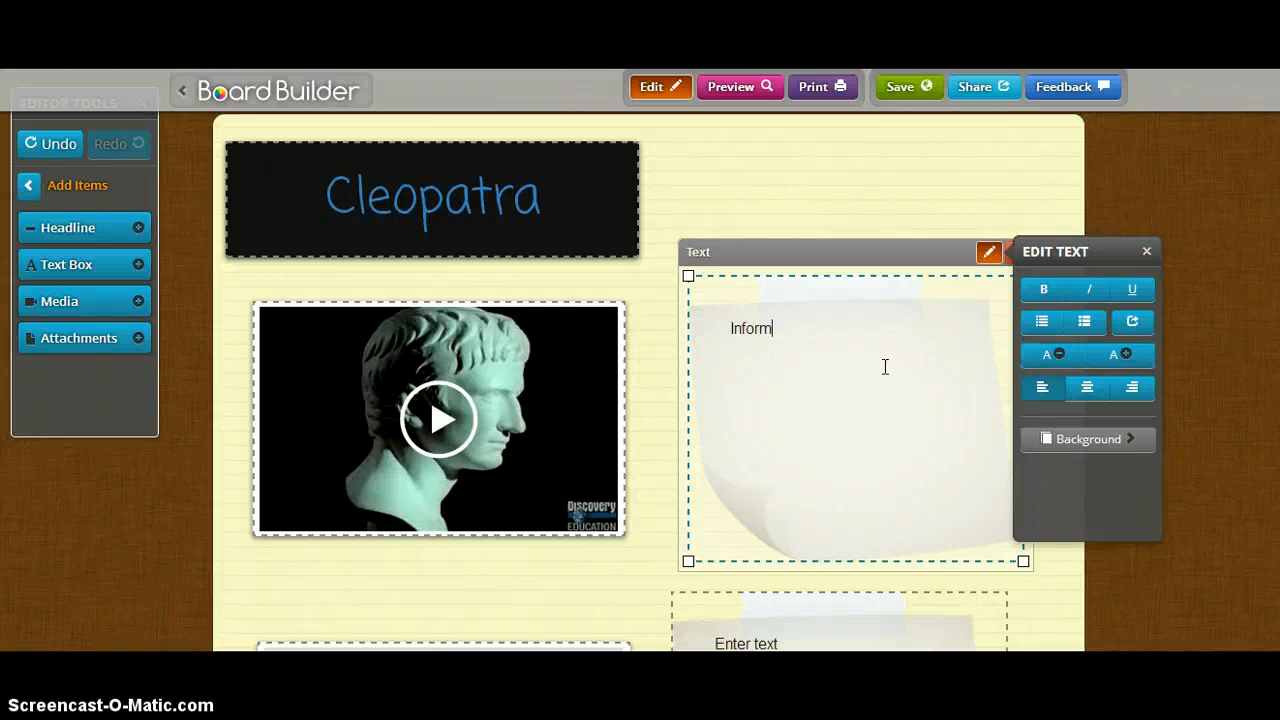
{"action": "type", "text": "ation goes"}
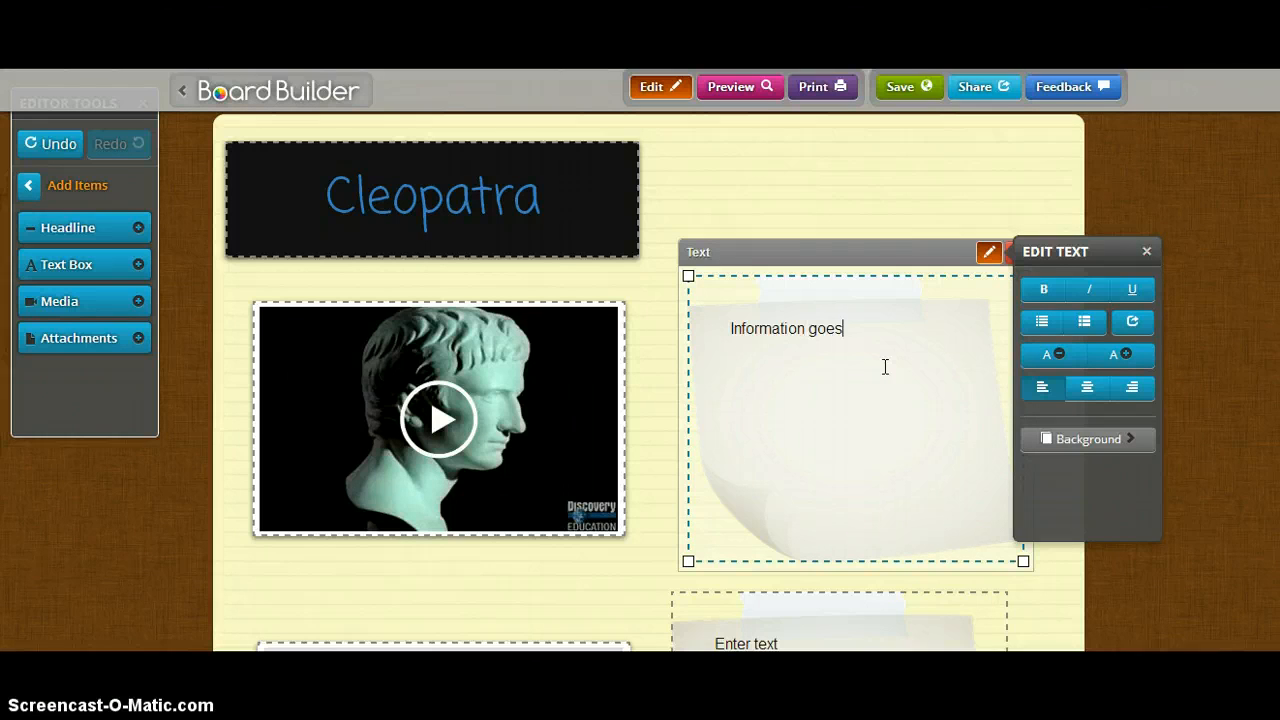
{"action": "type", "text": "here."}
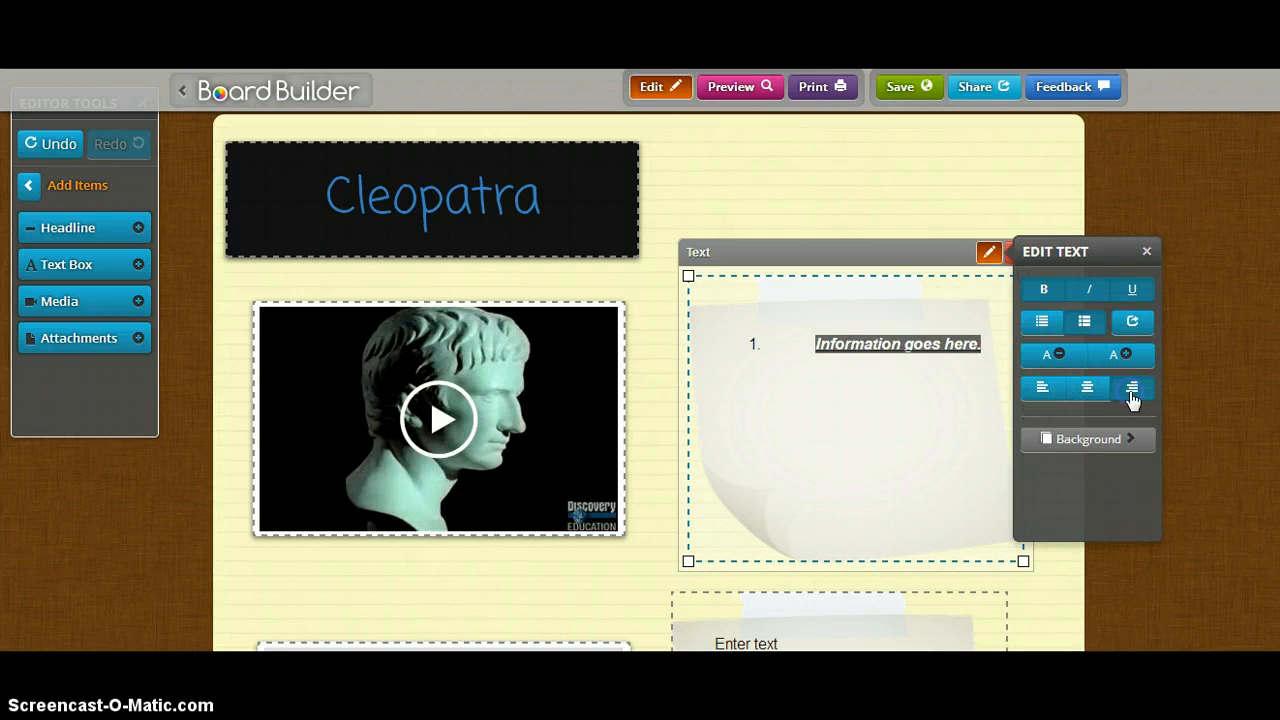
{"action": "left_click", "coordinate": [1084, 322]}
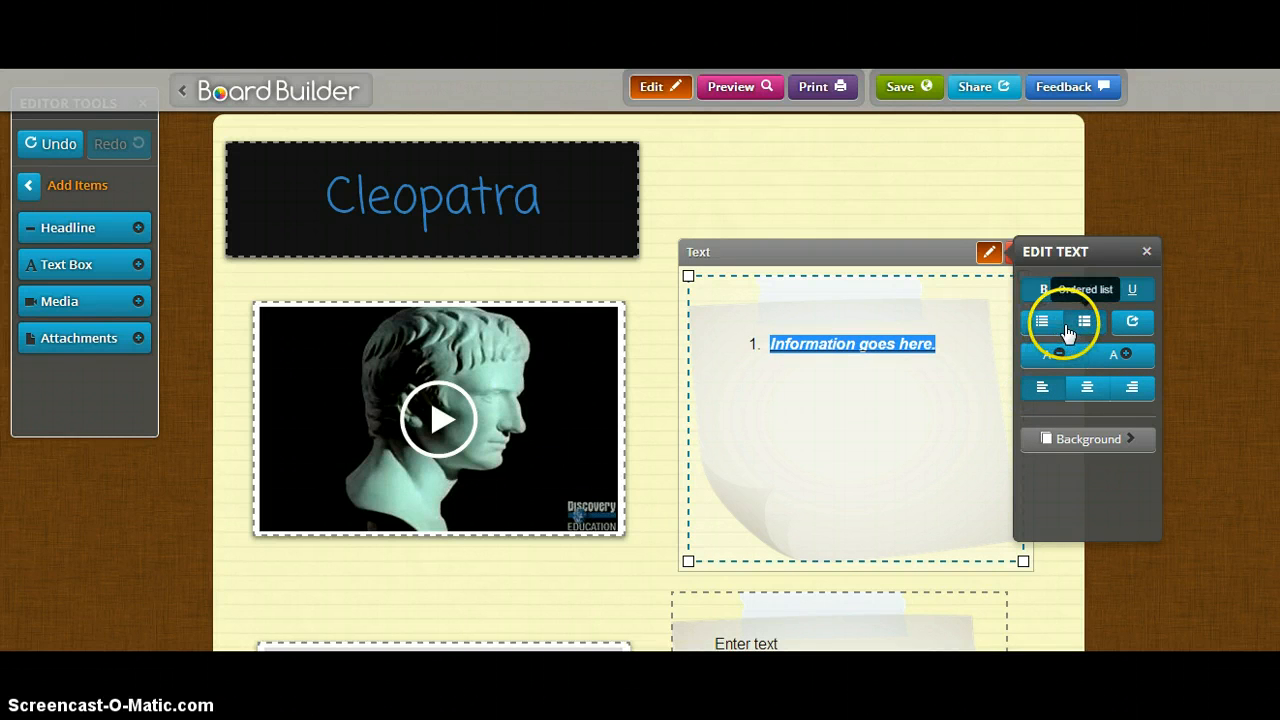
{"action": "left_click", "coordinate": [1084, 289]}
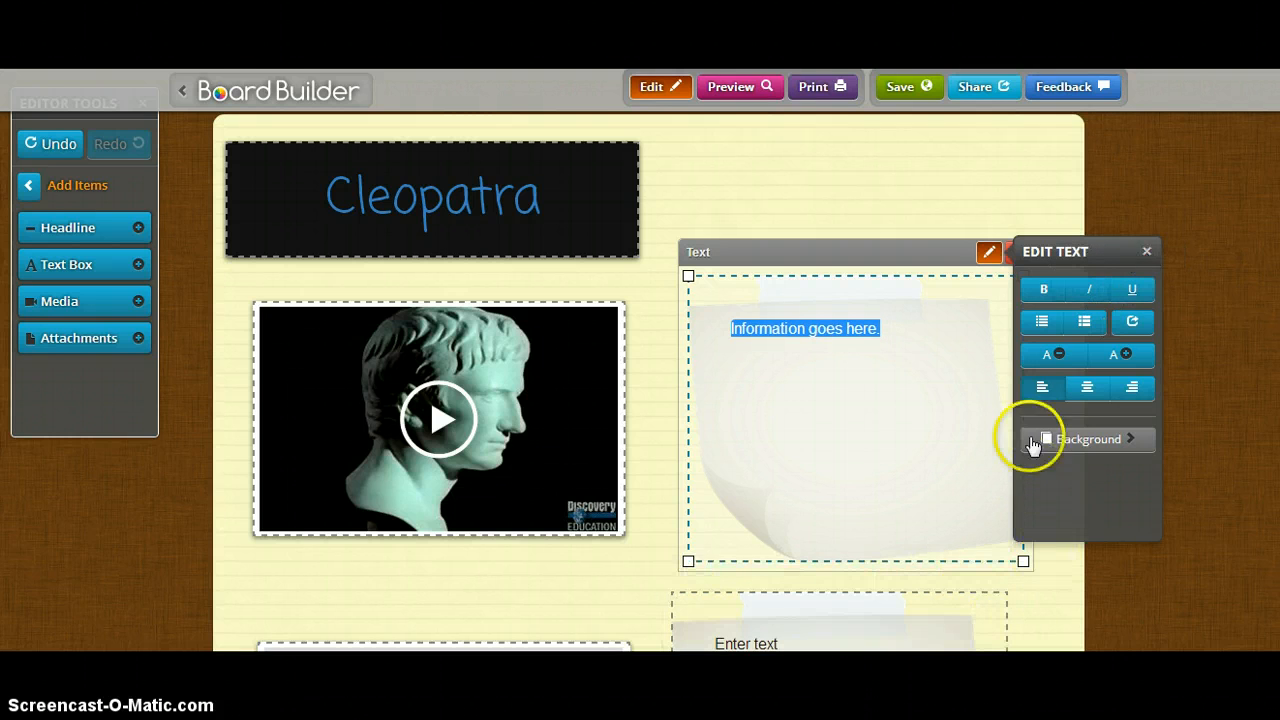
Give the information note a yellow sticky-note background
{"action": "left_click", "coordinate": [1087, 439]}
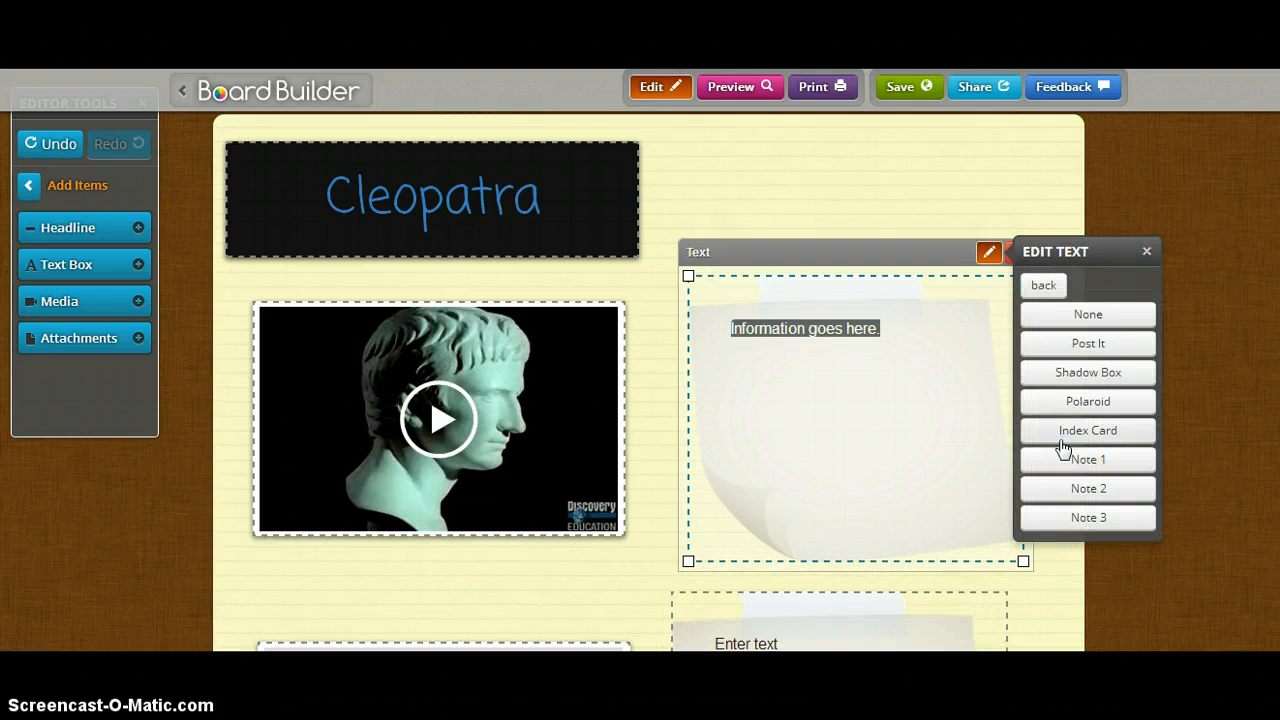
{"action": "left_click", "coordinate": [1087, 430]}
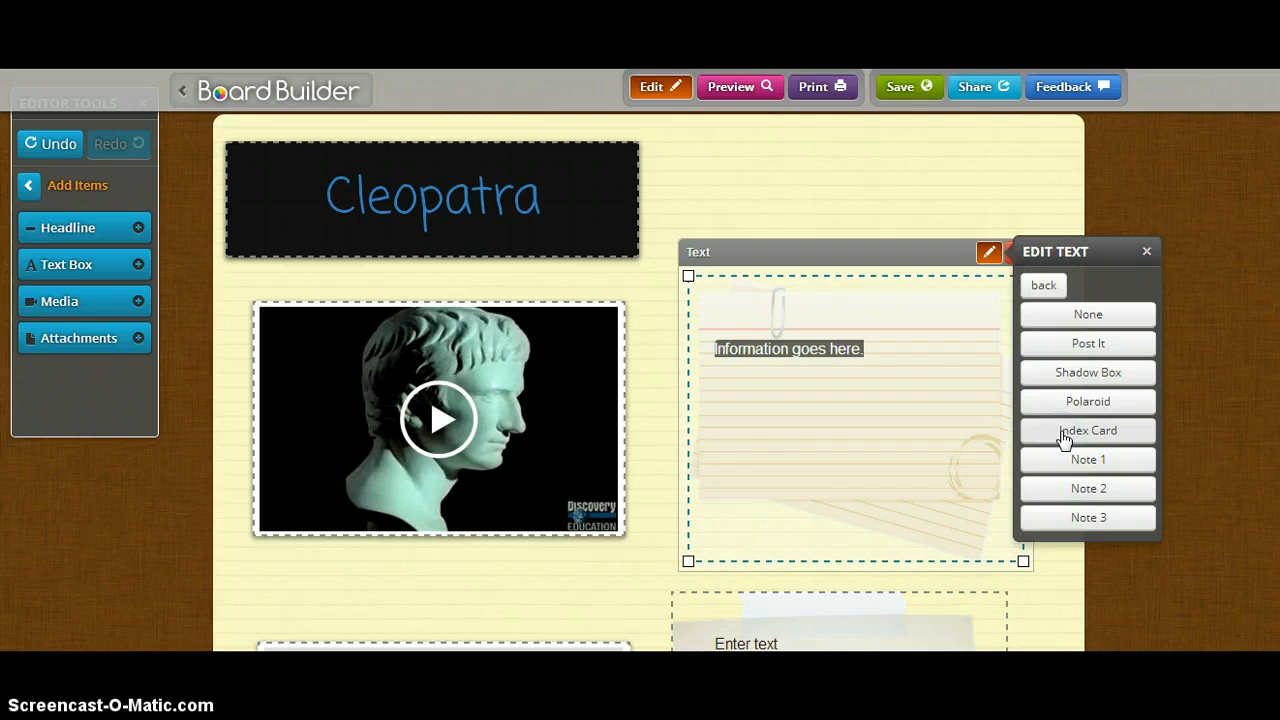
{"action": "left_click", "coordinate": [1087, 343]}
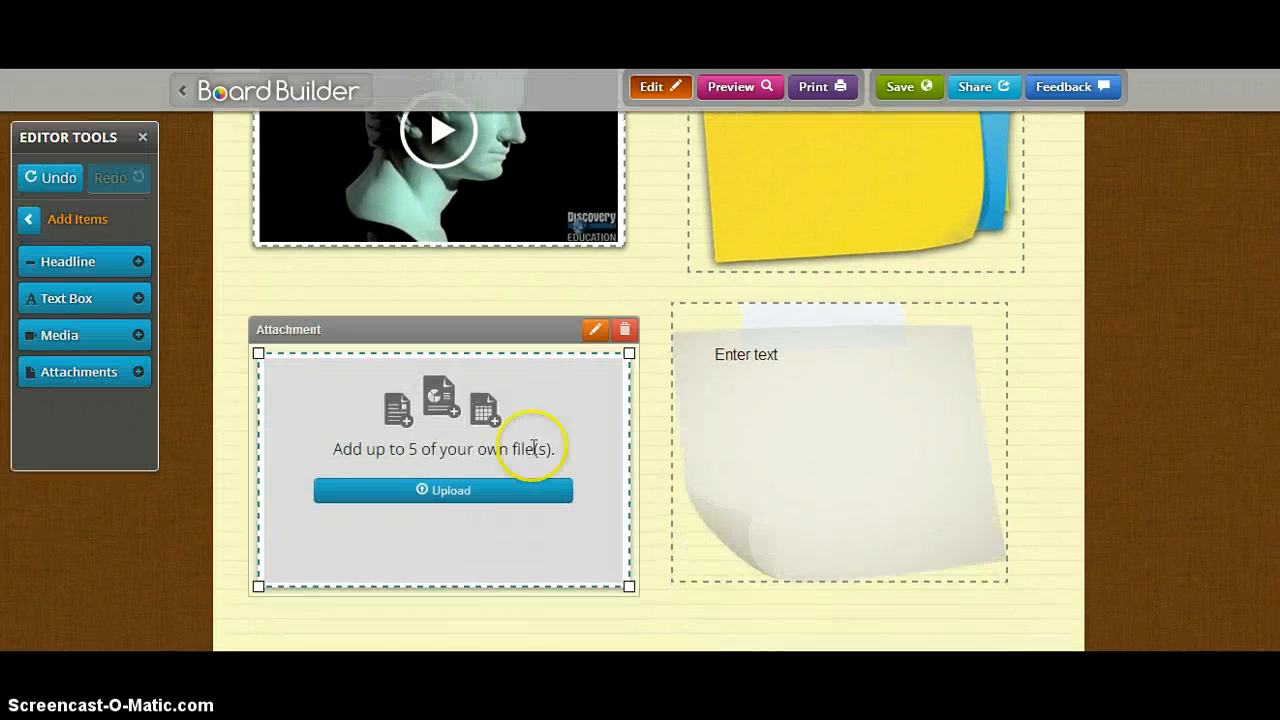
{"action": "mouse_move", "coordinate": [515, 476]}
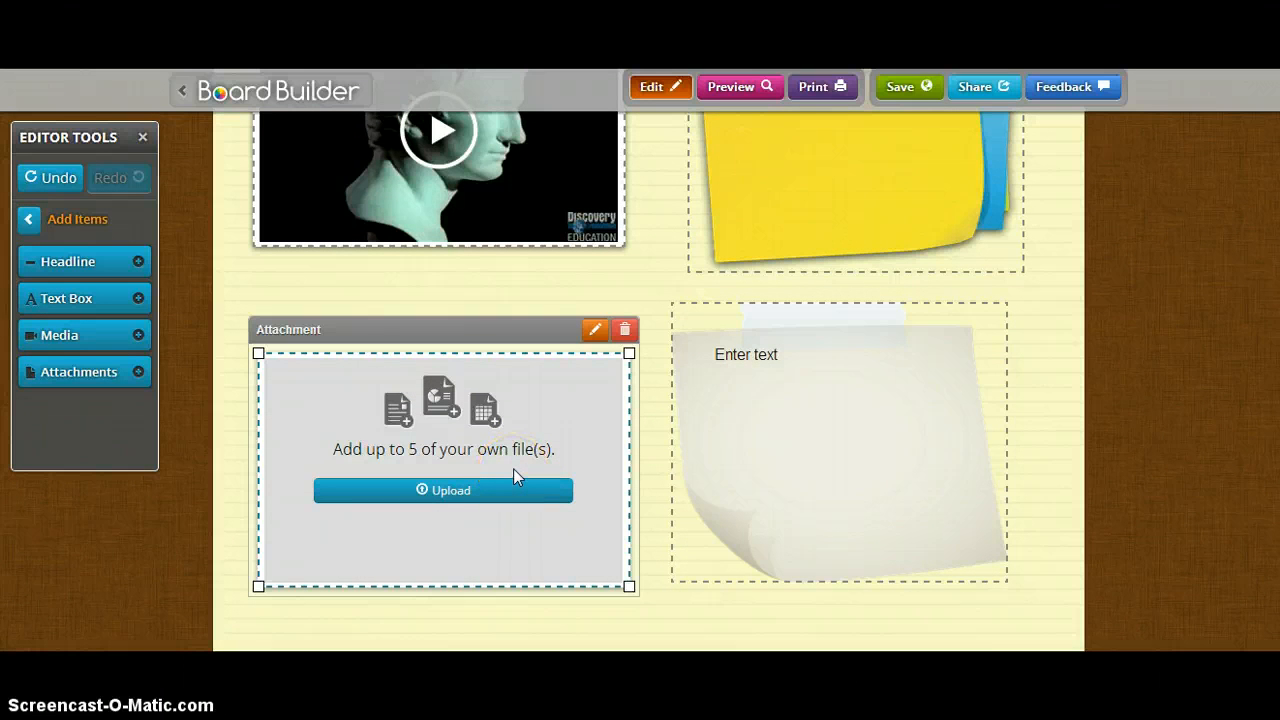
Open the attachment box's Upload window to choose files
{"action": "left_click", "coordinate": [906, 87]}
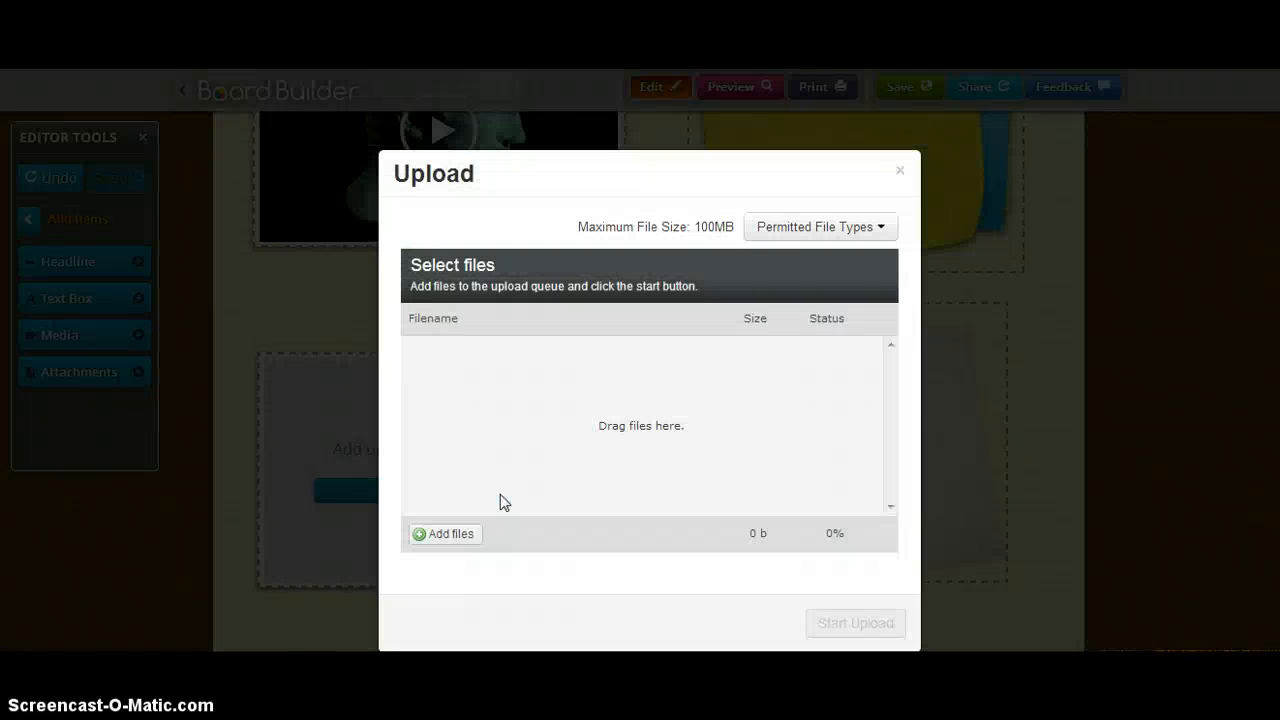
{"action": "mouse_move", "coordinate": [658, 405]}
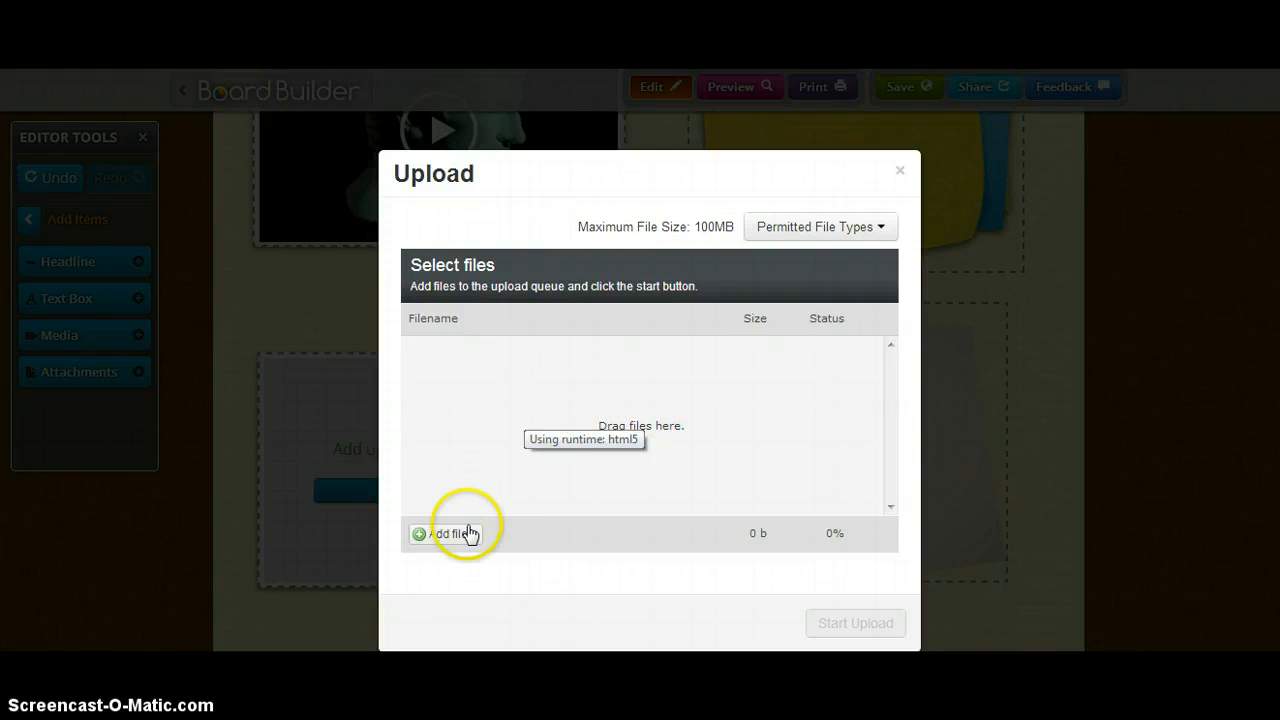
Upload the '6th Grade ABSS SS Course Guide 2012-2013' document into the board's attachment box
{"action": "left_click", "coordinate": [447, 533]}
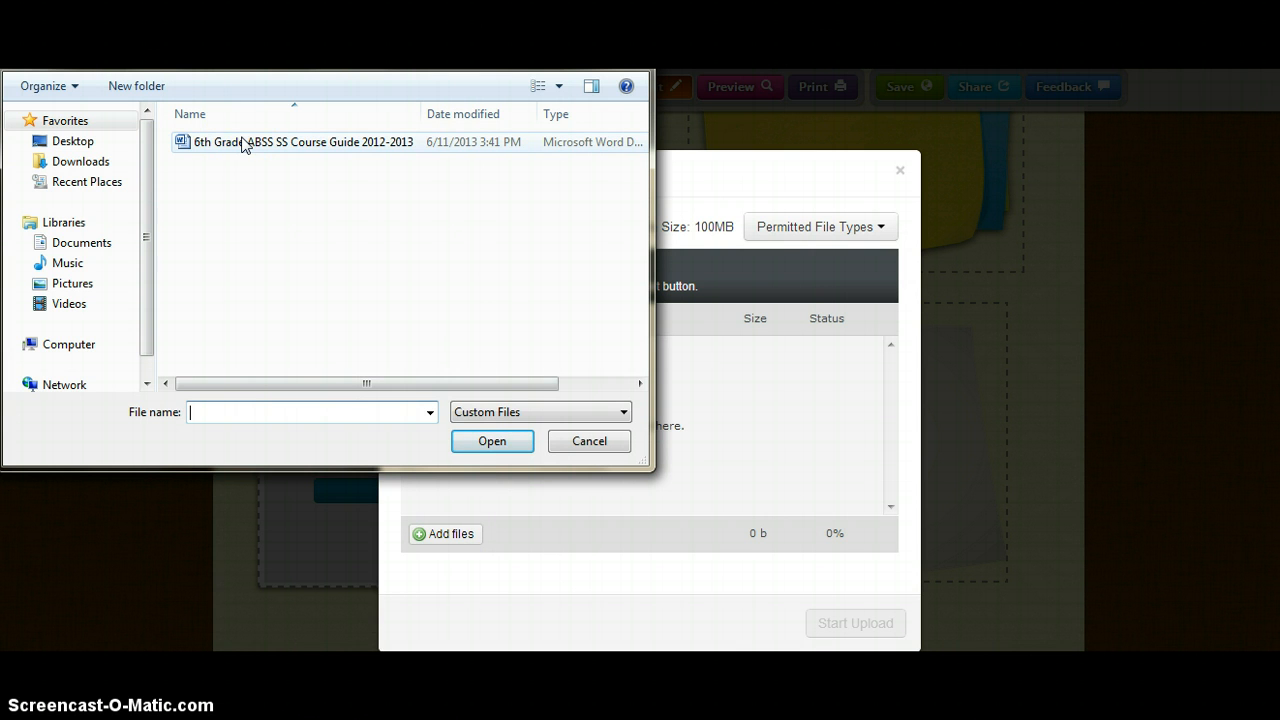
{"action": "left_click", "coordinate": [492, 441]}
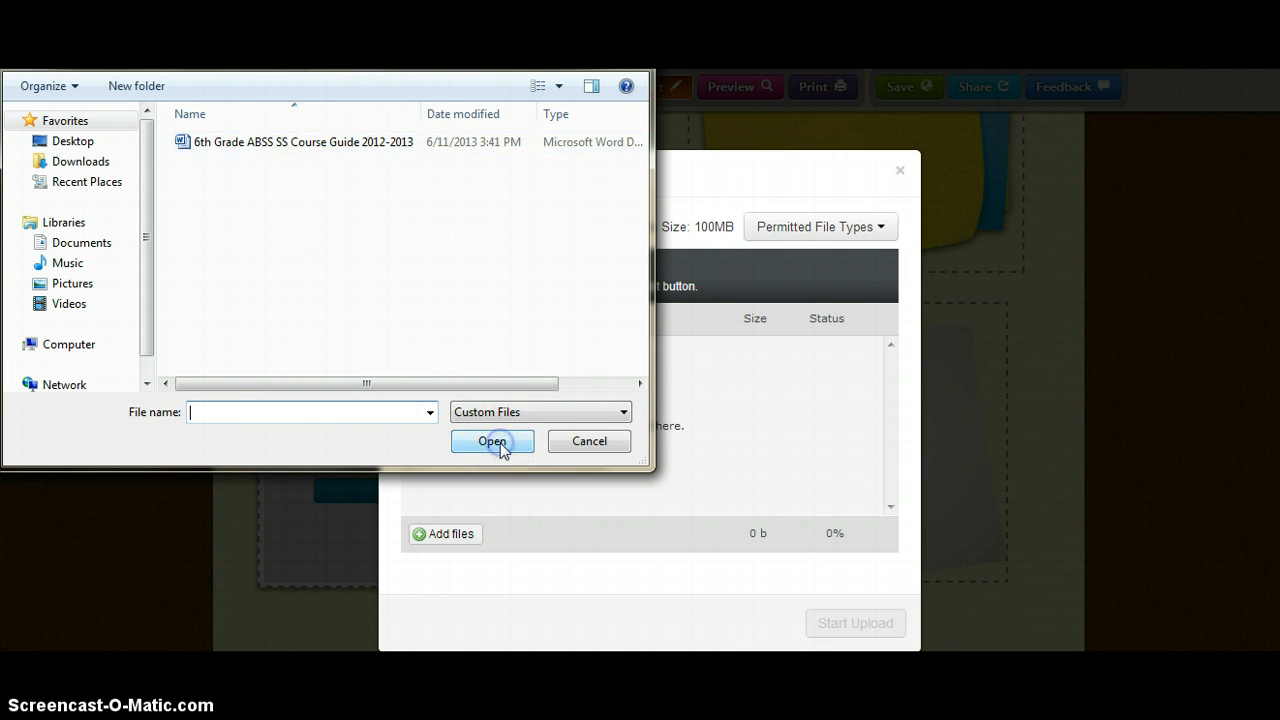
{"action": "left_click", "coordinate": [492, 441]}
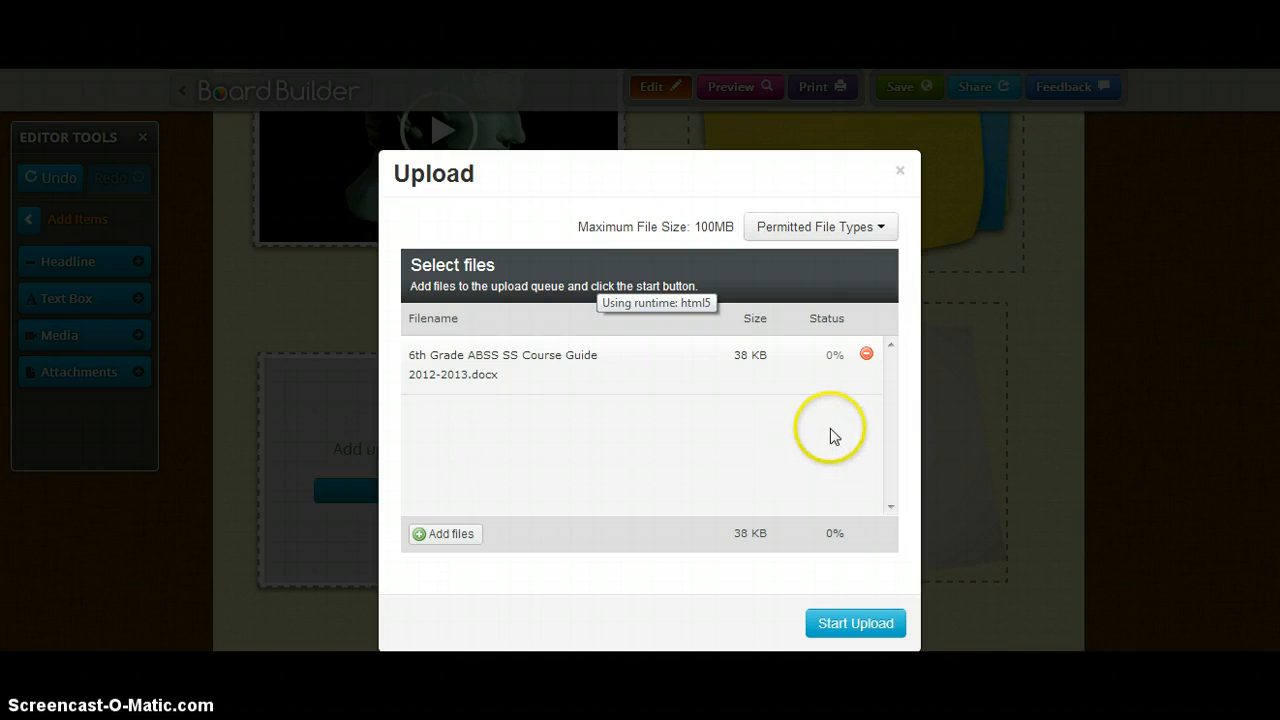
{"action": "left_click", "coordinate": [855, 623]}
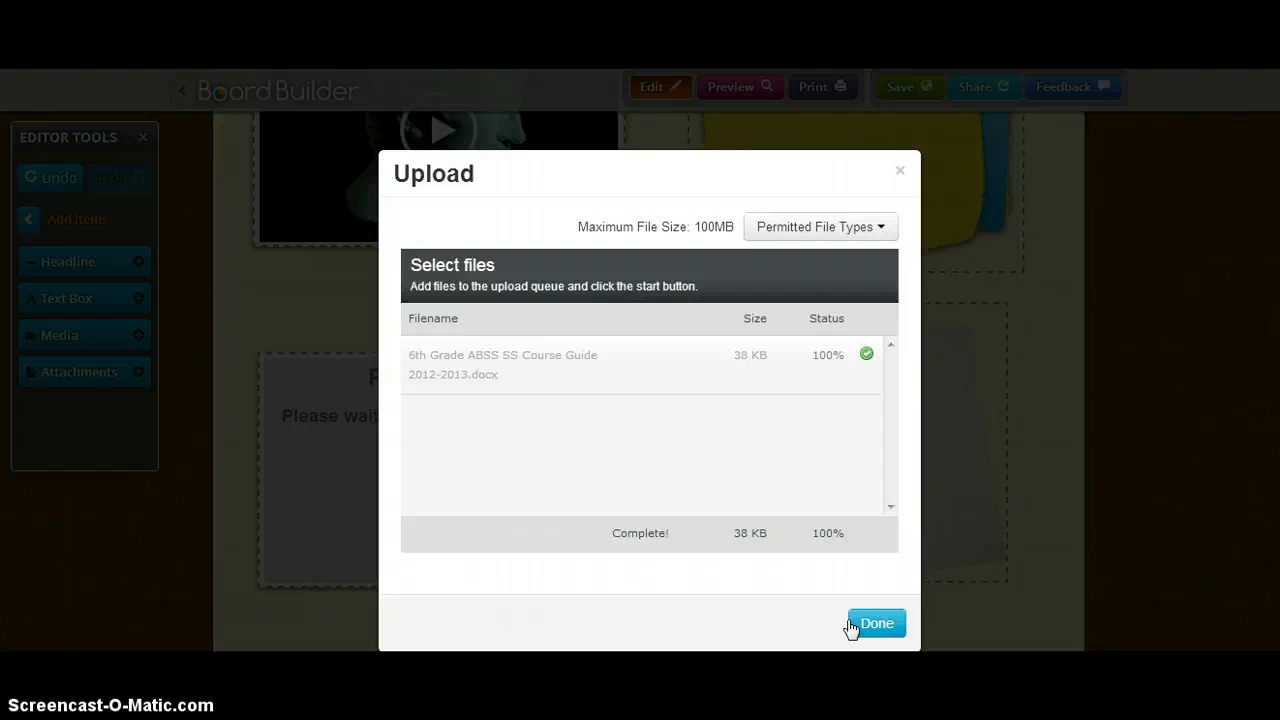
{"action": "mouse_move", "coordinate": [885, 330]}
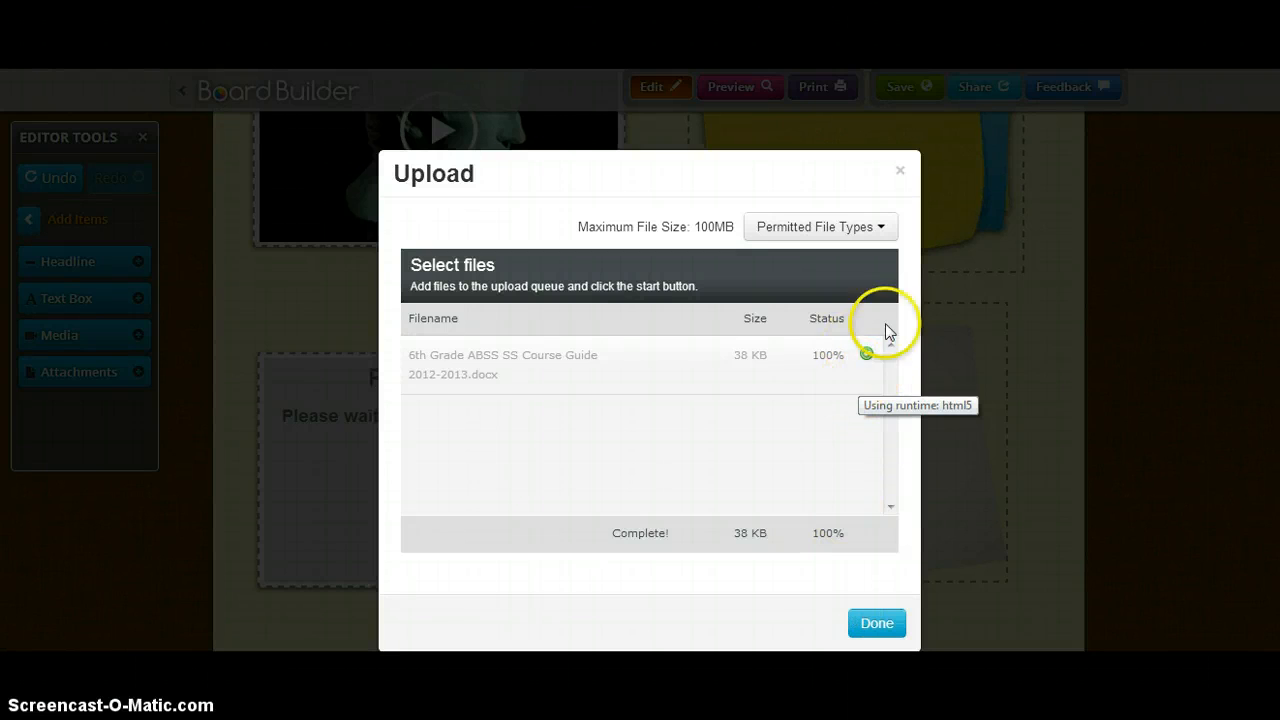
{"action": "mouse_move", "coordinate": [868, 505]}
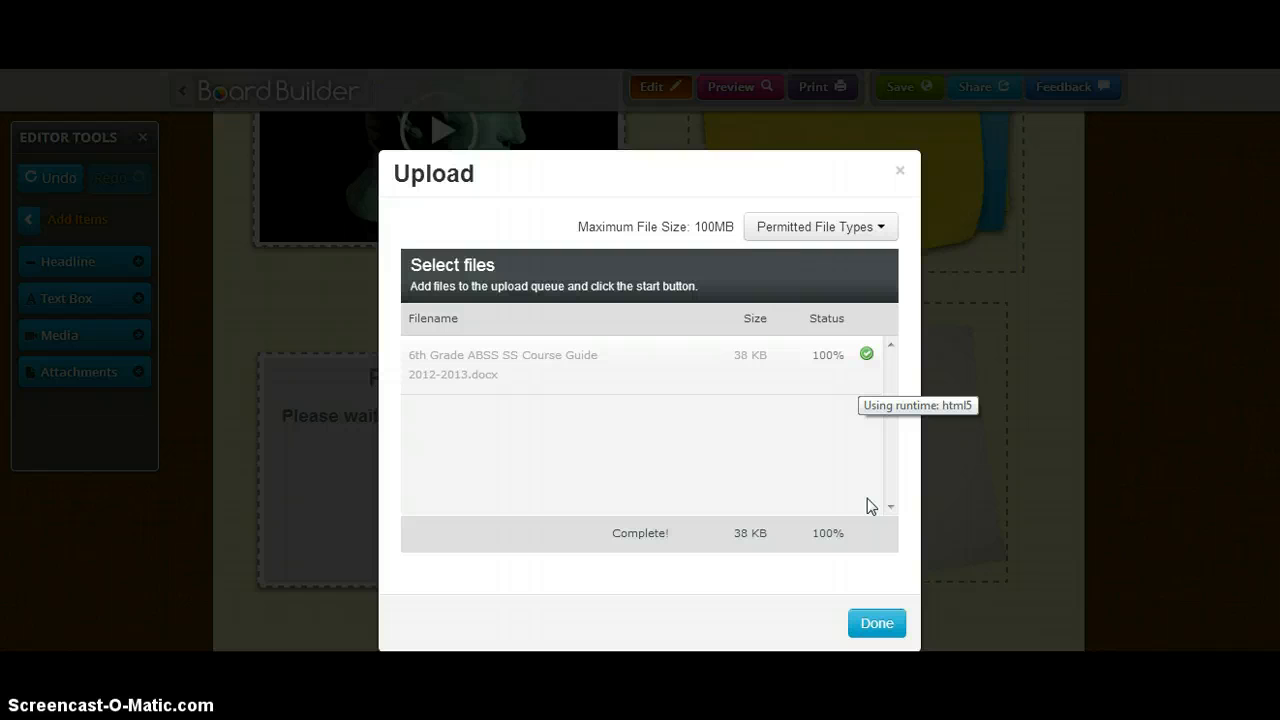
{"action": "left_click", "coordinate": [876, 622]}
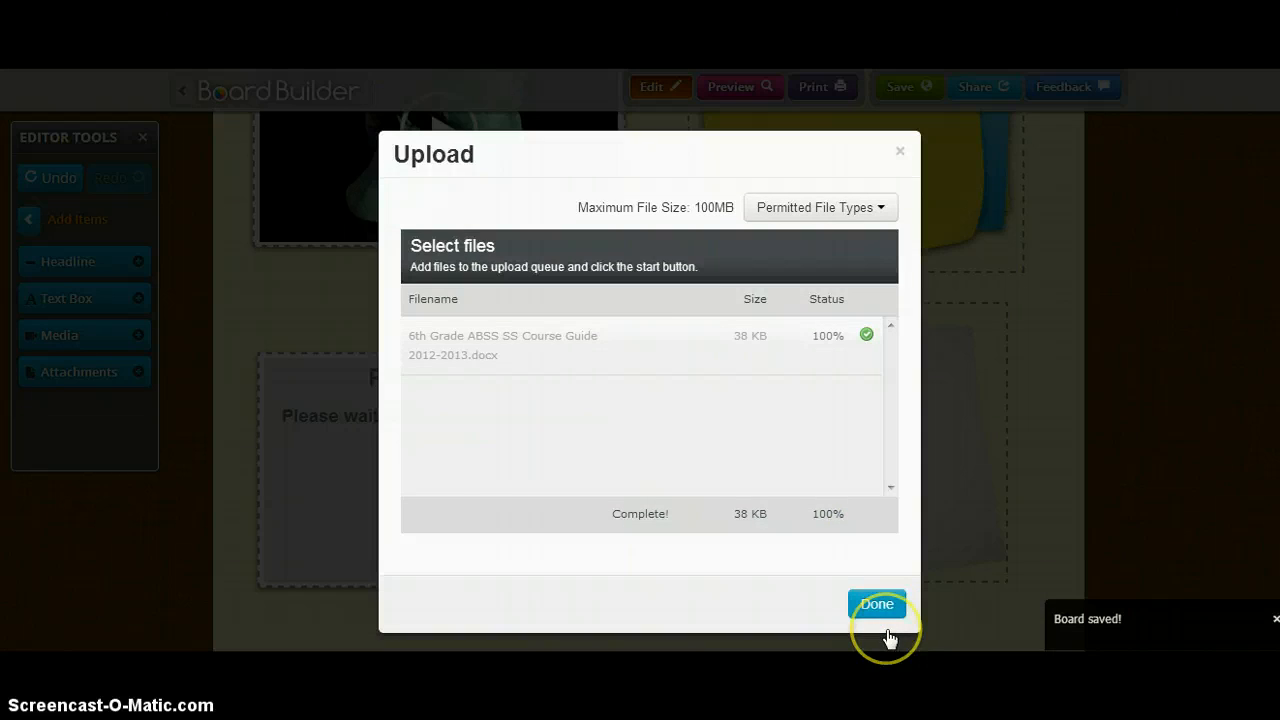
{"action": "left_click", "coordinate": [876, 604]}
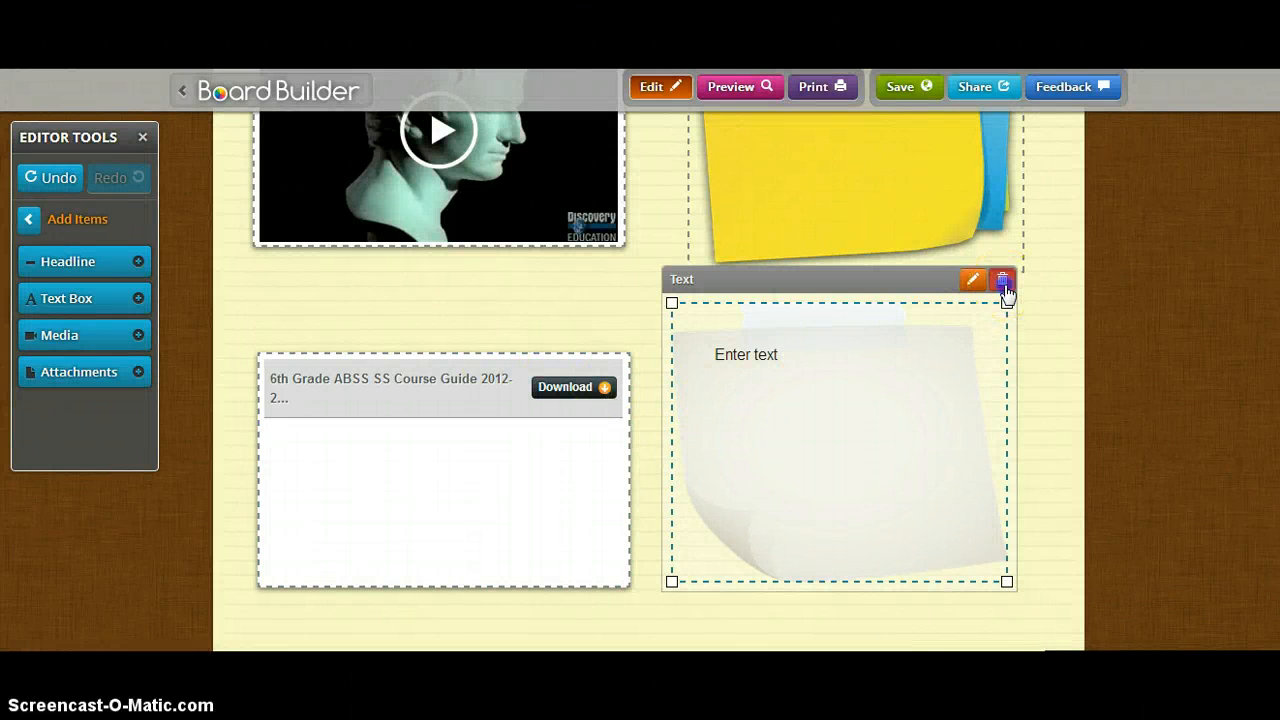
Delete the empty text box beside the course guide attachment and return to Editor Tools
{"action": "left_click", "coordinate": [1003, 279]}
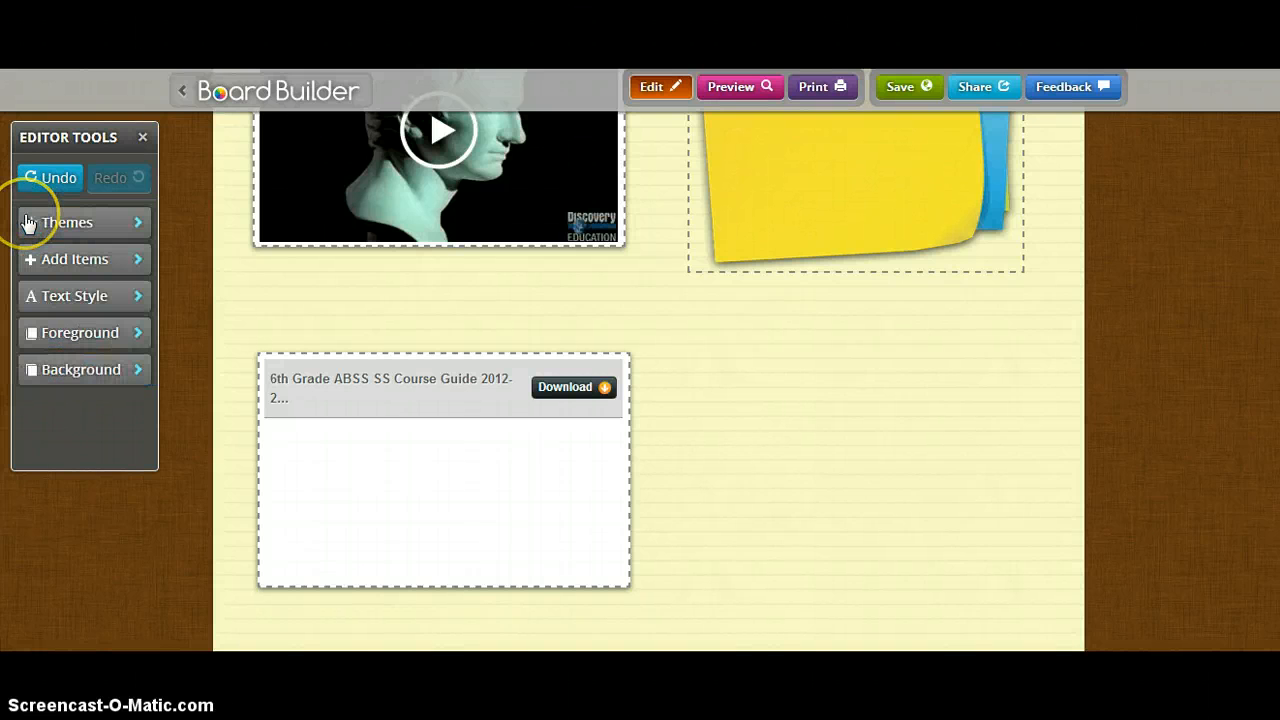
{"action": "left_click", "coordinate": [907, 87]}
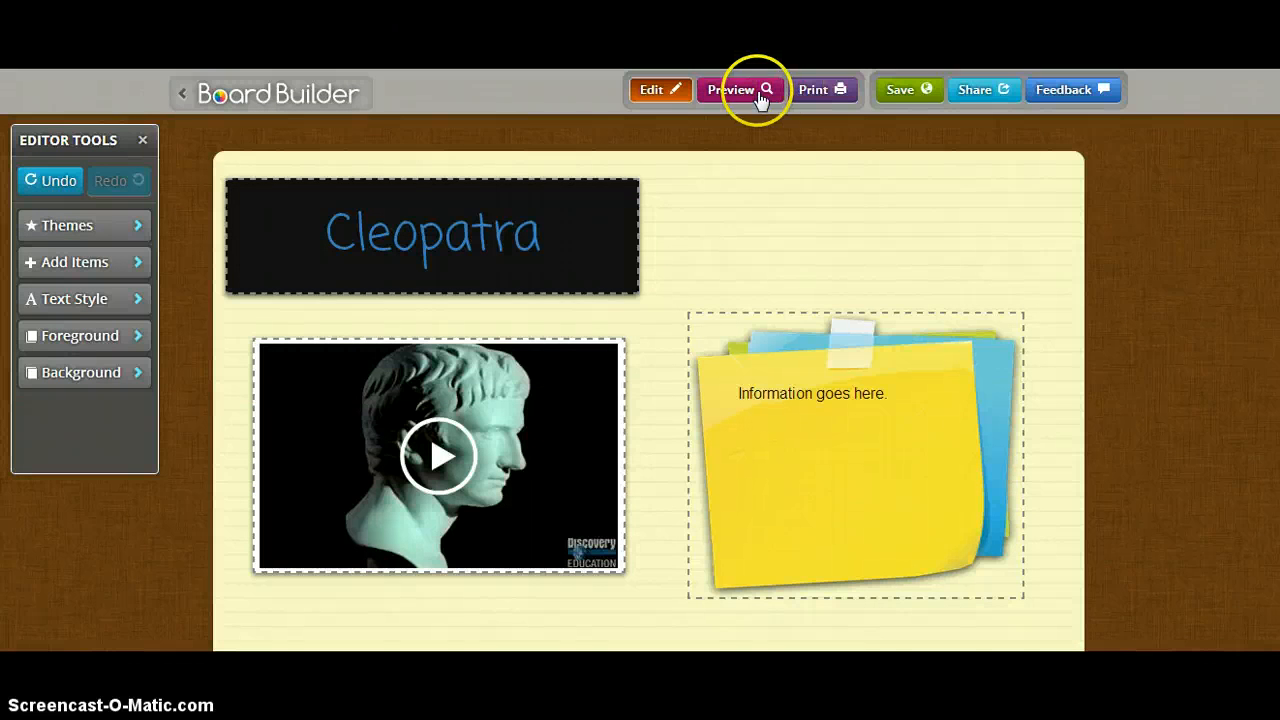
Preview the Cleopatra board, scrolling through headline, video, sticky note and attachment
{"action": "left_click", "coordinate": [738, 90]}
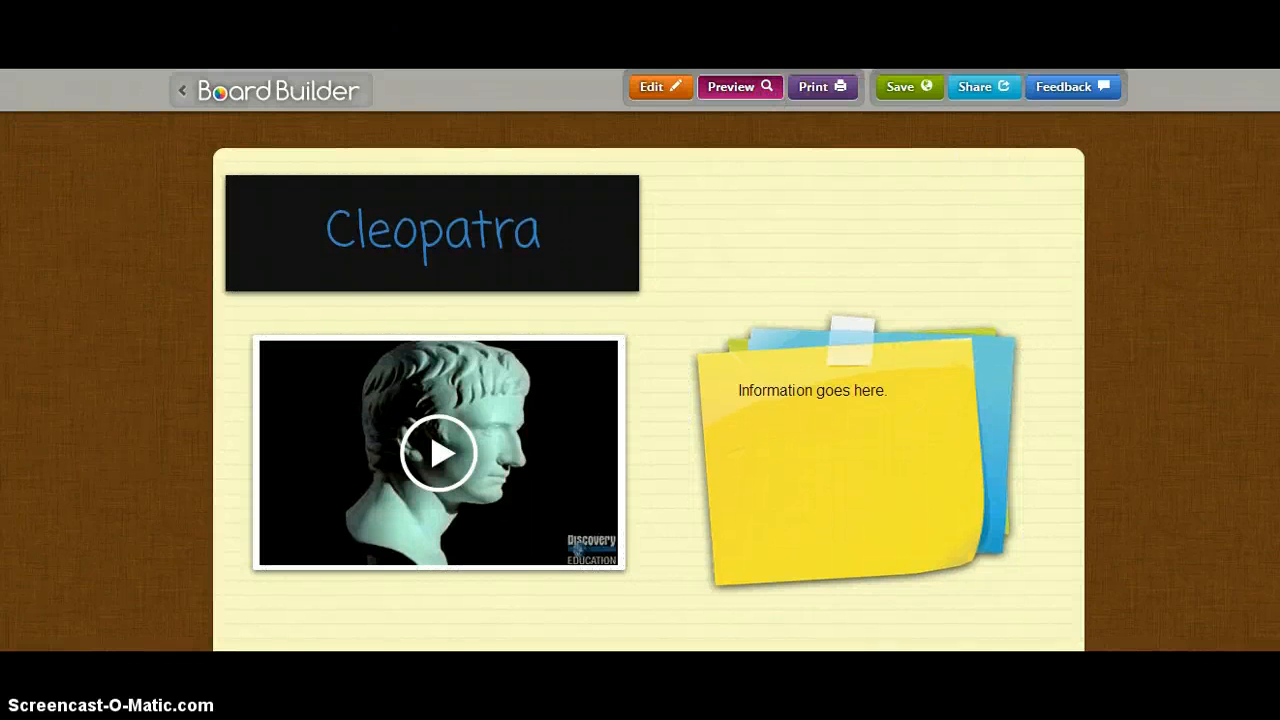
{"action": "scroll", "scroll_direction": "down", "scroll_amount": 3}
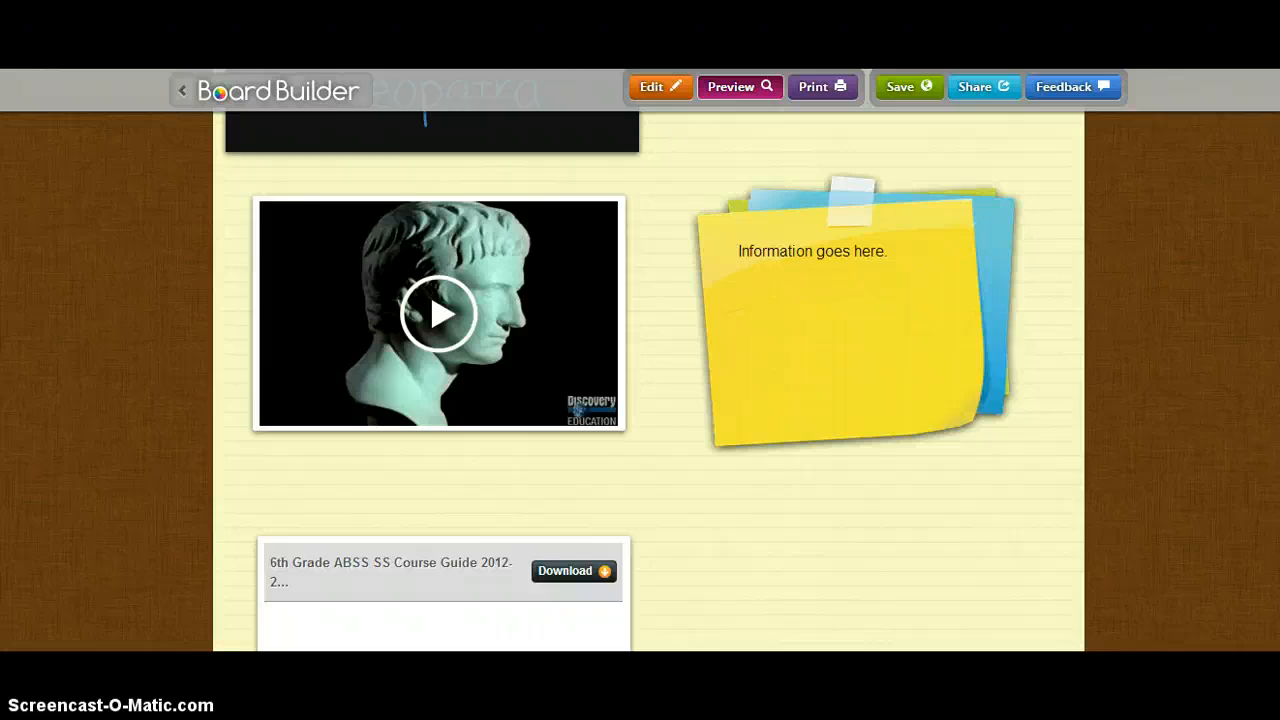
{"action": "scroll", "scroll_direction": "up", "scroll_amount": 3}
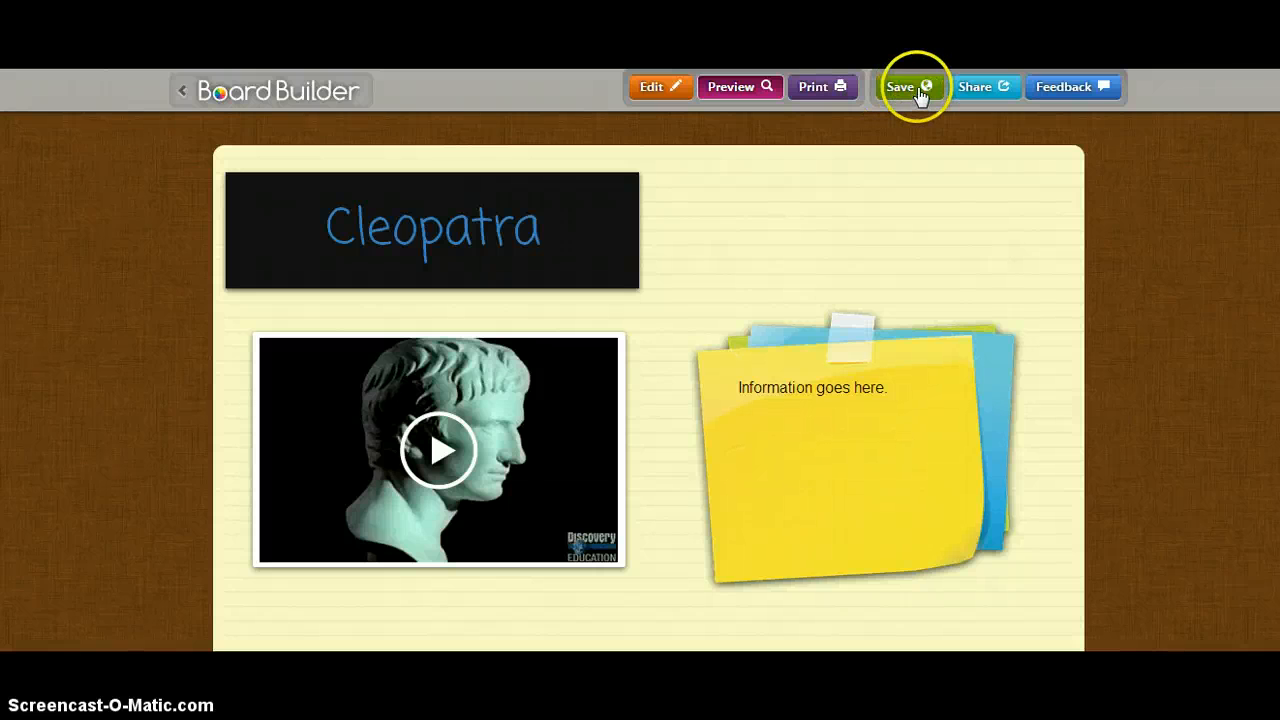
Save the board tagged with subject Social Studies and grade level 6
{"action": "left_click", "coordinate": [905, 86]}
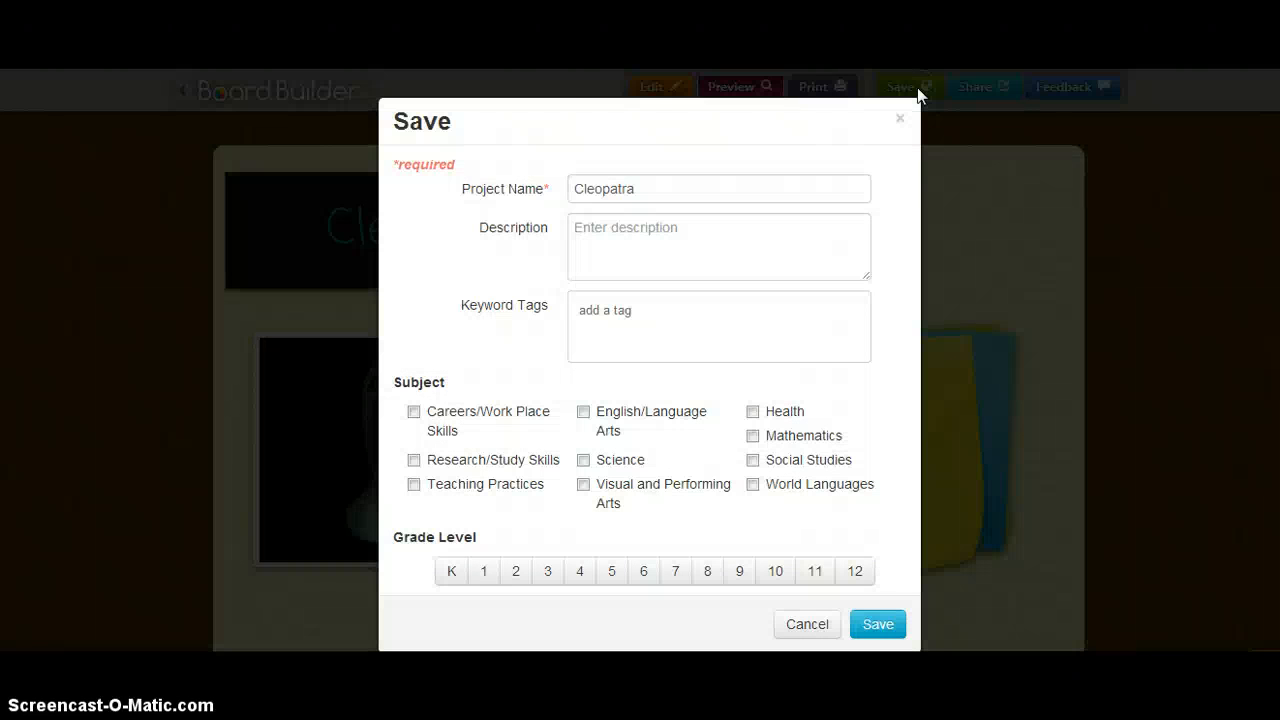
{"action": "left_click", "coordinate": [630, 189]}
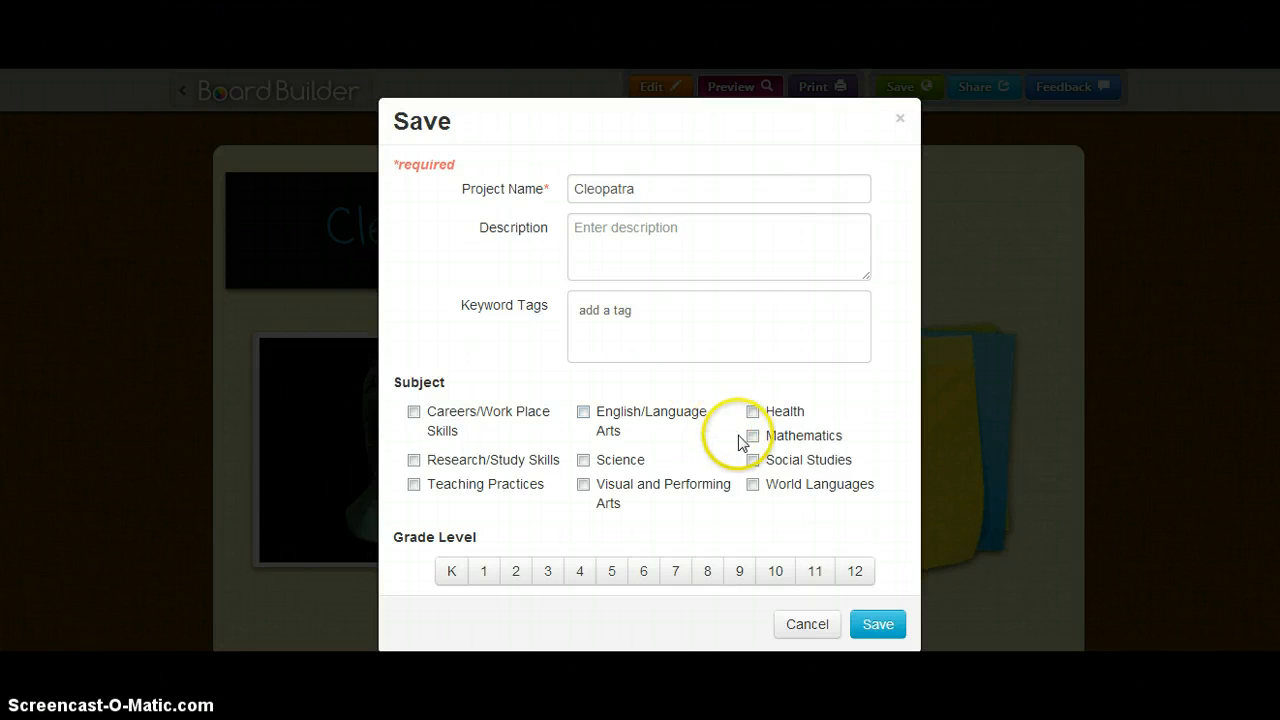
{"action": "left_click", "coordinate": [752, 460]}
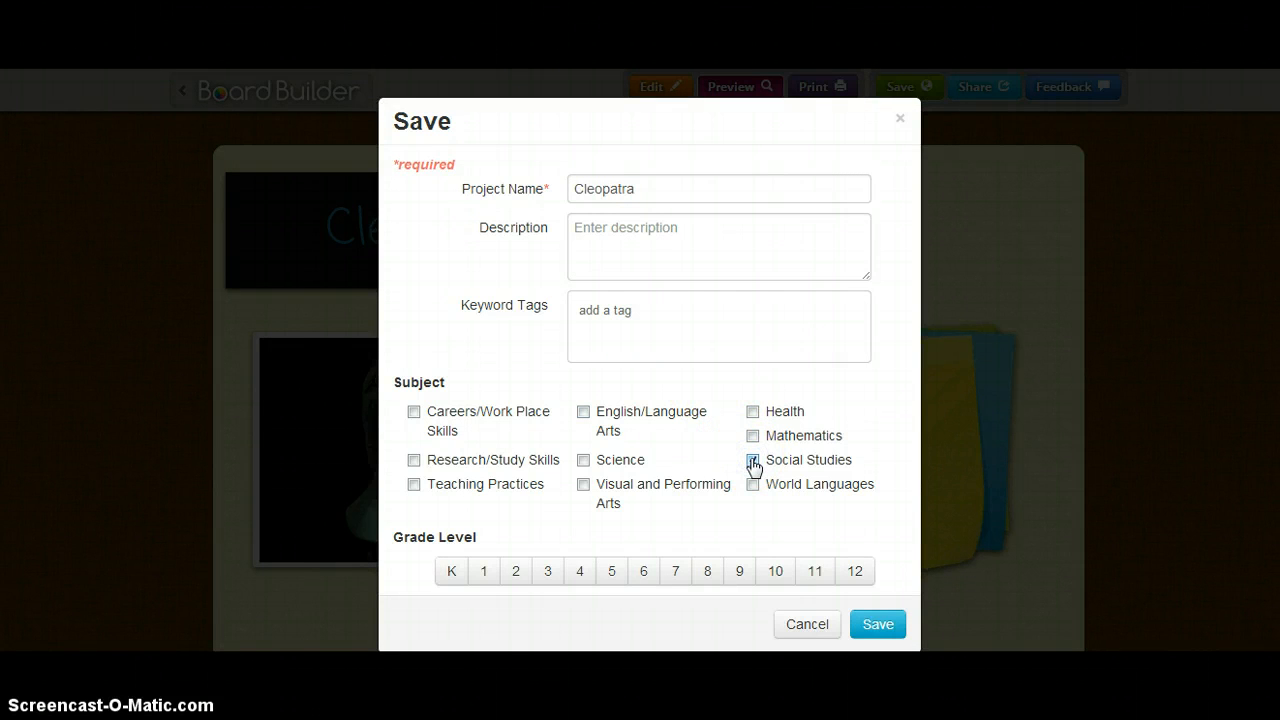
{"action": "left_click", "coordinate": [752, 460]}
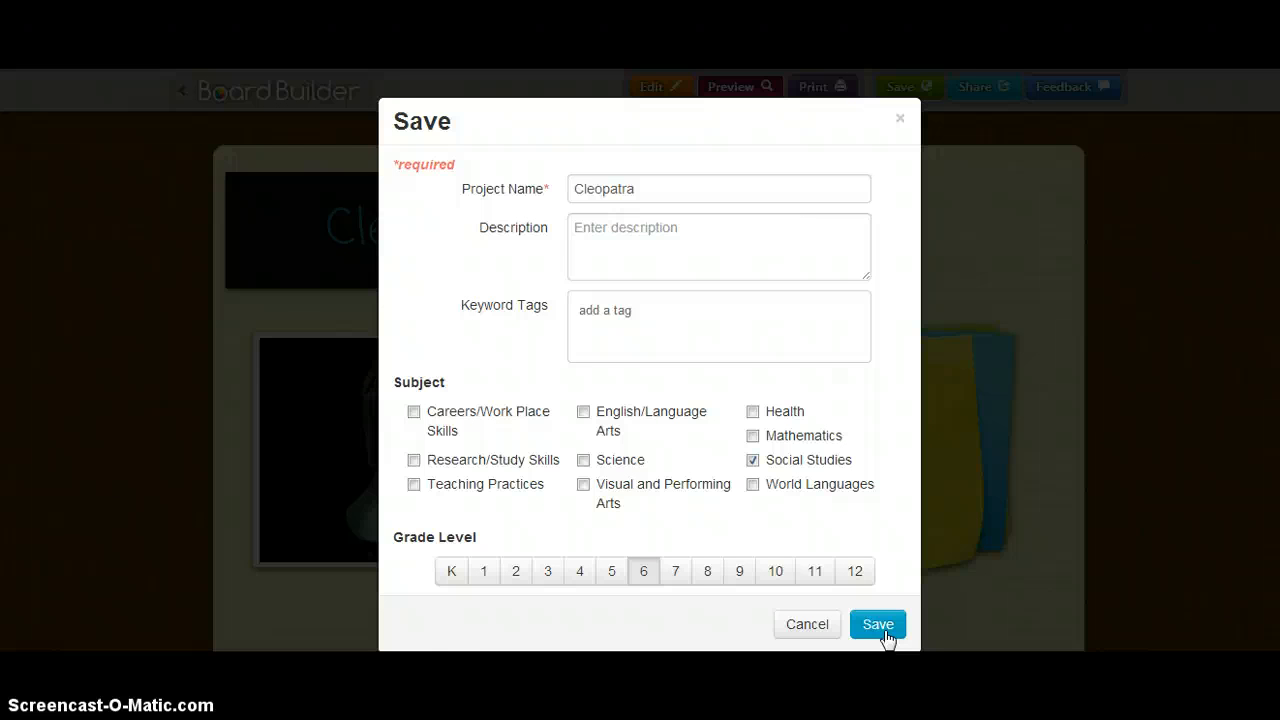
{"action": "left_click", "coordinate": [877, 624]}
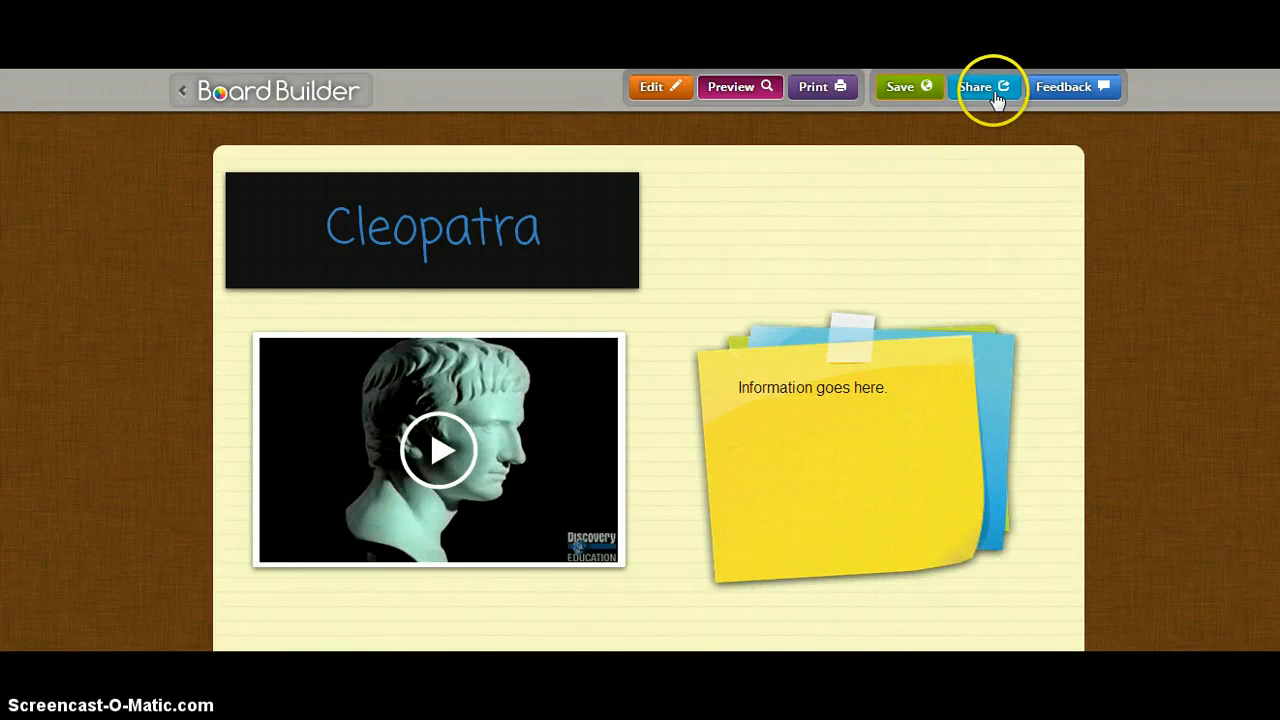
Share the Cleopatra board with the selected teacher for approval
{"action": "left_click", "coordinate": [985, 86]}
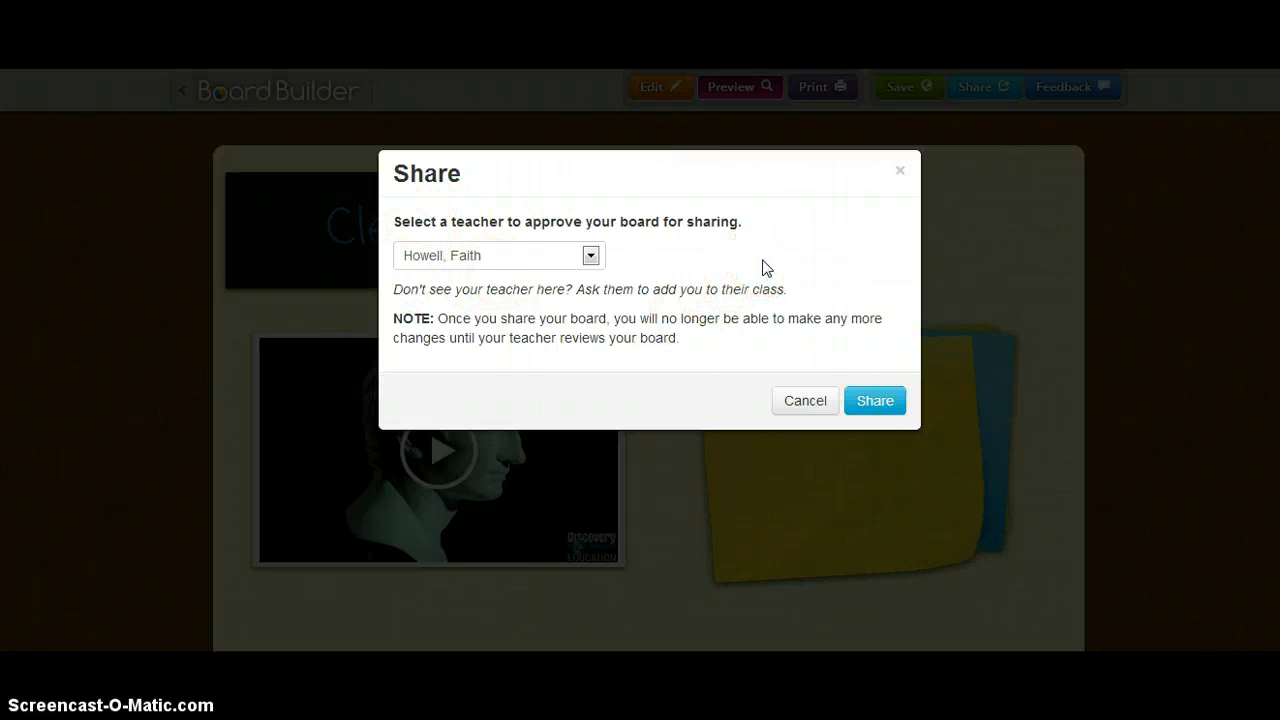
{"action": "left_click", "coordinate": [874, 400]}
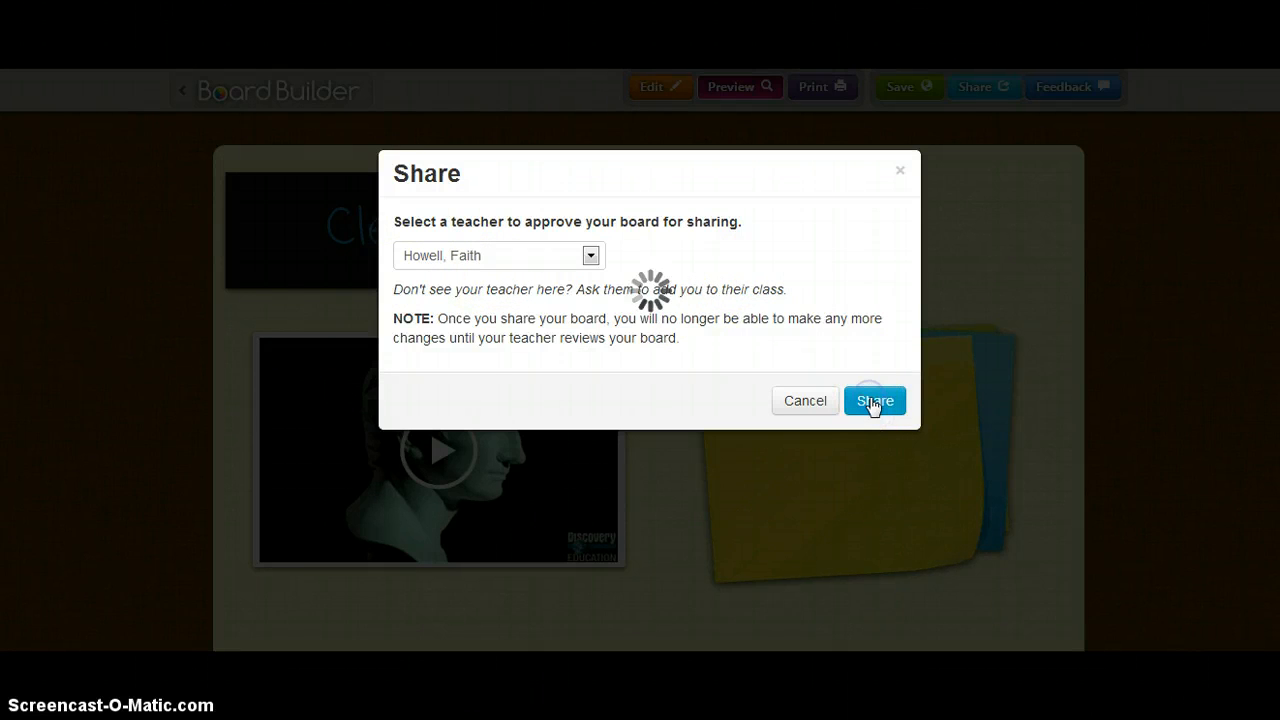
{"action": "left_click", "coordinate": [874, 400]}
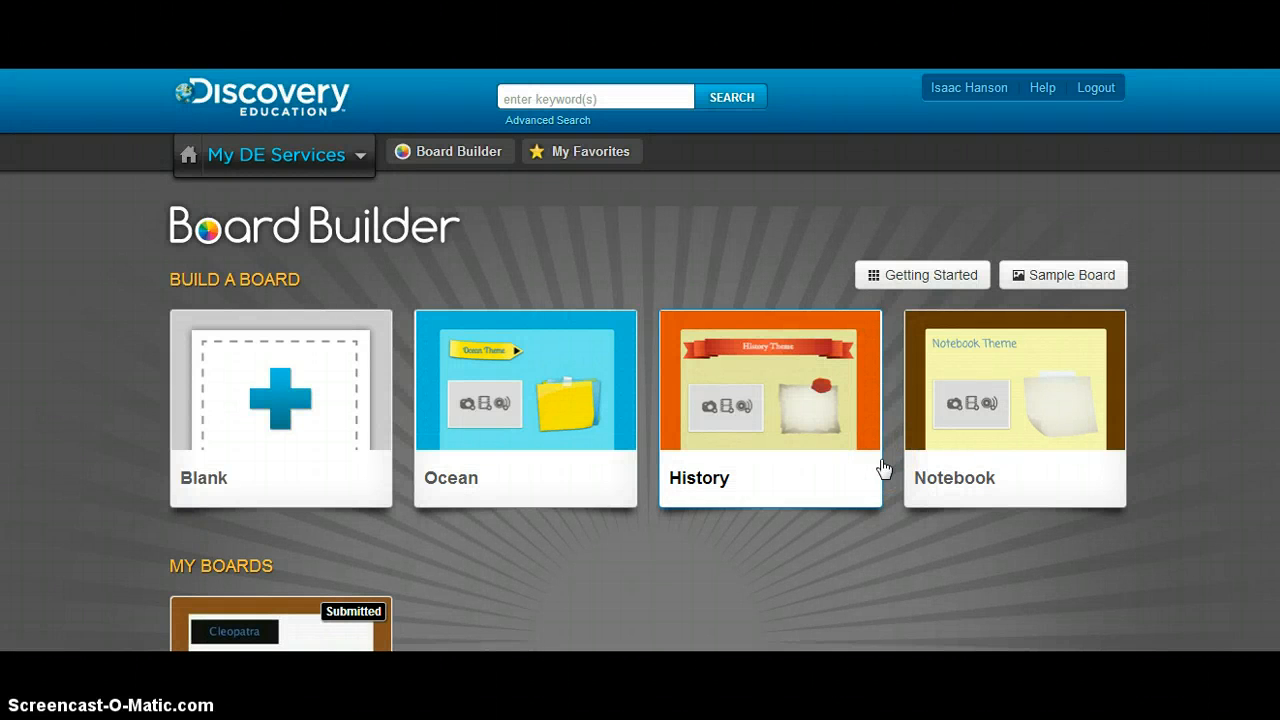
{"action": "scroll", "scroll_direction": "down", "scroll_amount": 3}
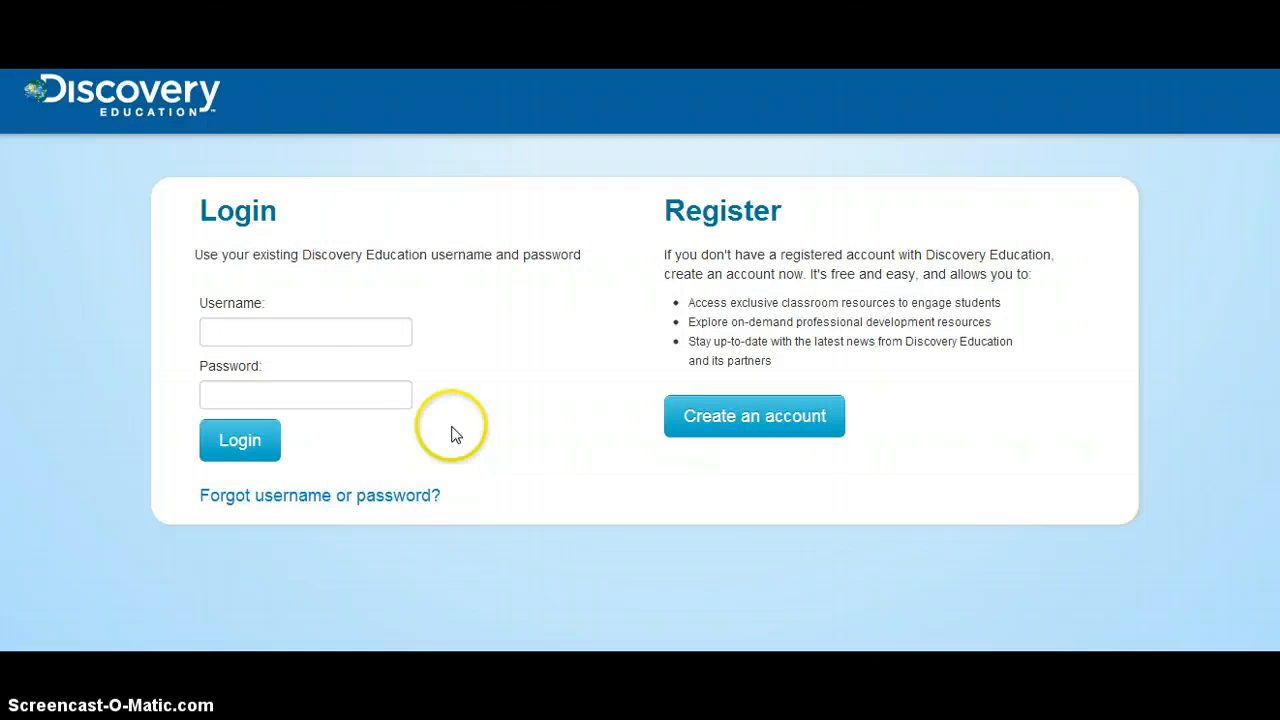
{"action": "left_click", "coordinate": [305, 331]}
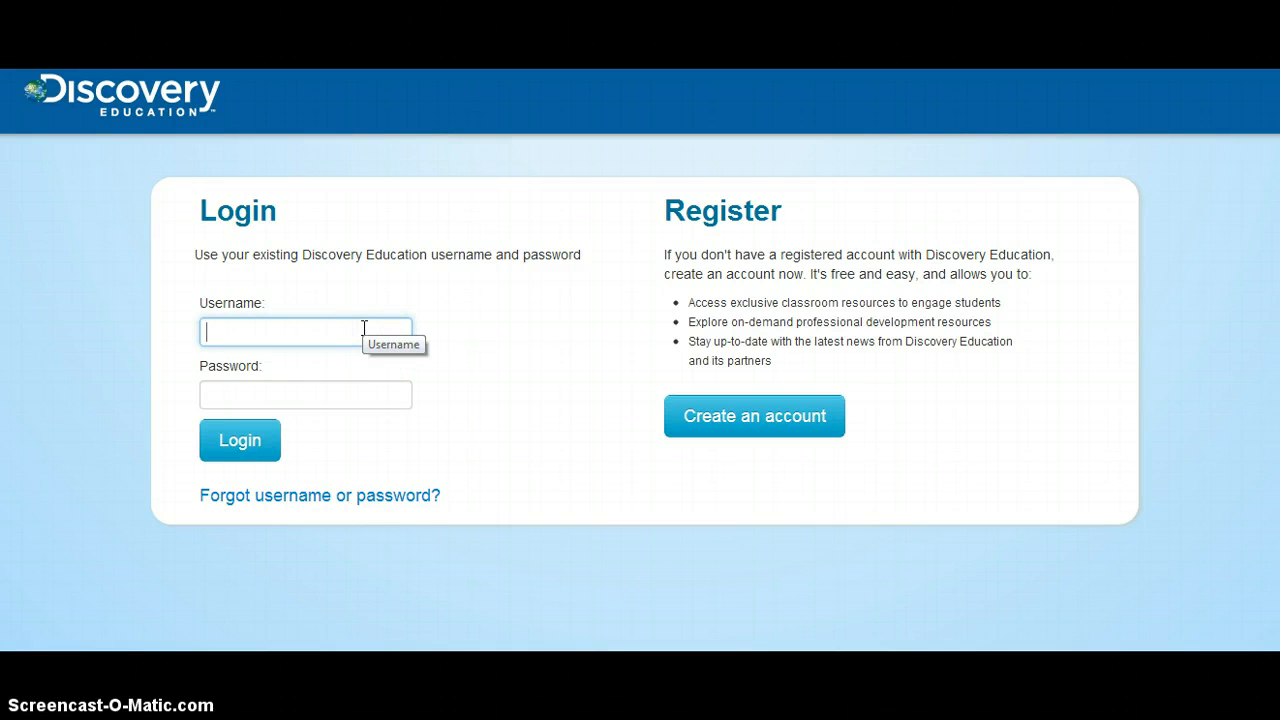
{"action": "type", "text": "nc010.fdelling"}
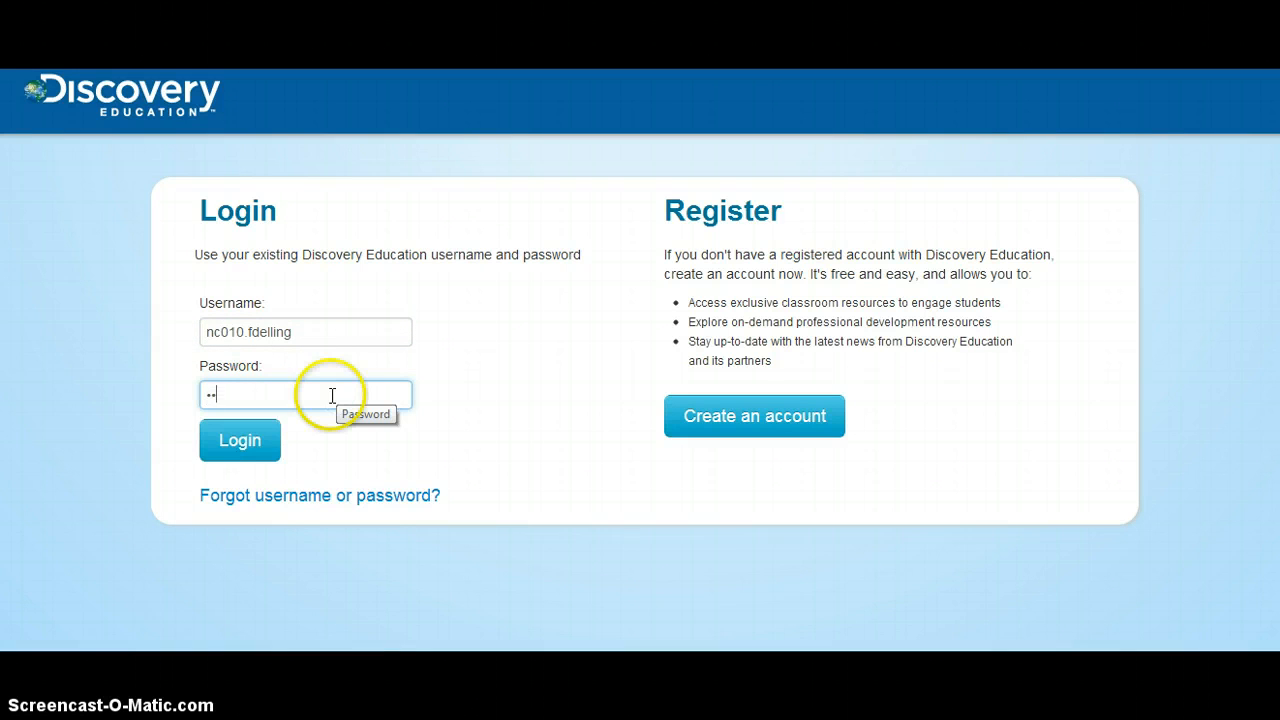
{"action": "type", "text": "••••"}
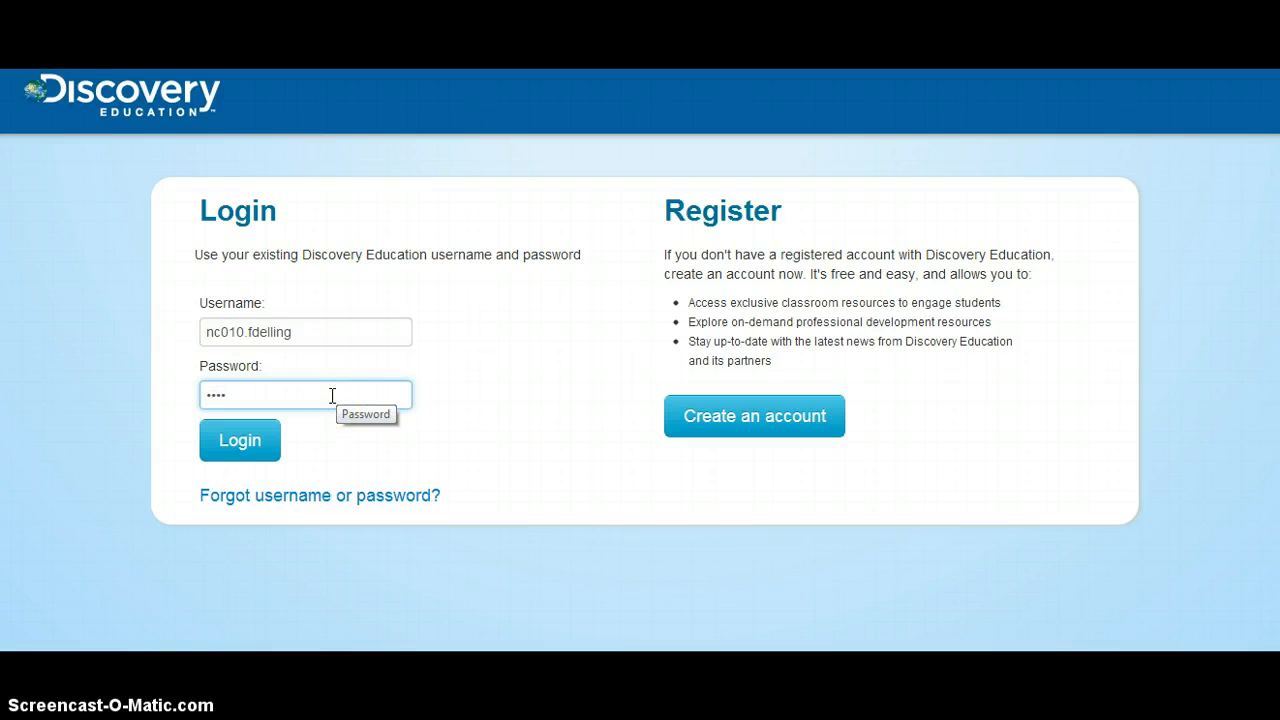
{"action": "type", "text": "•"}
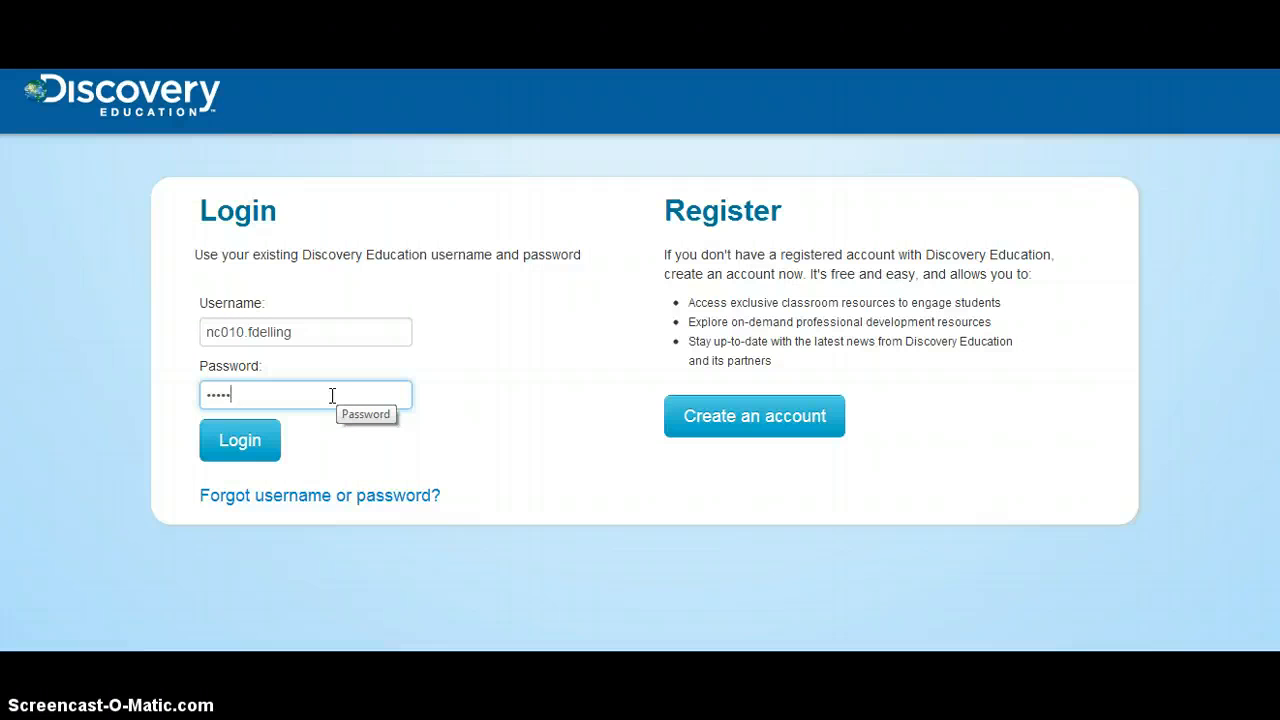
{"action": "type", "text": "•"}
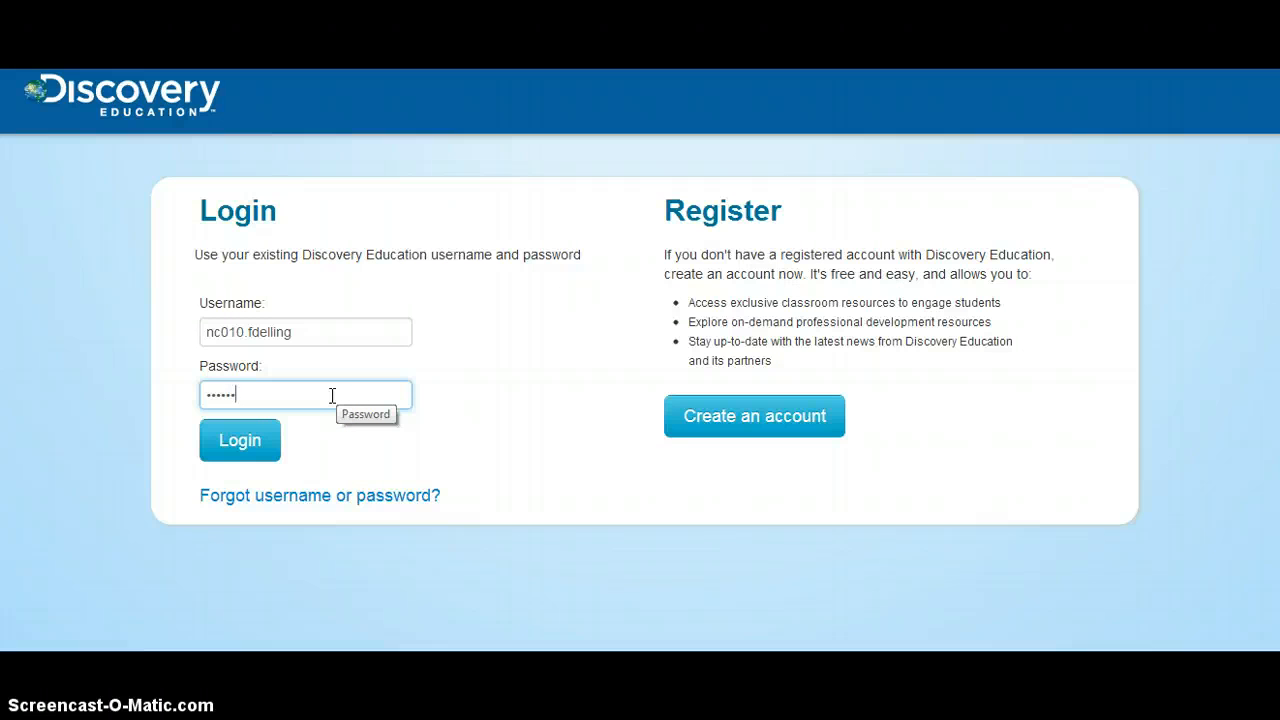
{"action": "left_click", "coordinate": [239, 440]}
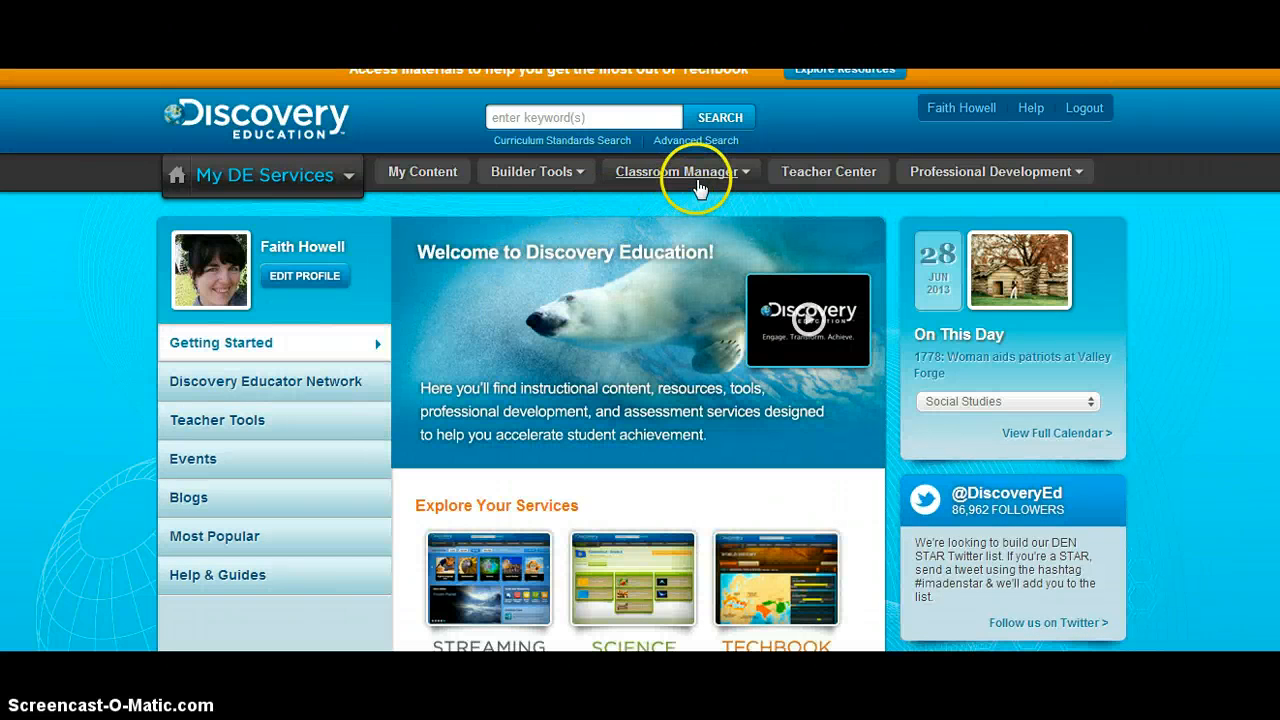
Open Classroom Manager > Student Boards and start reviewing the Cleopatra board
{"action": "left_click", "coordinate": [680, 171]}
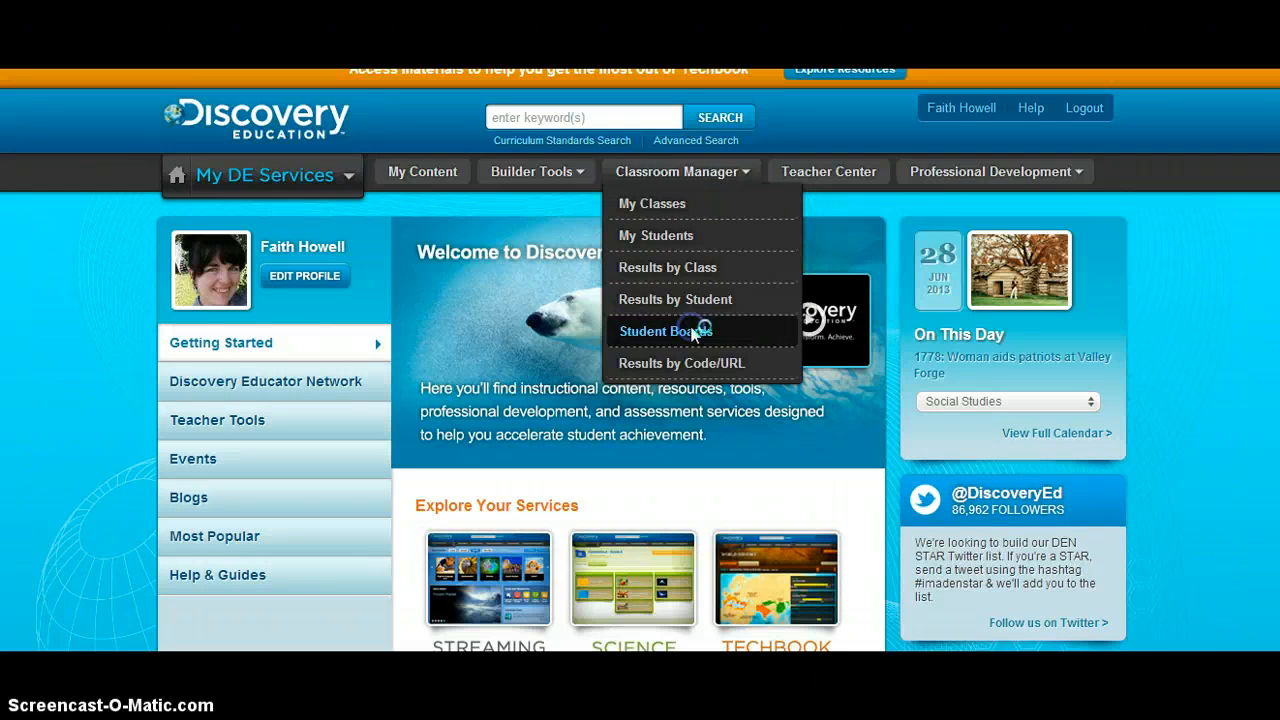
{"action": "mouse_move", "coordinate": [665, 331]}
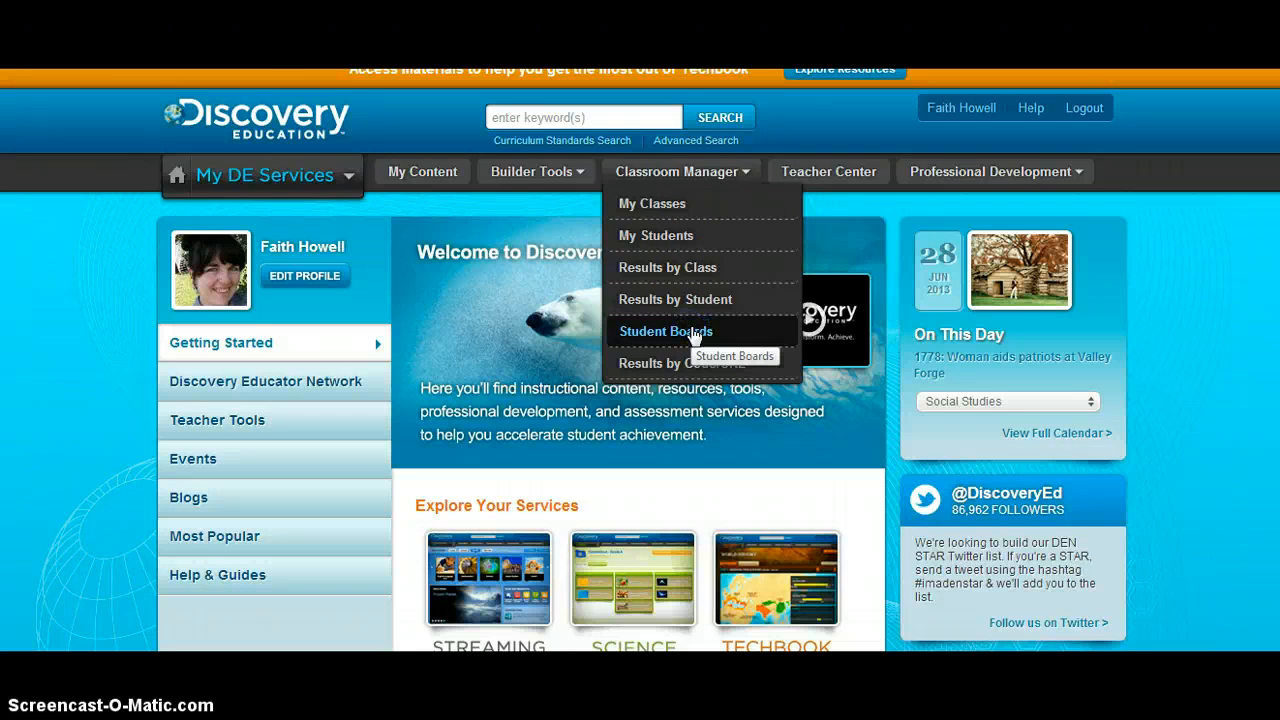
{"action": "left_click", "coordinate": [665, 331]}
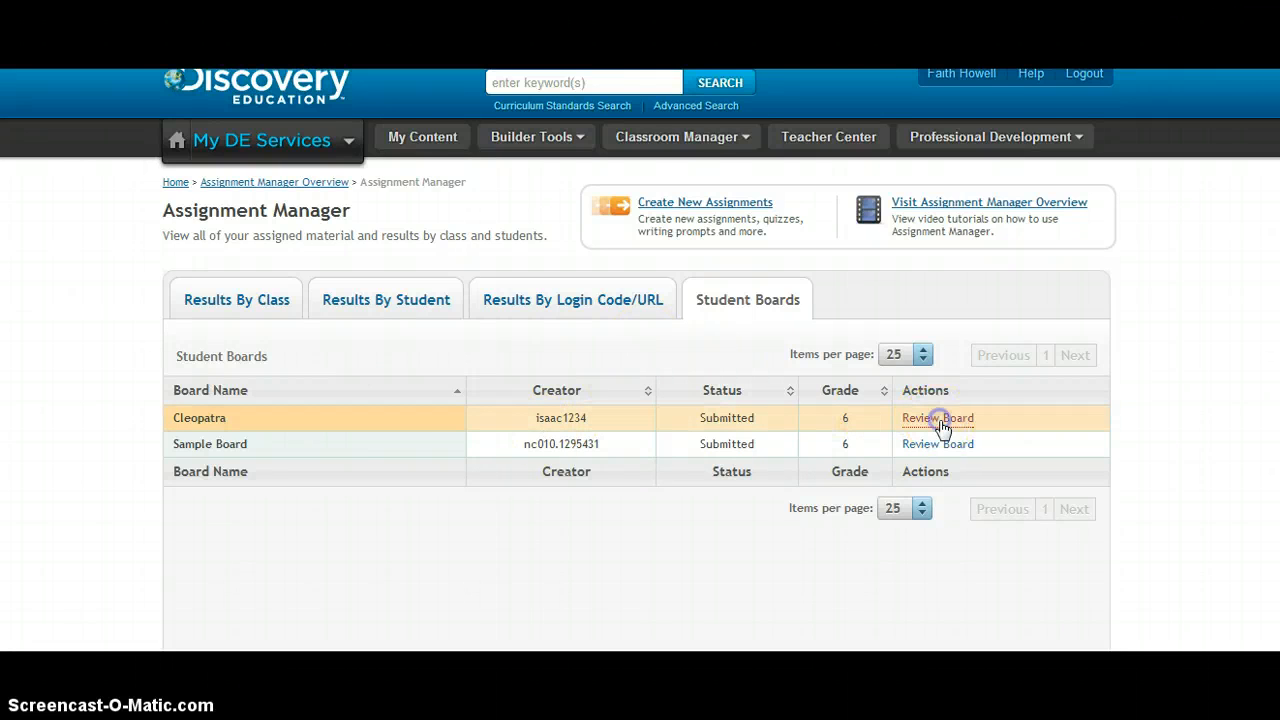
{"action": "left_click", "coordinate": [937, 417]}
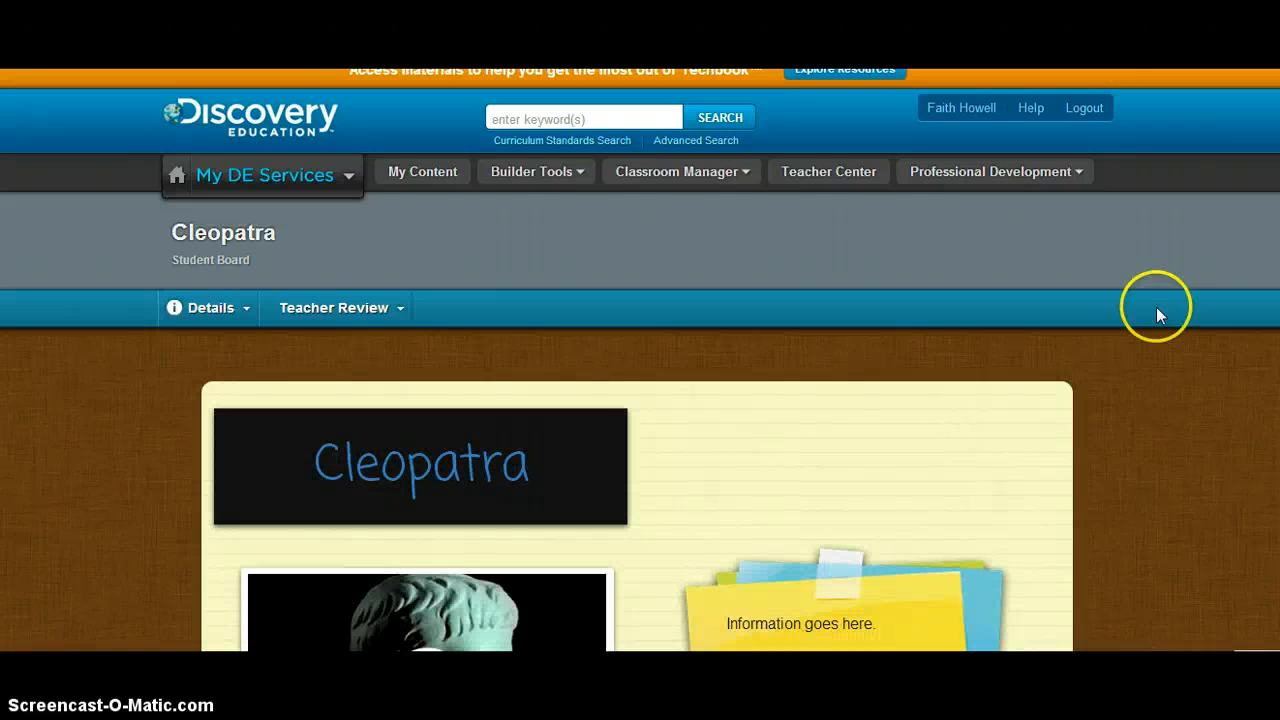
Scroll down to the Teacher Review options for Feedback and Approve for Sharing
{"action": "scroll", "scroll_direction": "down", "scroll_amount": 3}
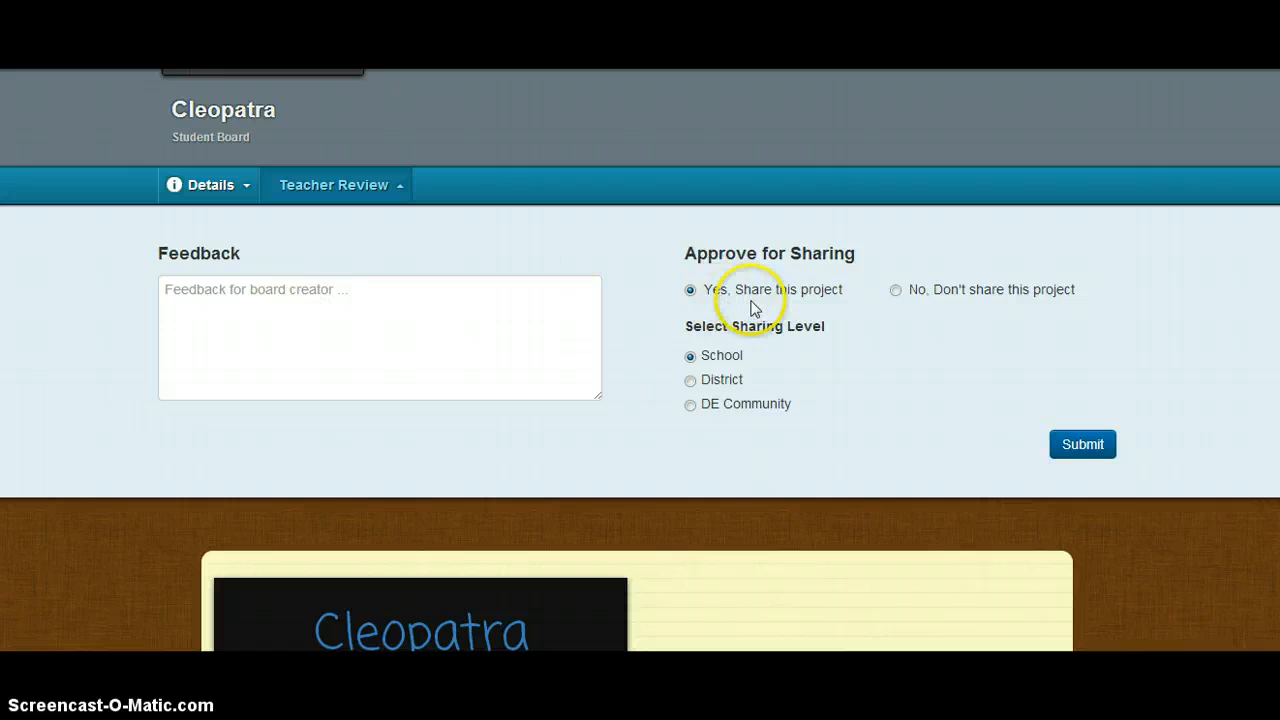
{"action": "mouse_move", "coordinate": [979, 306]}
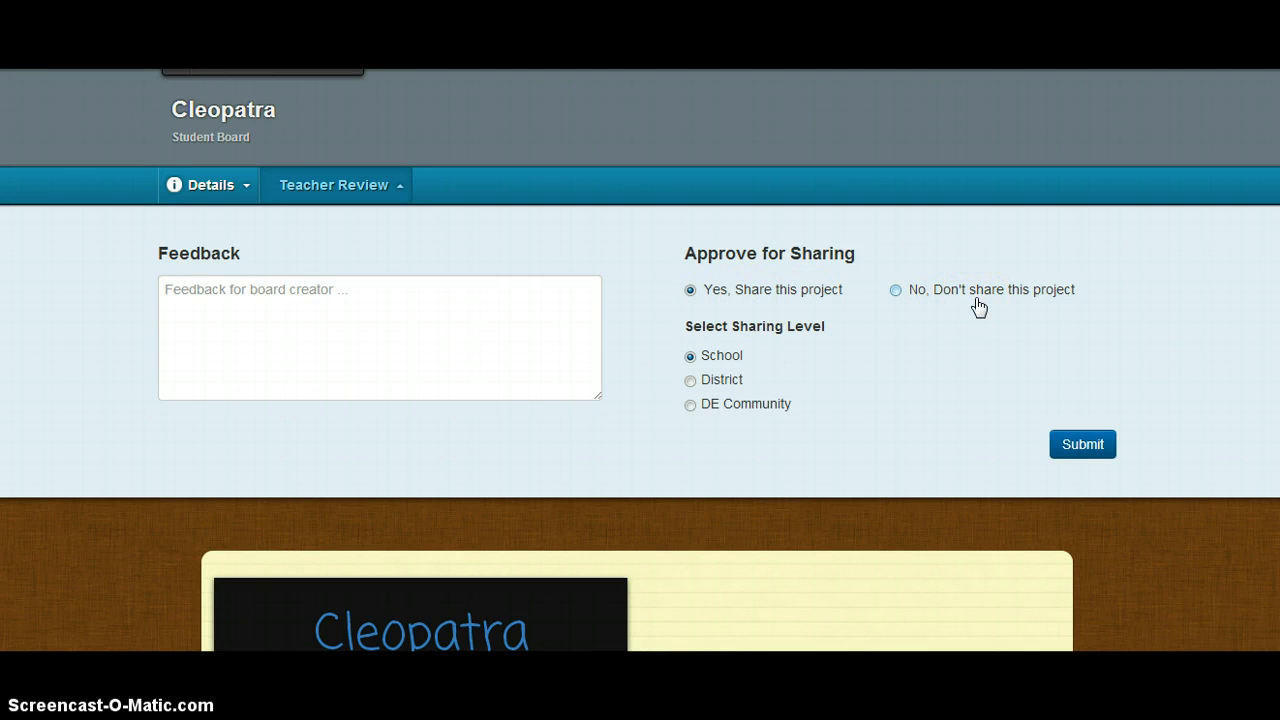